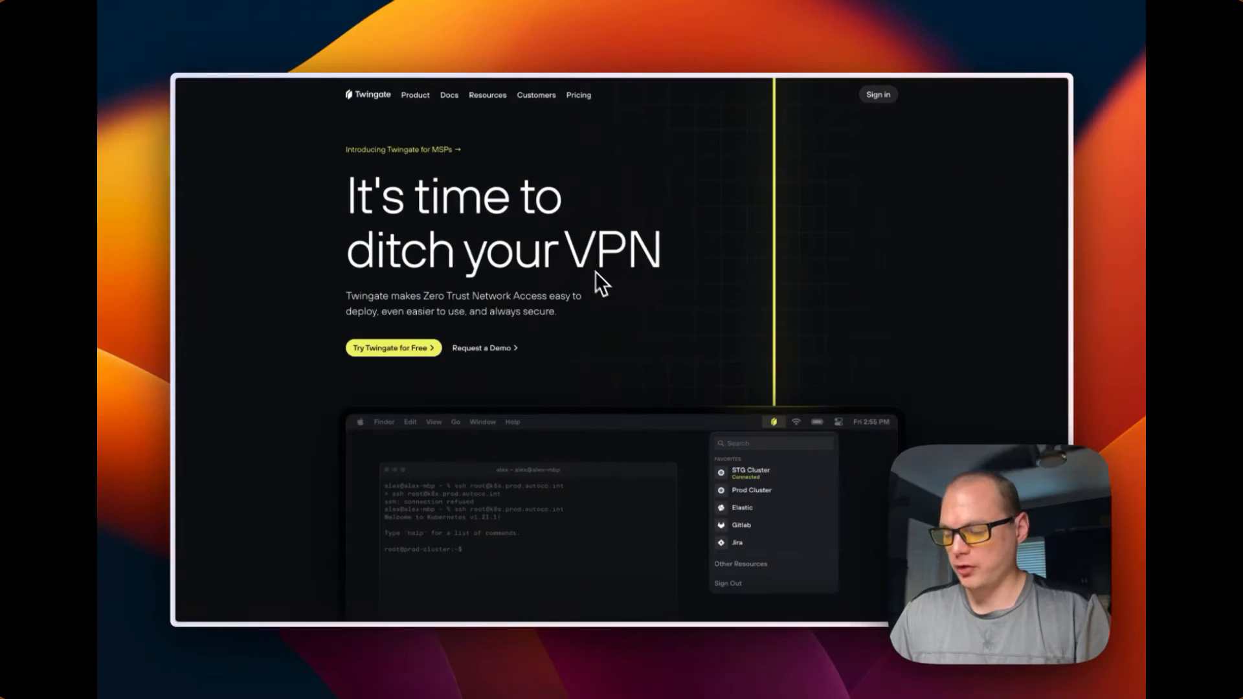
mouse_move(472, 285)
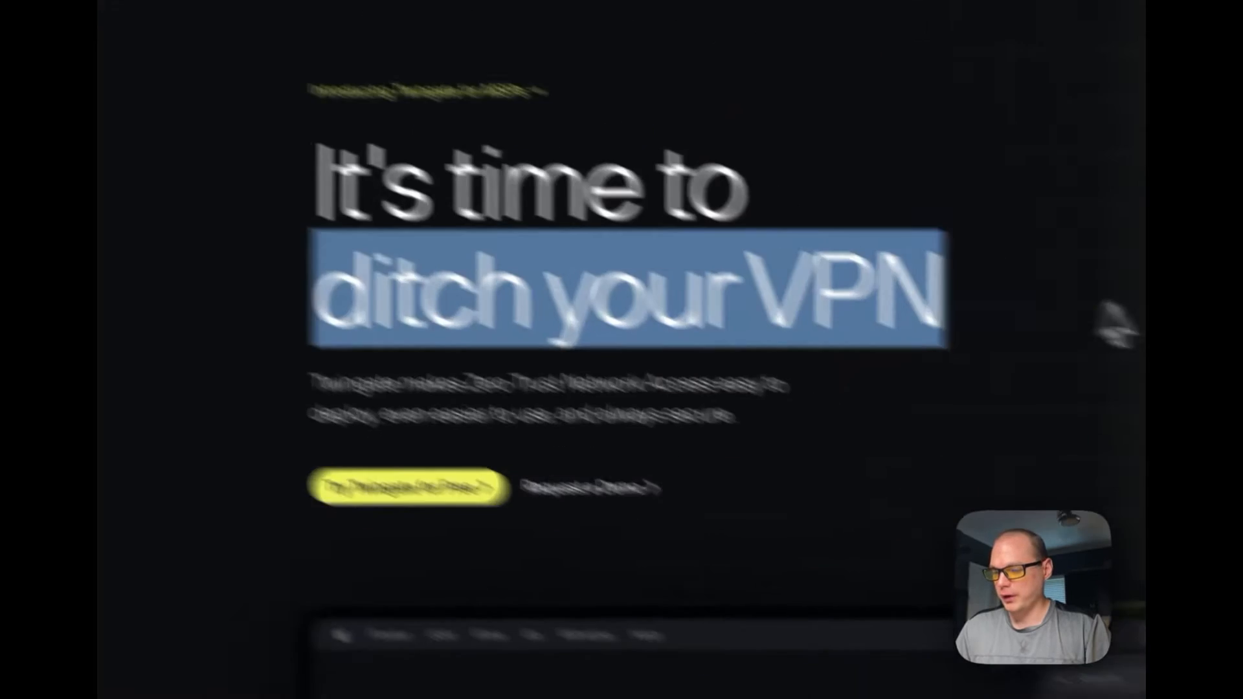
Step: Scroll the homepage down to the Device Intelligence, Universal MFA and Seamless Compliance cards
scroll("down", 3)
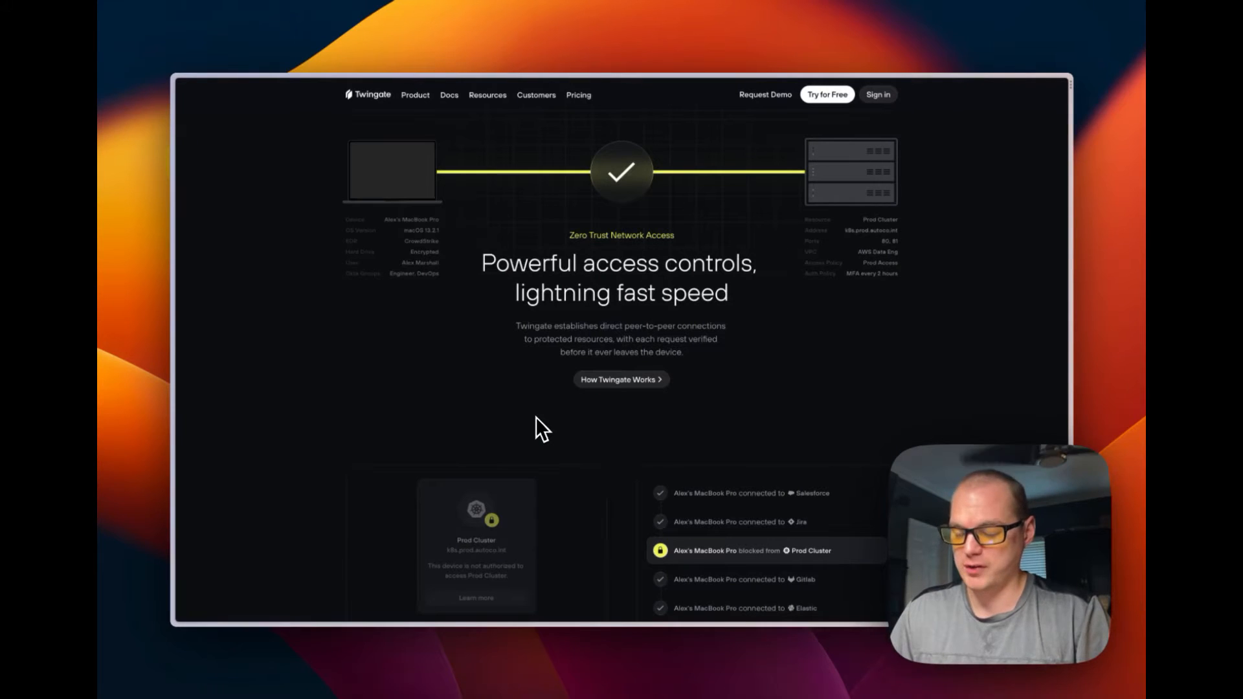
mouse_move(516, 360)
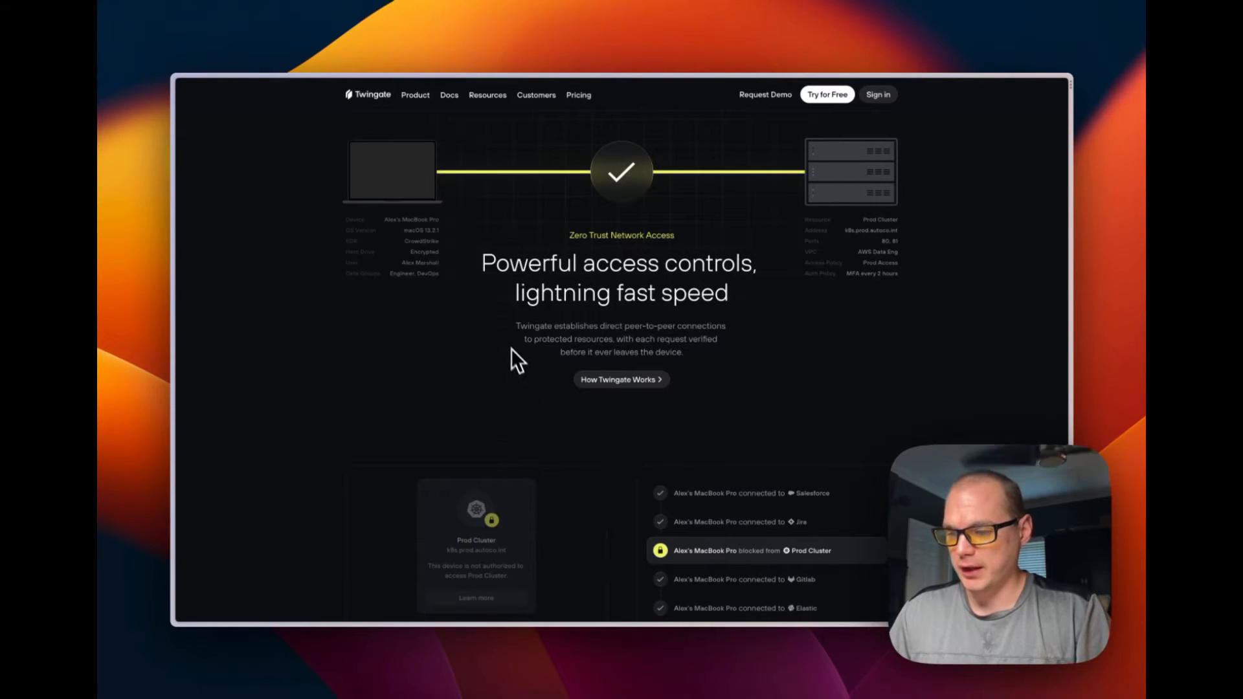
mouse_move(575, 254)
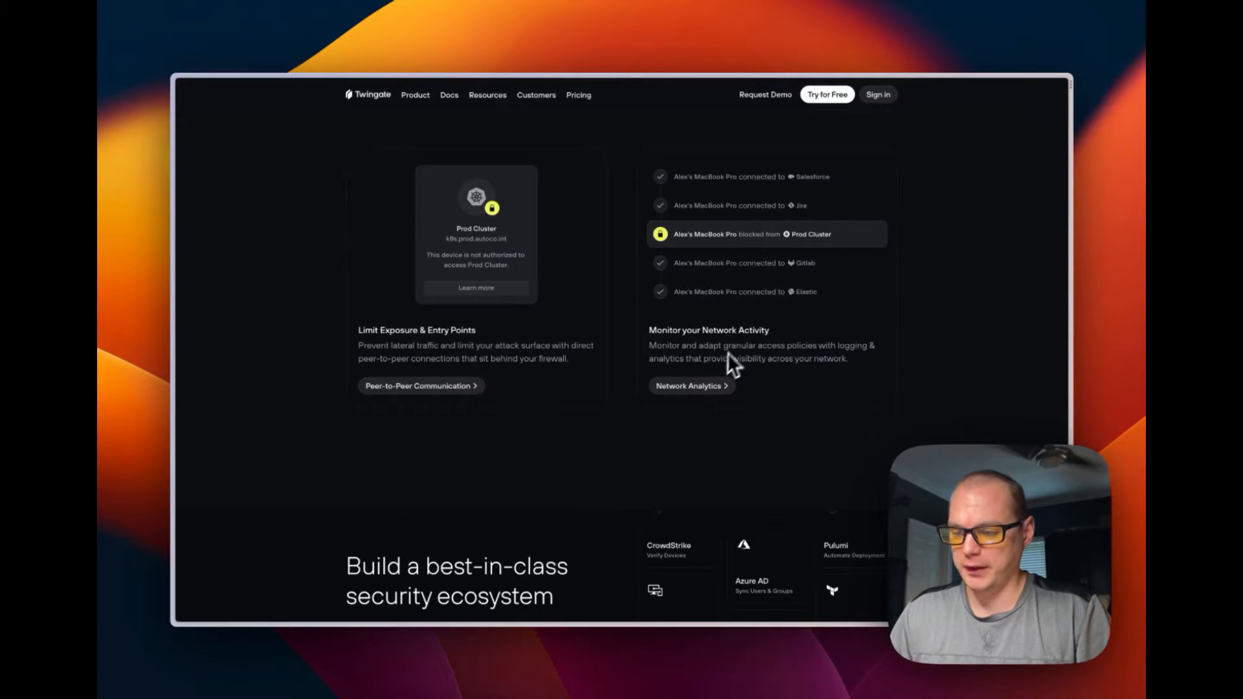
scroll("down", 3)
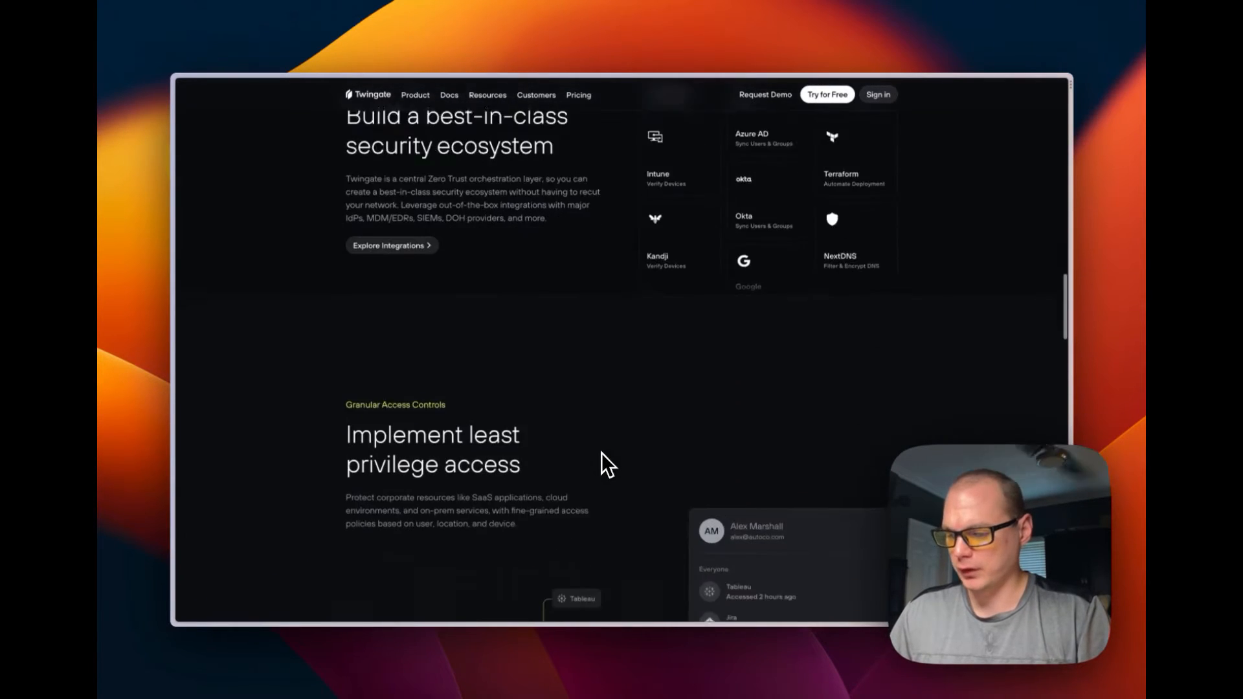
scroll("down", 3)
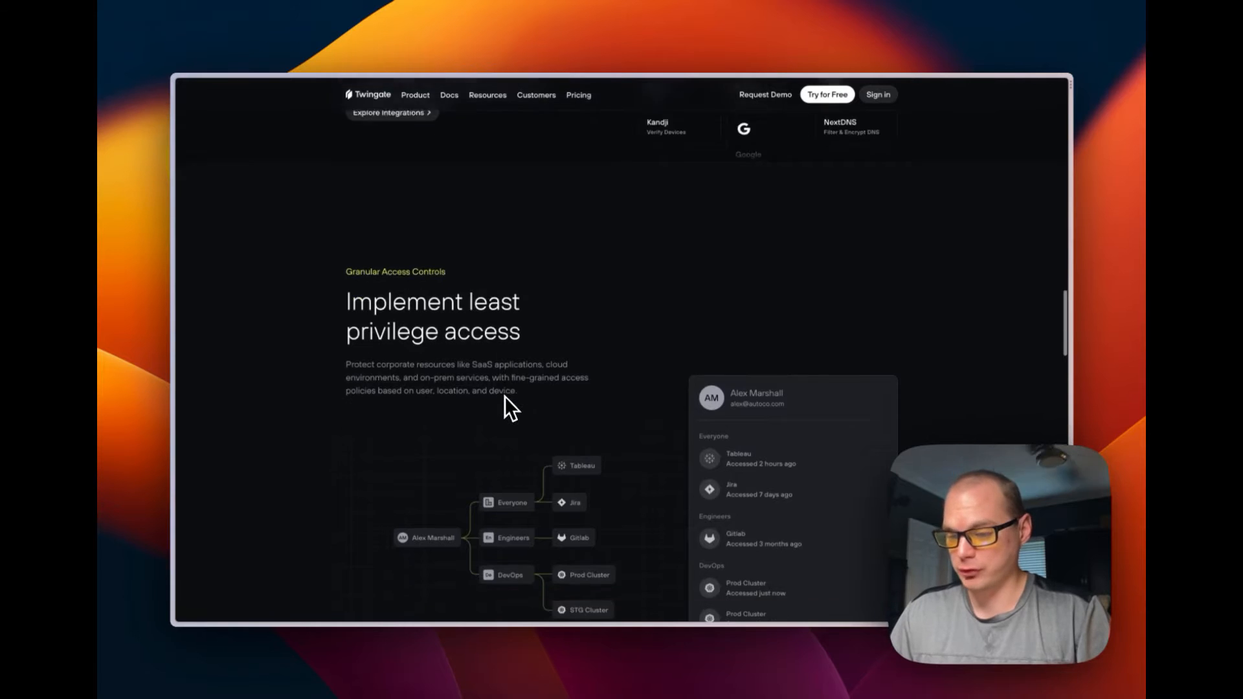
scroll("down", 3)
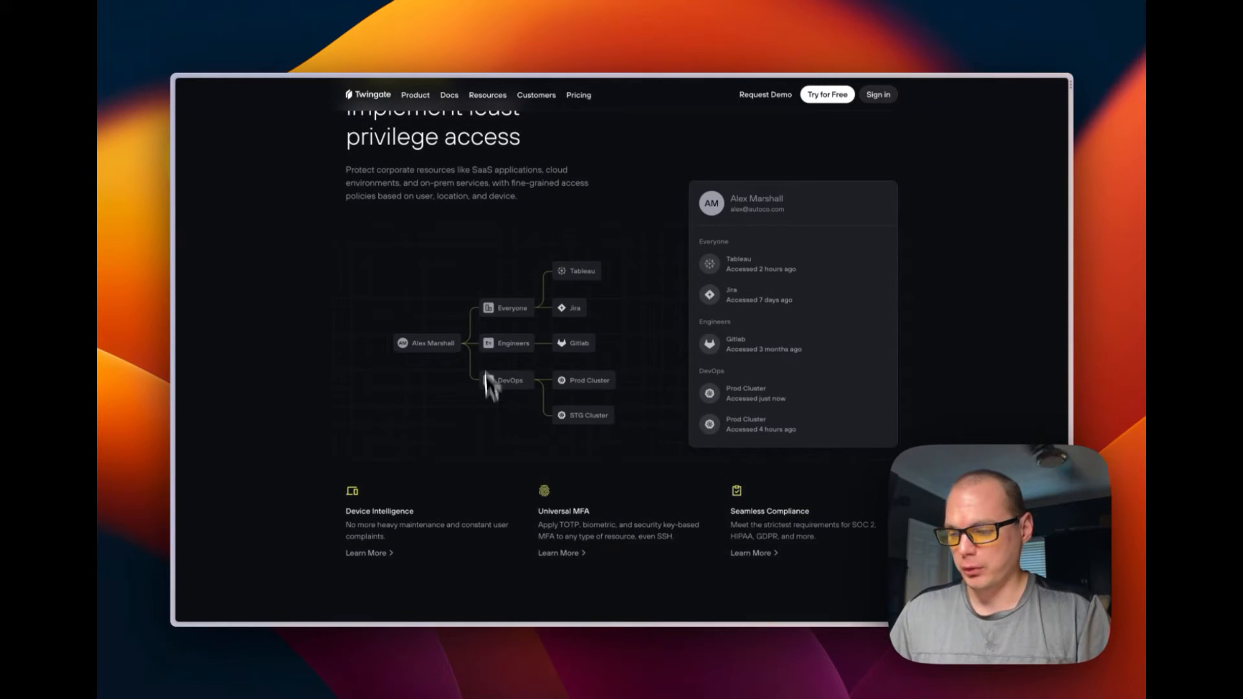
scroll("down", 3)
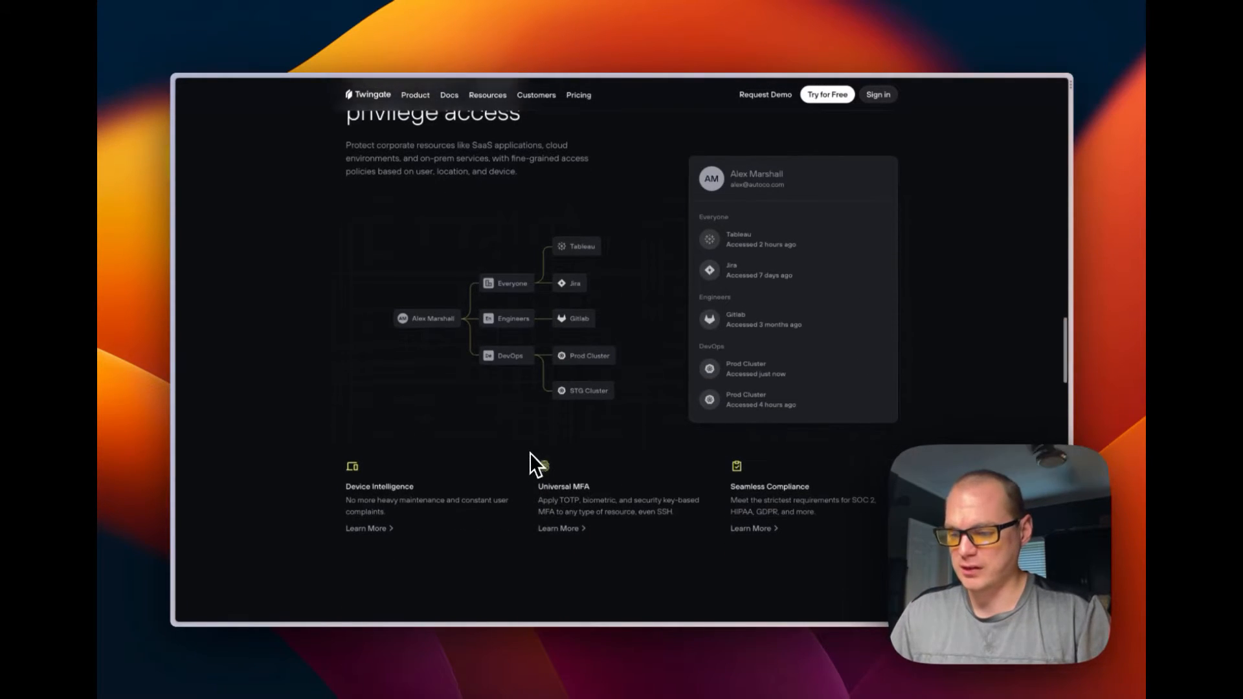
scroll("down", 3)
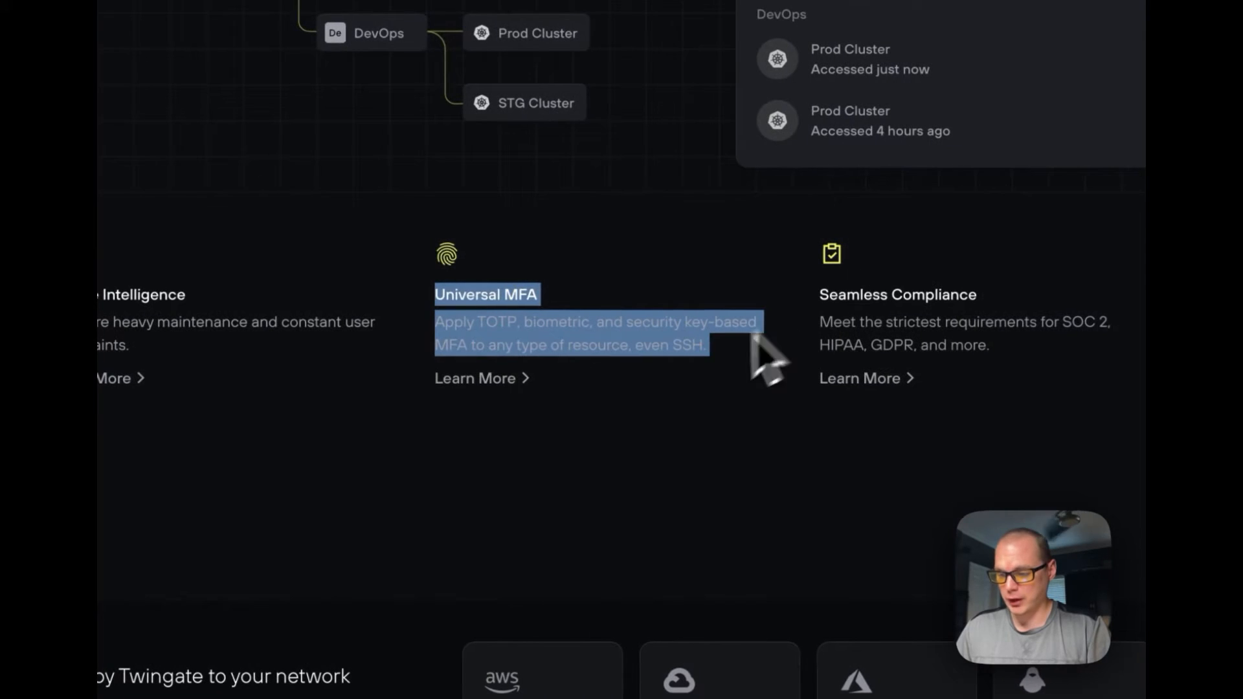
mouse_move(579, 448)
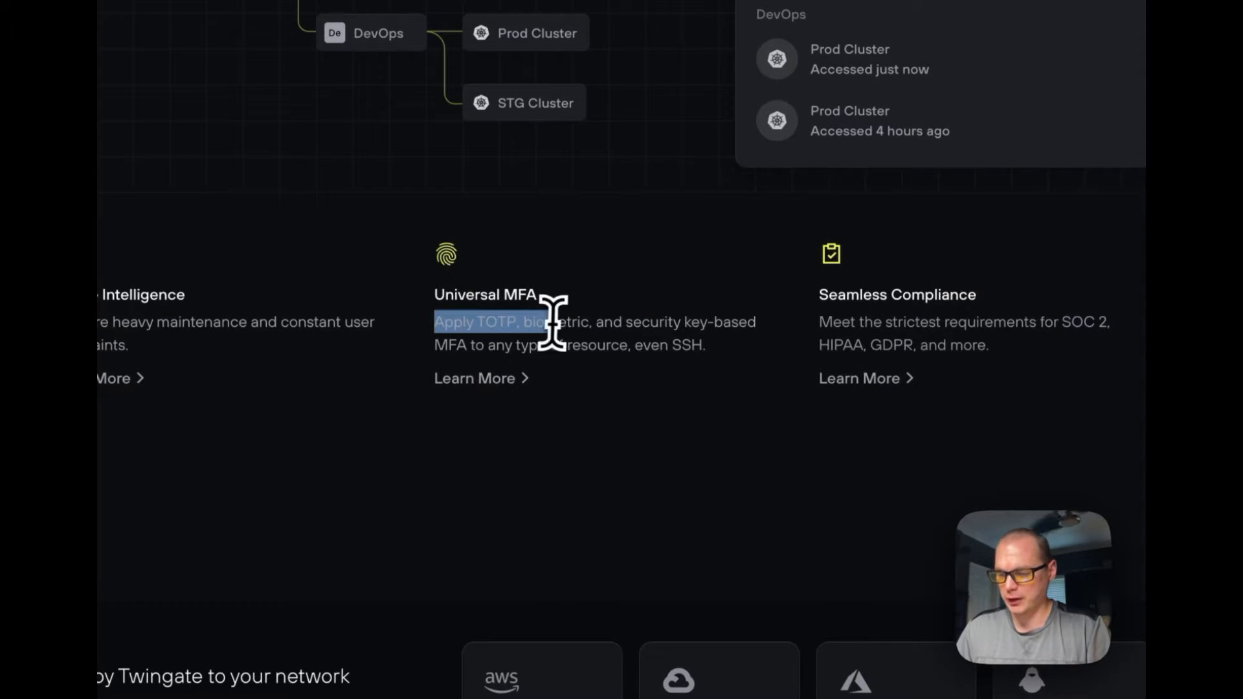
left_click(531, 332)
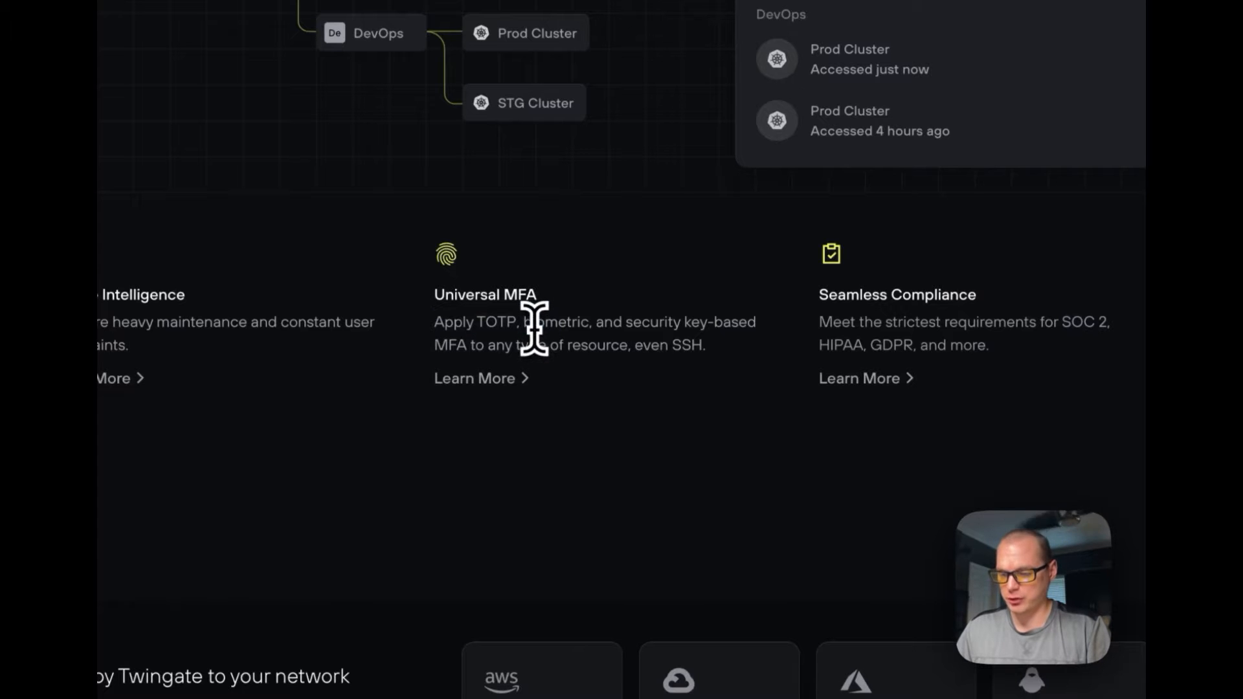
mouse_move(515, 397)
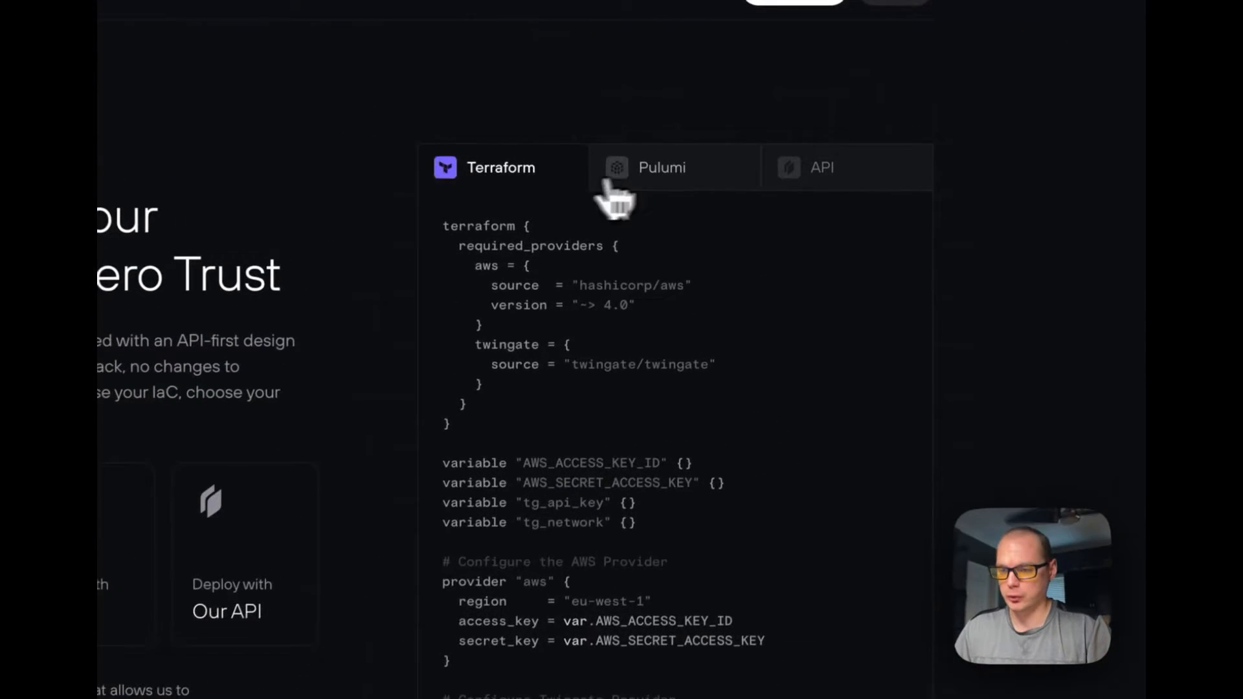
Step: Show the API code example instead of Terraform, then scroll down to the footer
left_click(821, 167)
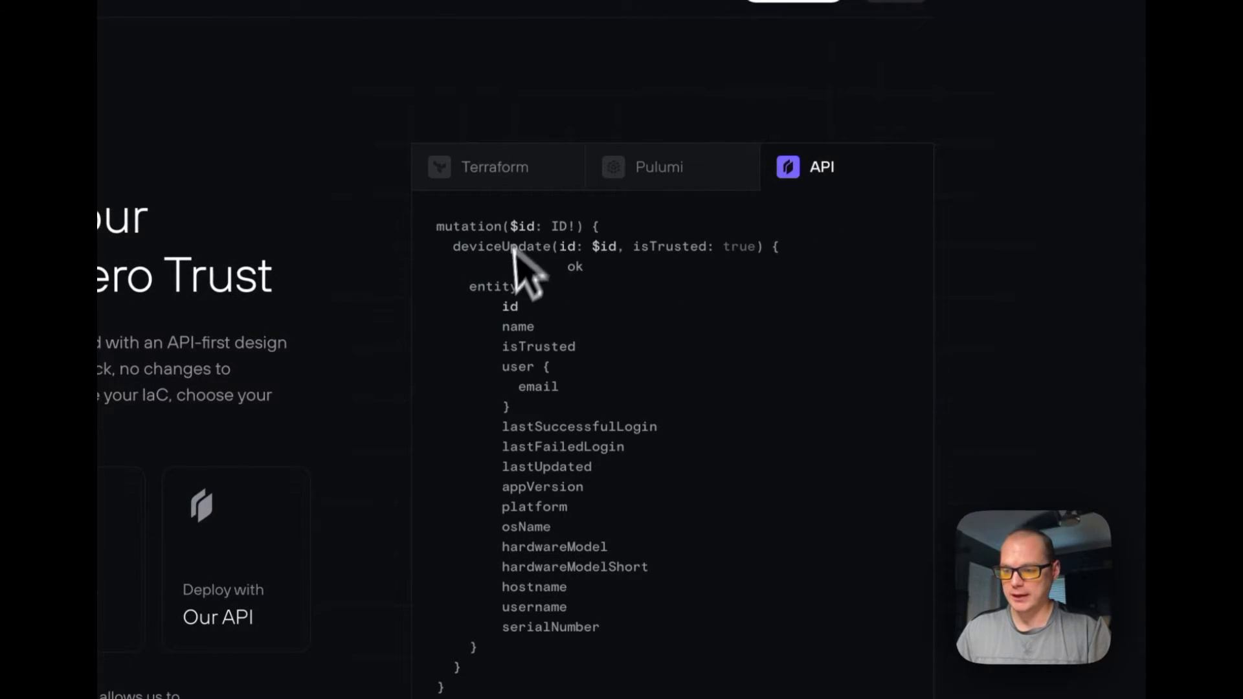
scroll("down", 3)
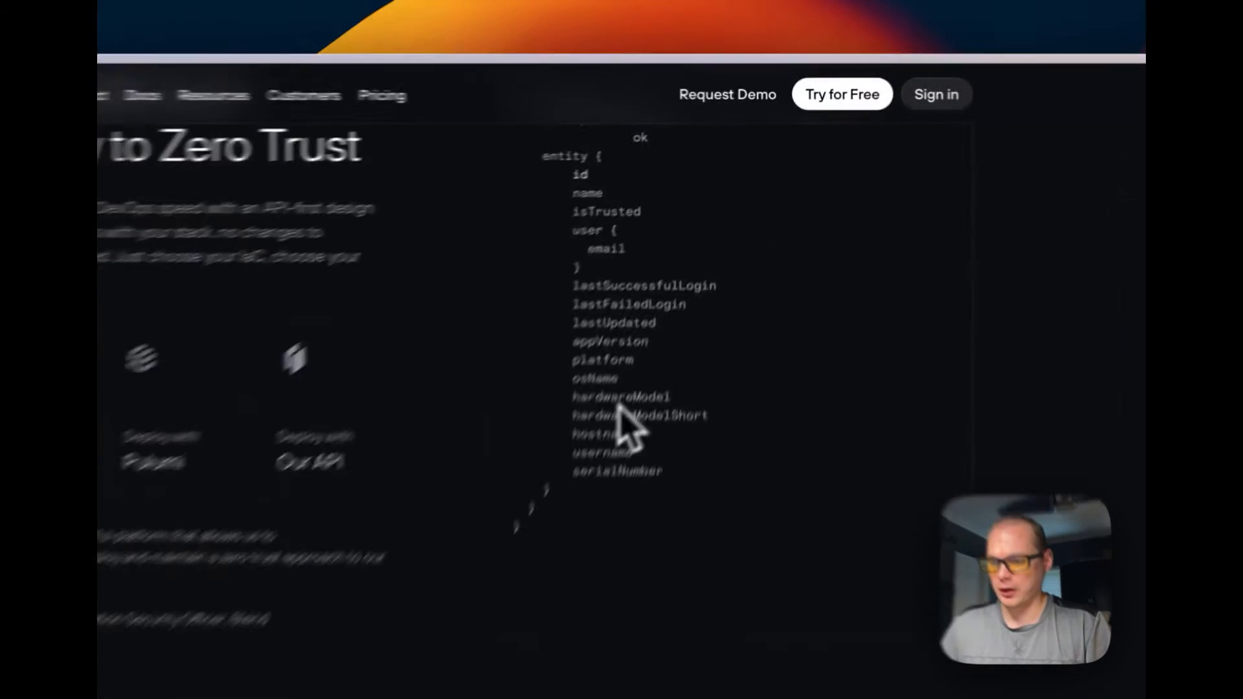
scroll("down", 3)
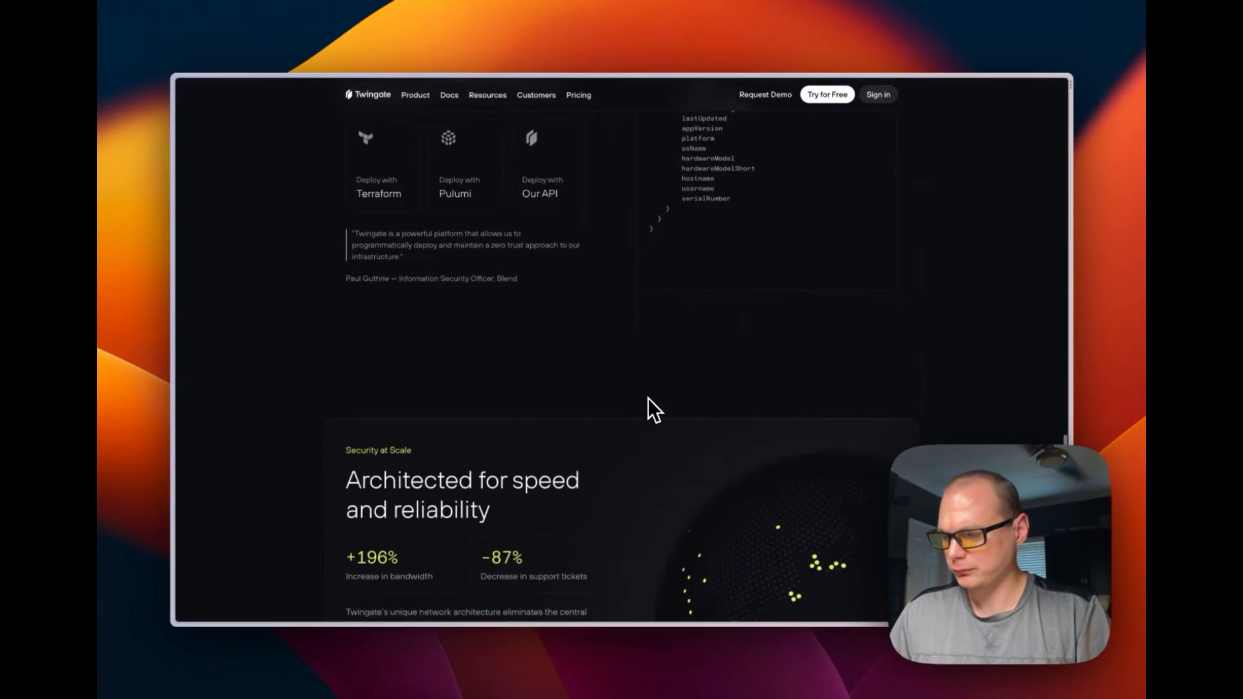
scroll("down", 3)
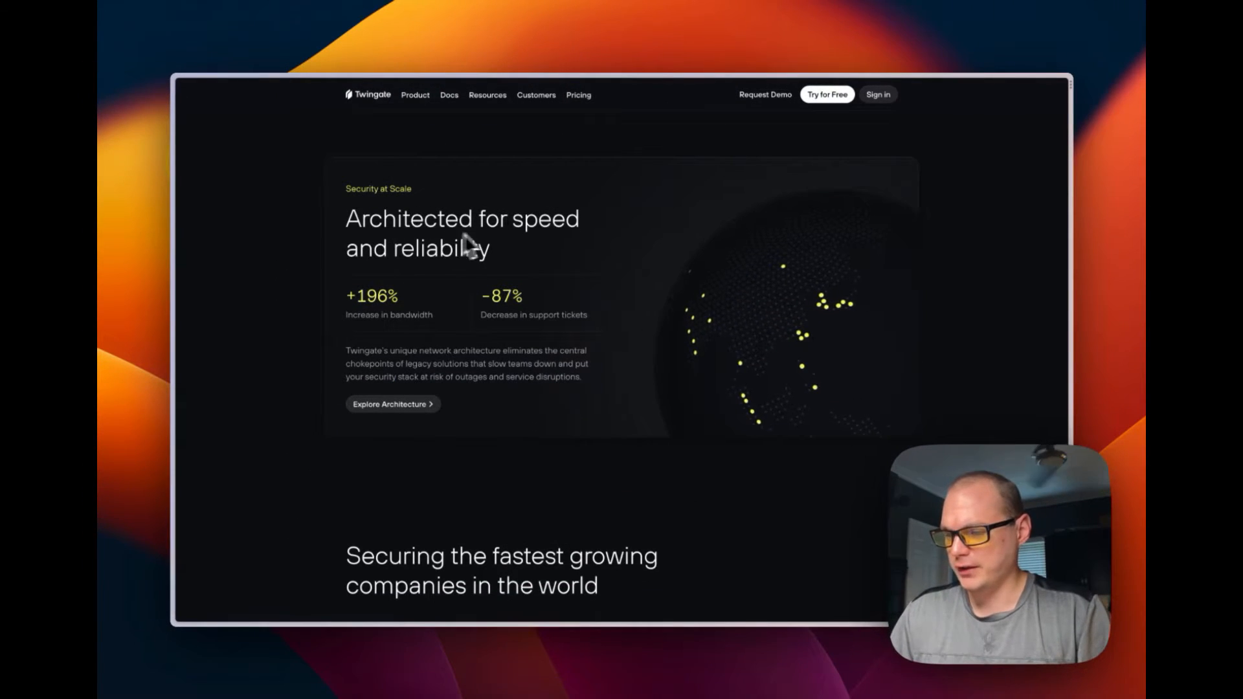
mouse_move(508, 436)
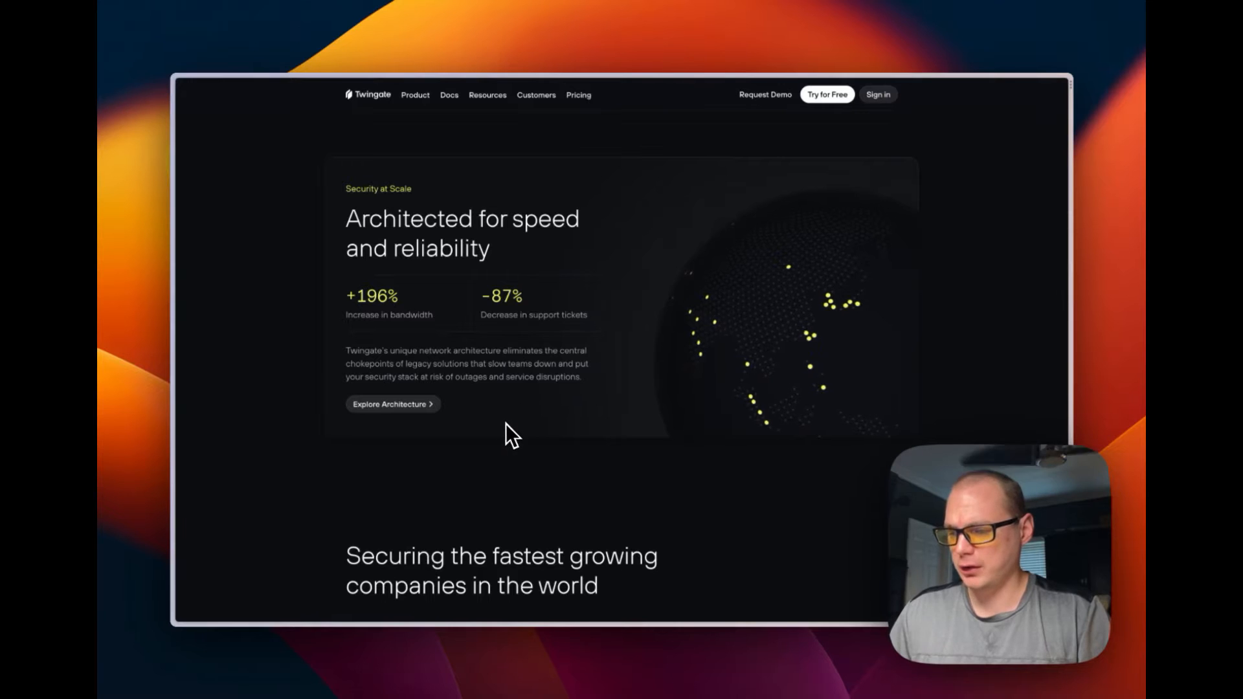
scroll("down", 3)
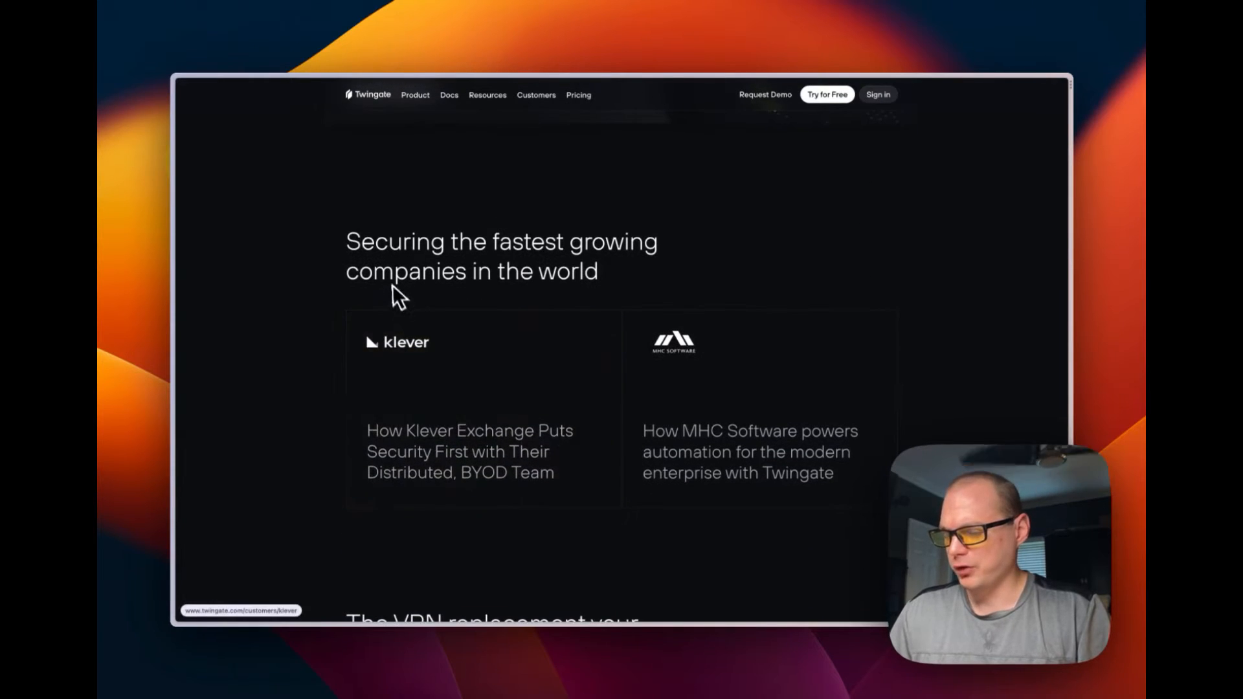
scroll("down", 3)
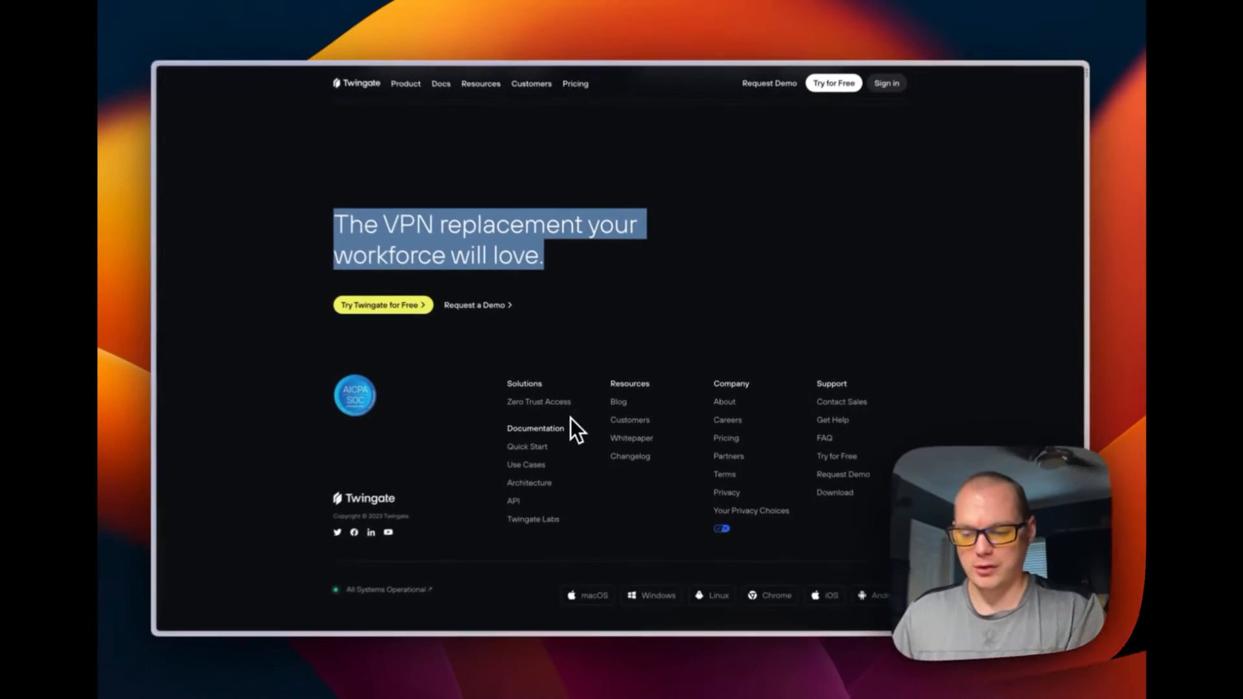
scroll("up", 3)
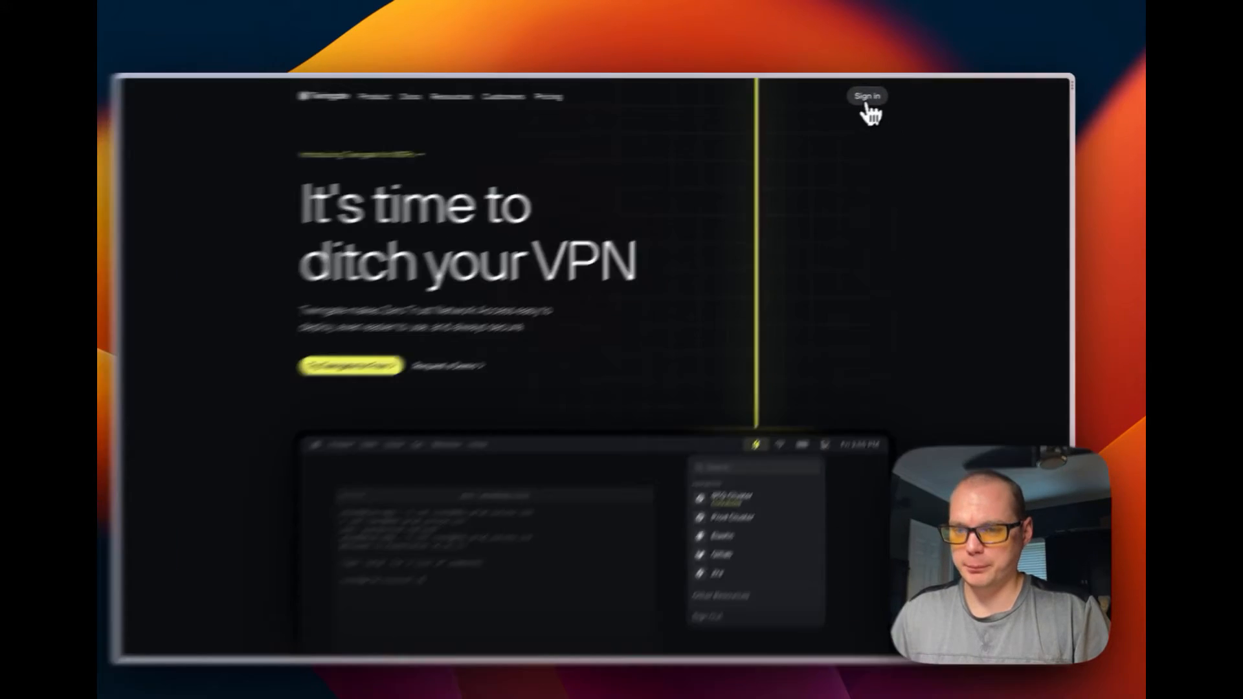
Step: Go to the 'Deploy Twingate for Free' sign-up and sign-in page
left_click(350, 365)
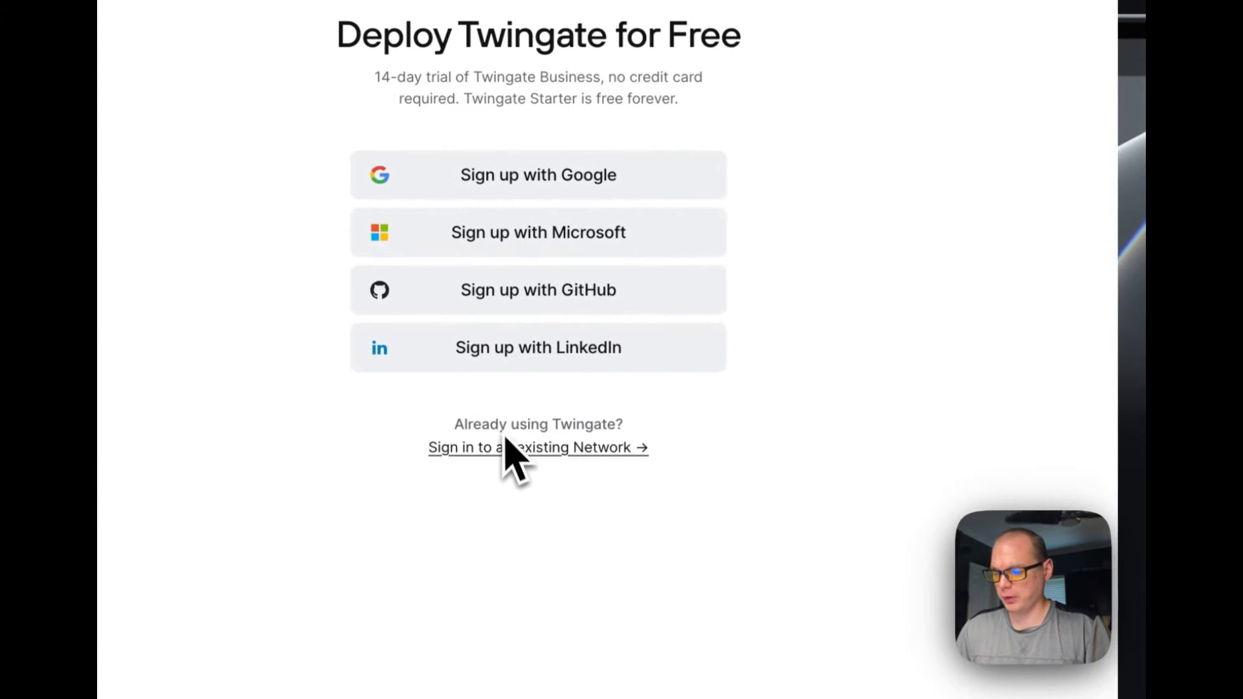
mouse_move(530, 282)
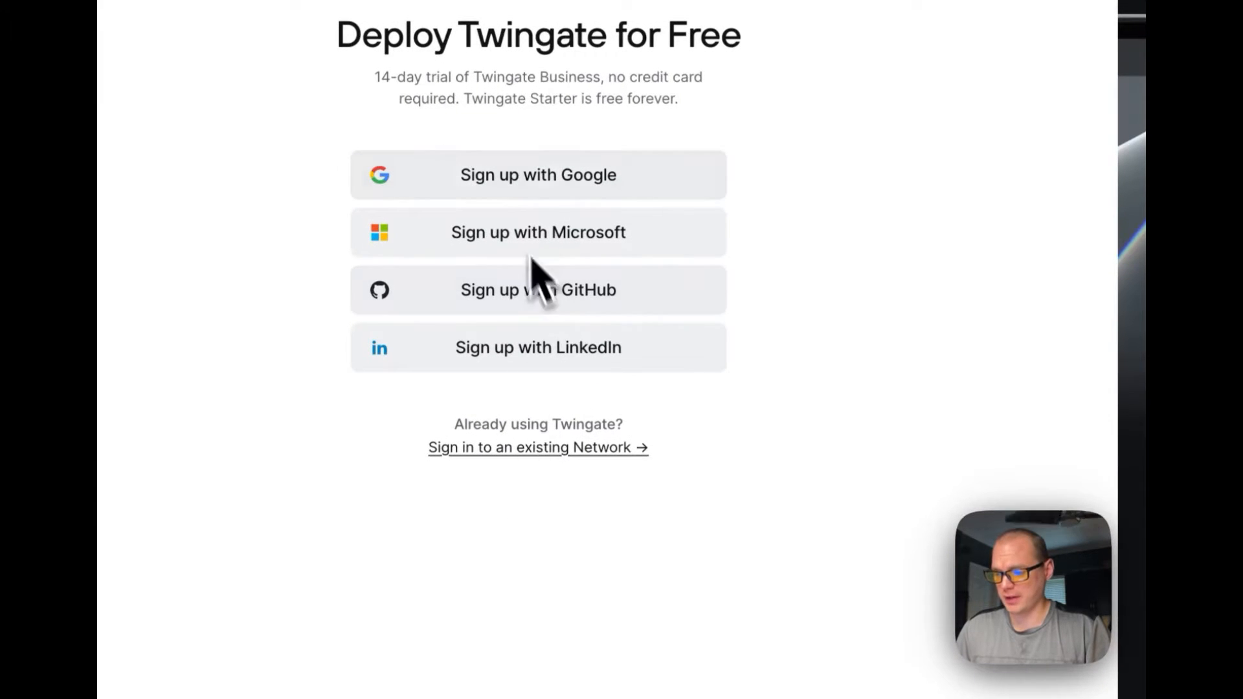
mouse_move(555, 310)
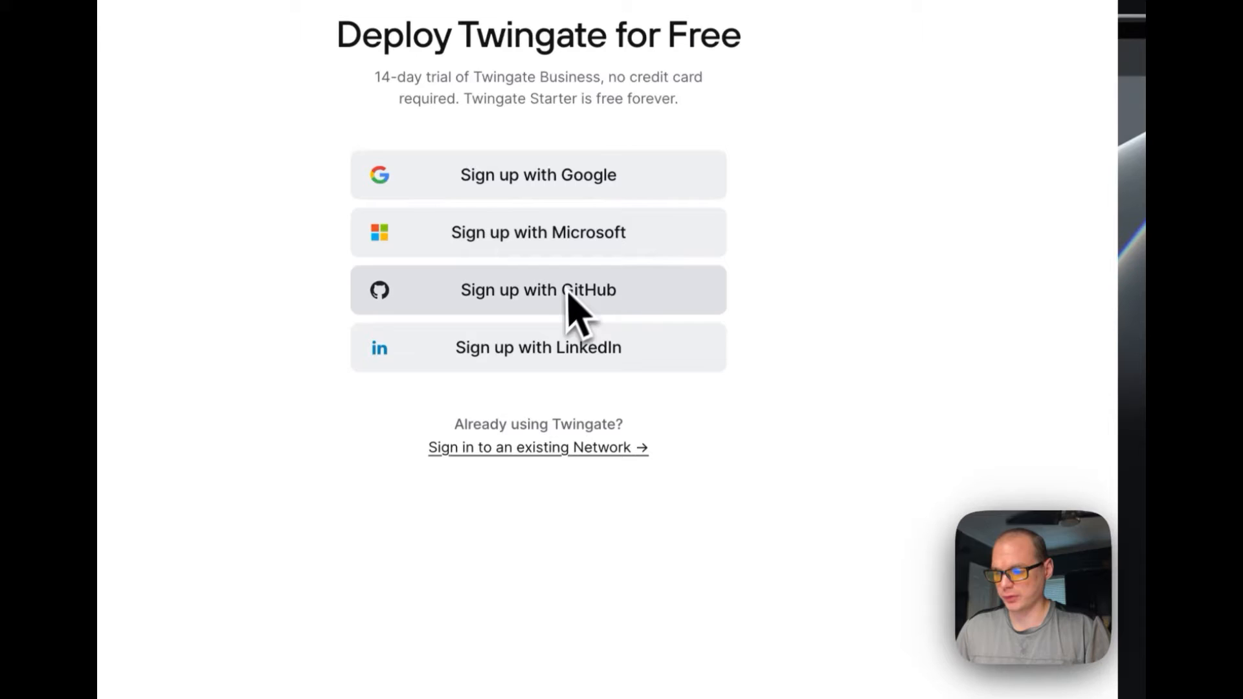
mouse_move(488, 246)
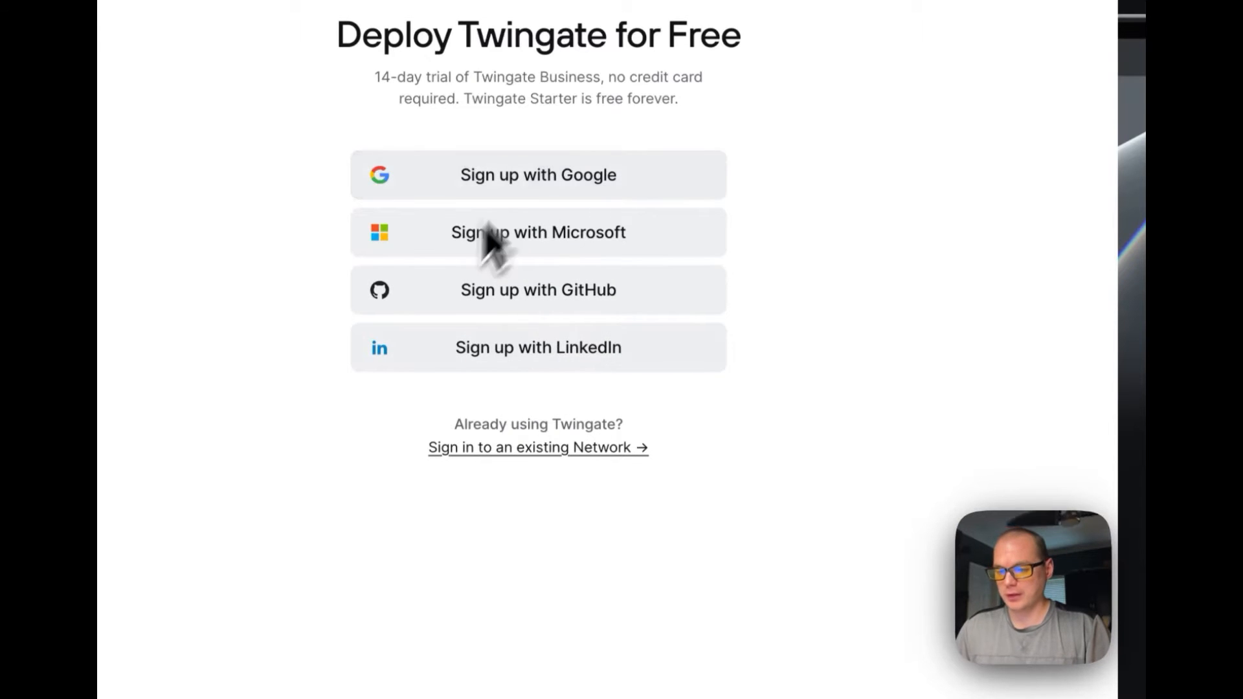
mouse_move(821, 436)
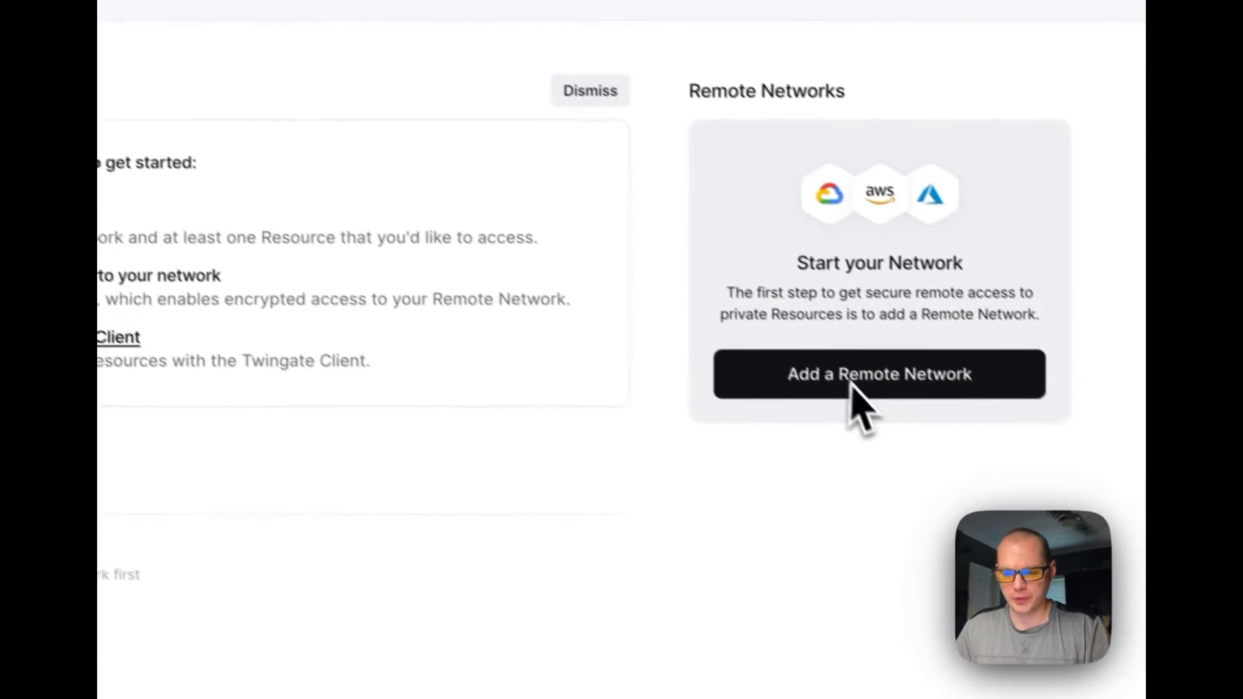
Step: Create an On Premise remote network named BigBear
left_click(879, 374)
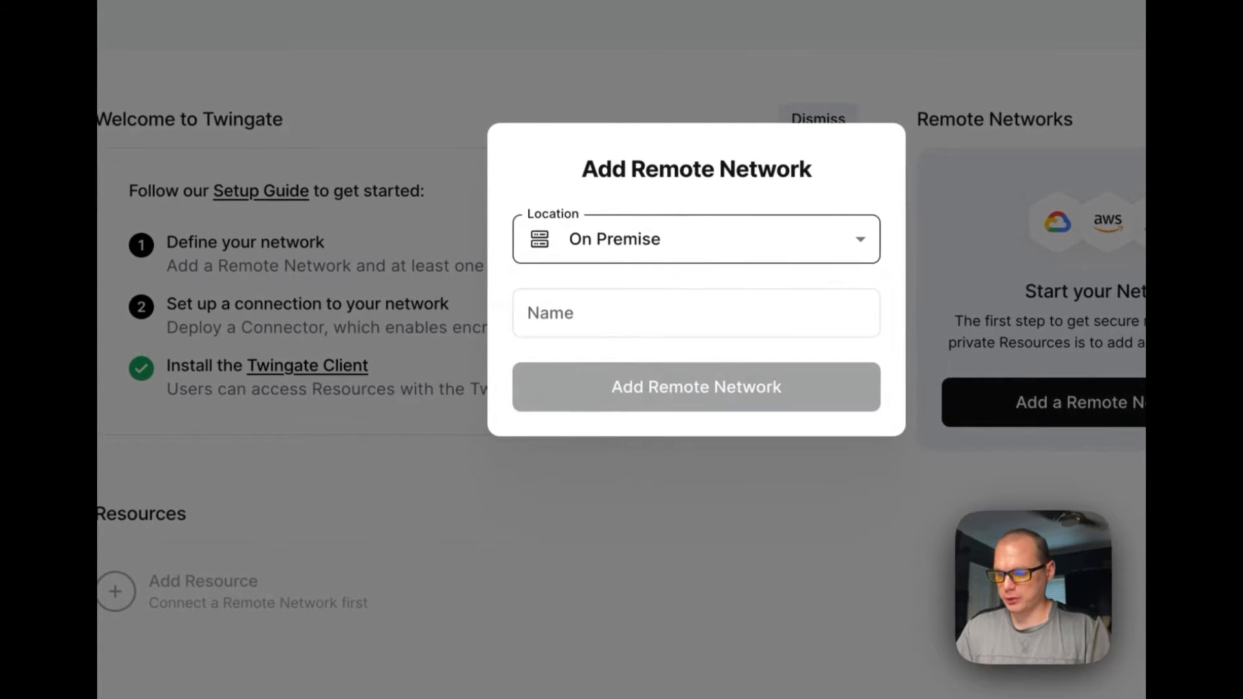
left_click(696, 239)
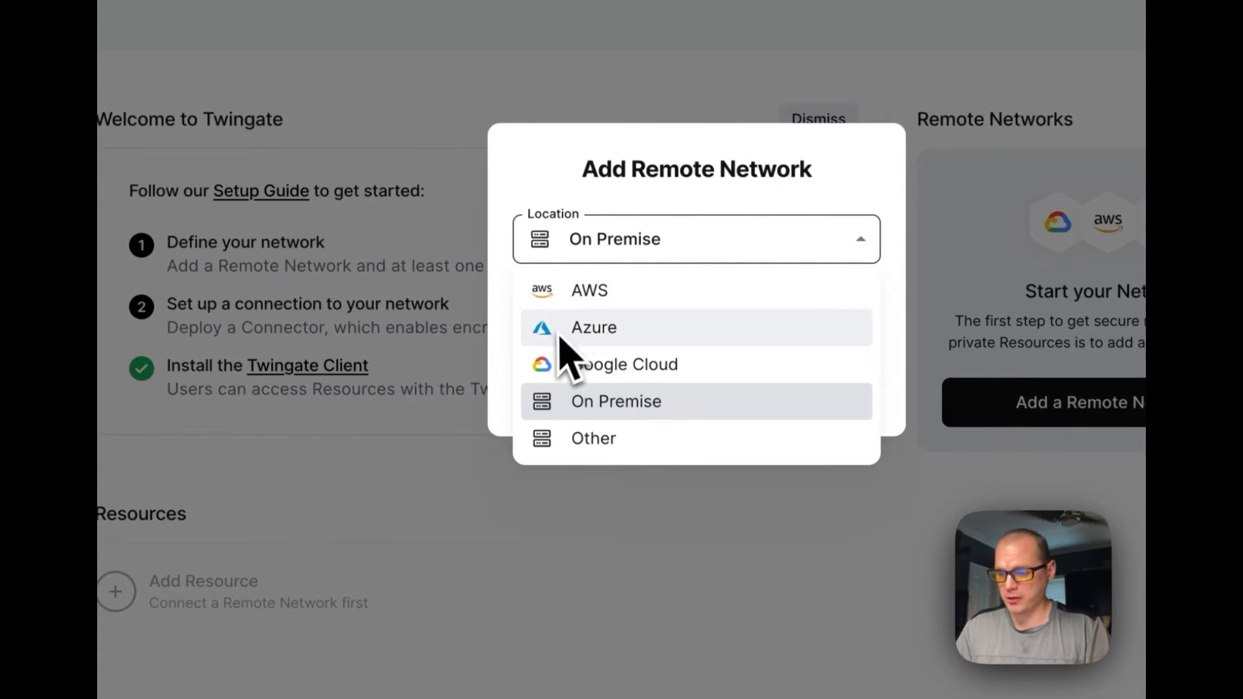
mouse_move(530, 472)
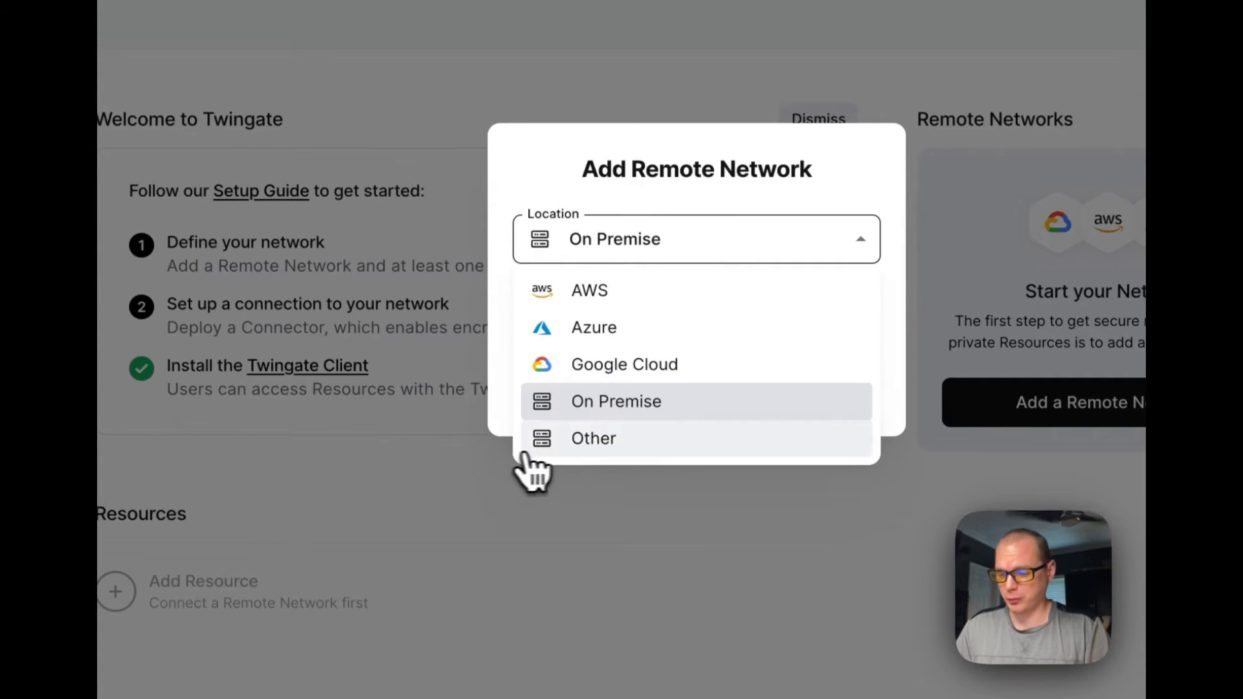
left_click(615, 402)
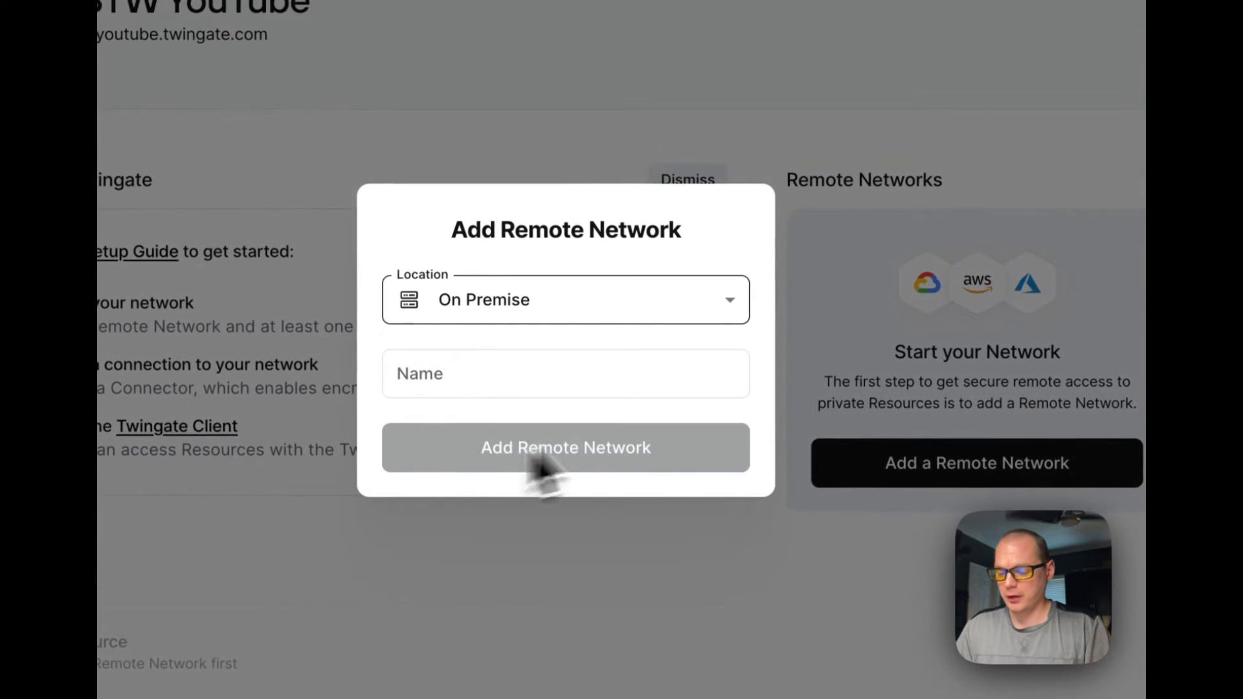
left_click(555, 374)
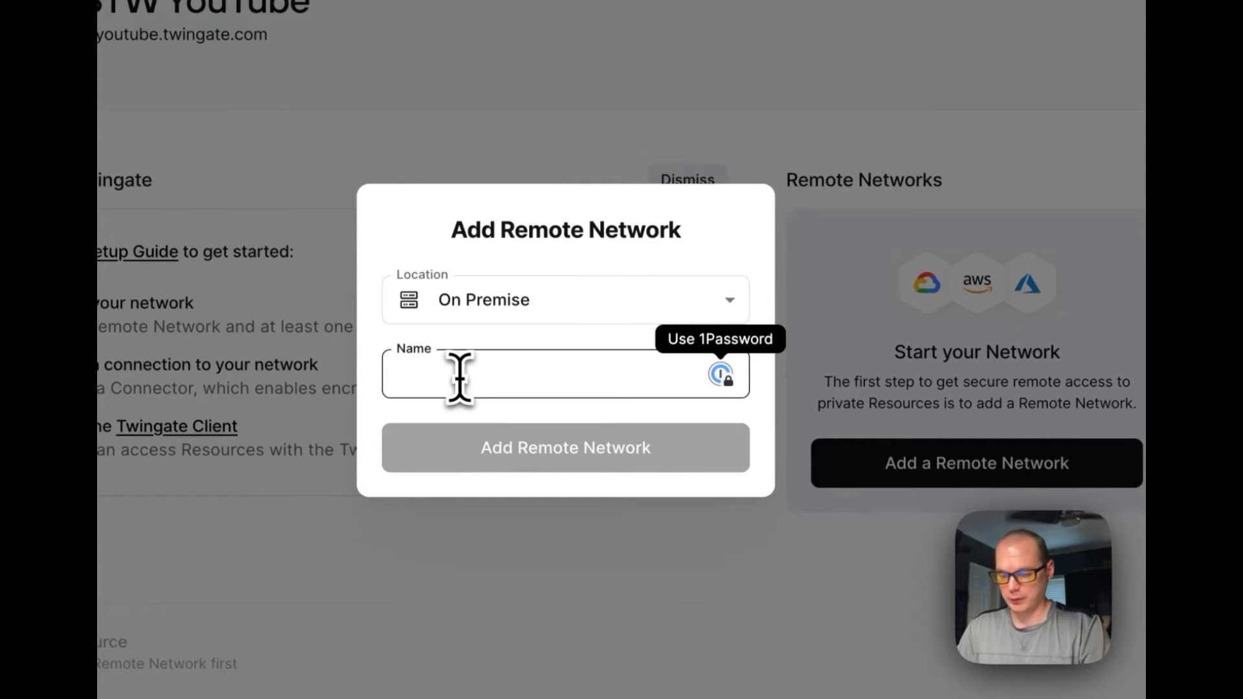
type("Big")
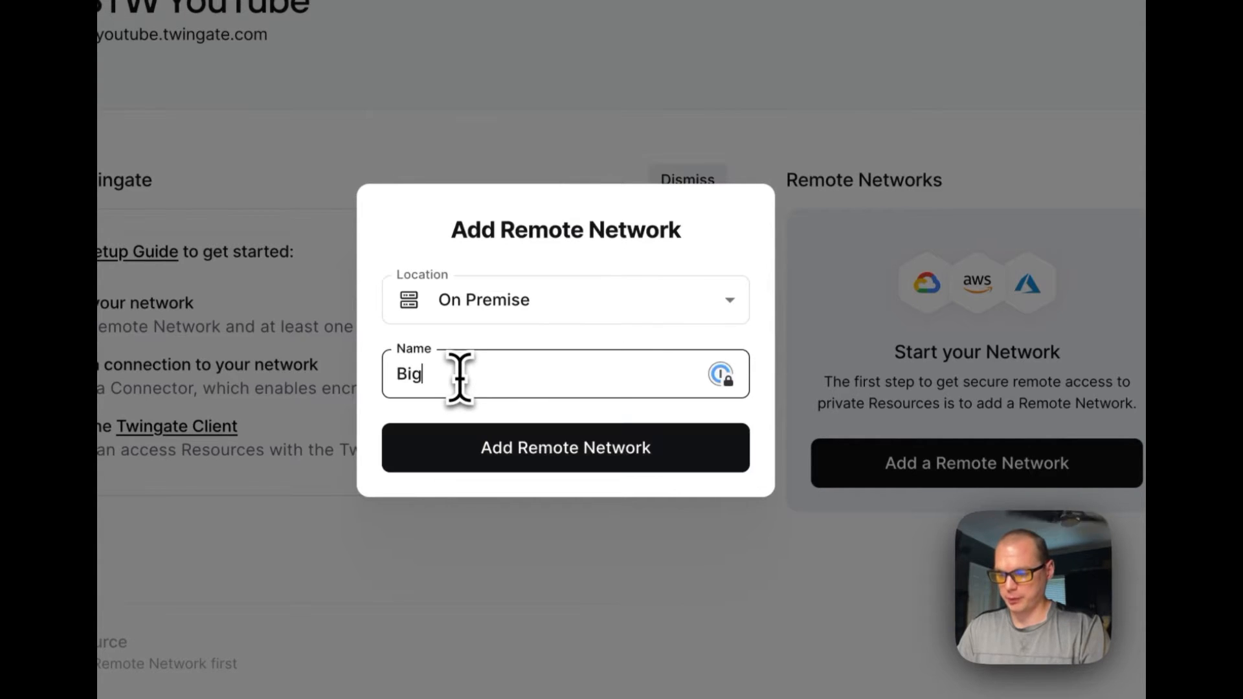
left_click(566, 447)
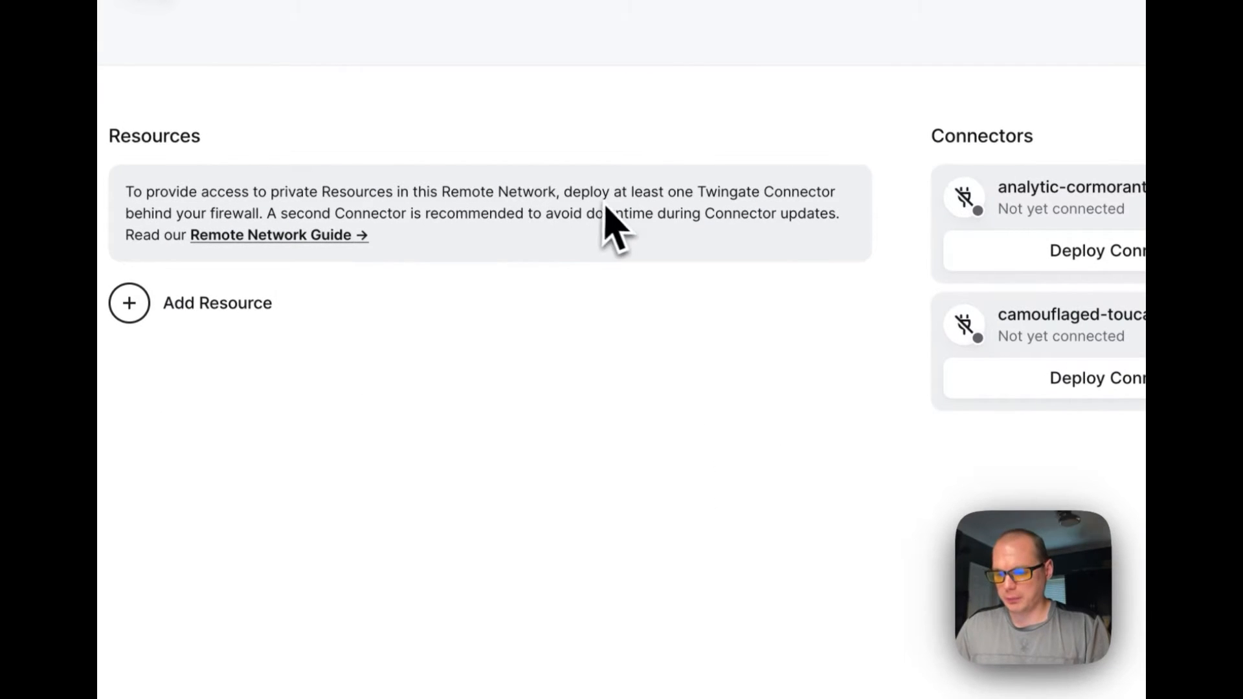
Step: Delete the camouflaged-toucan connector, leaving only analytic-cormorant
scroll("up", 3)
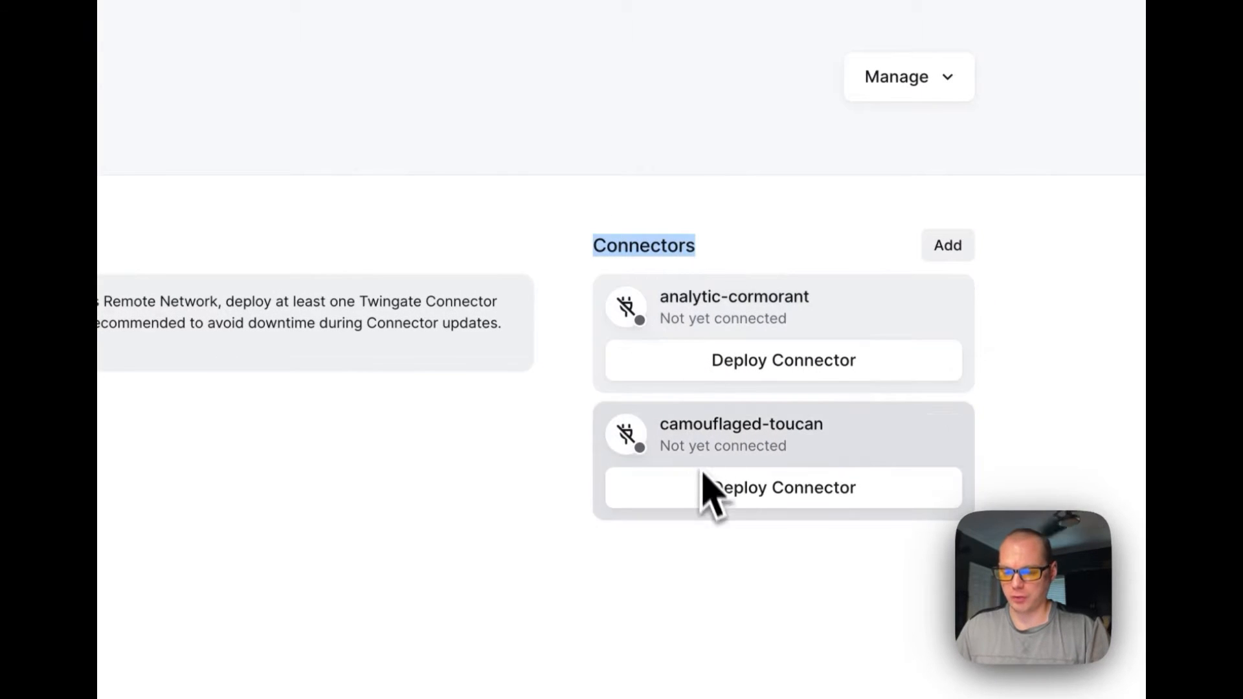
mouse_move(734, 349)
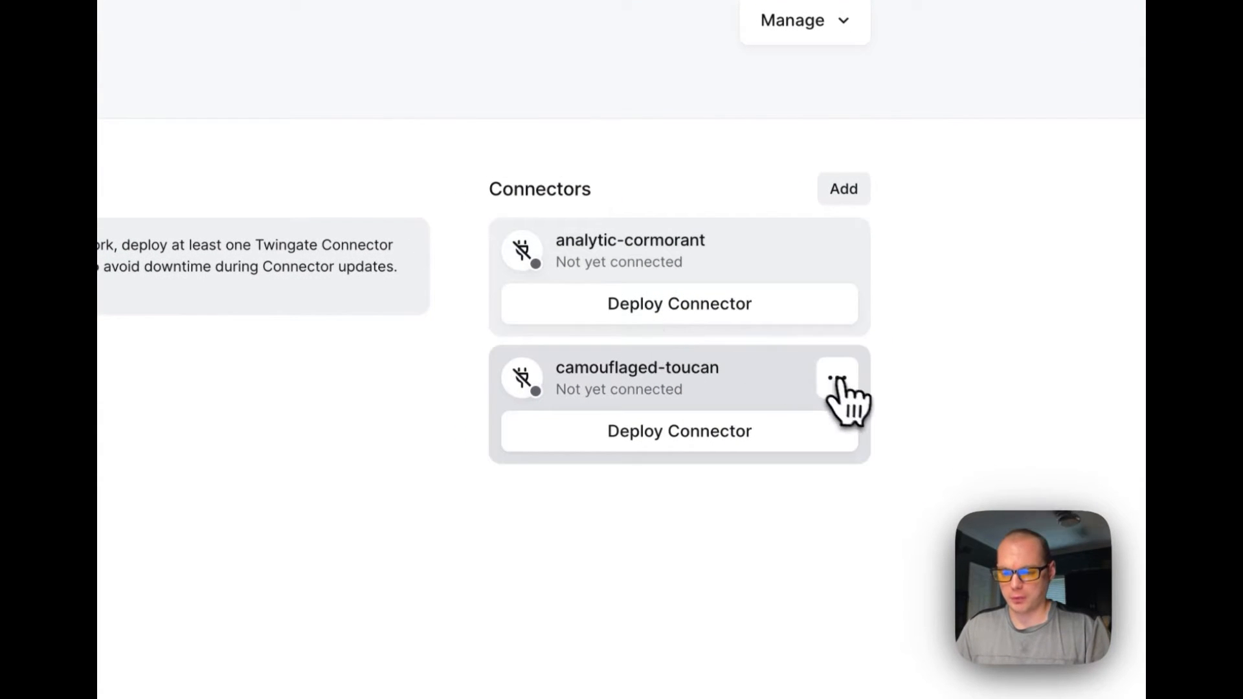
left_click(837, 377)
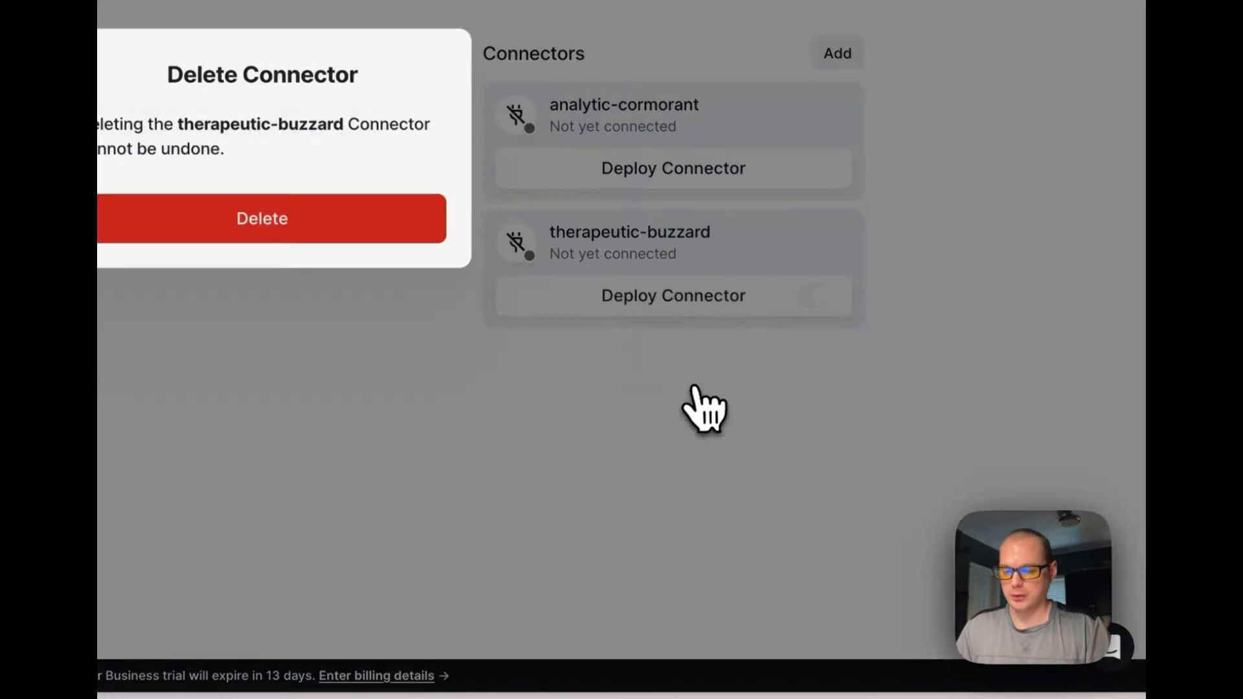
left_click(262, 218)
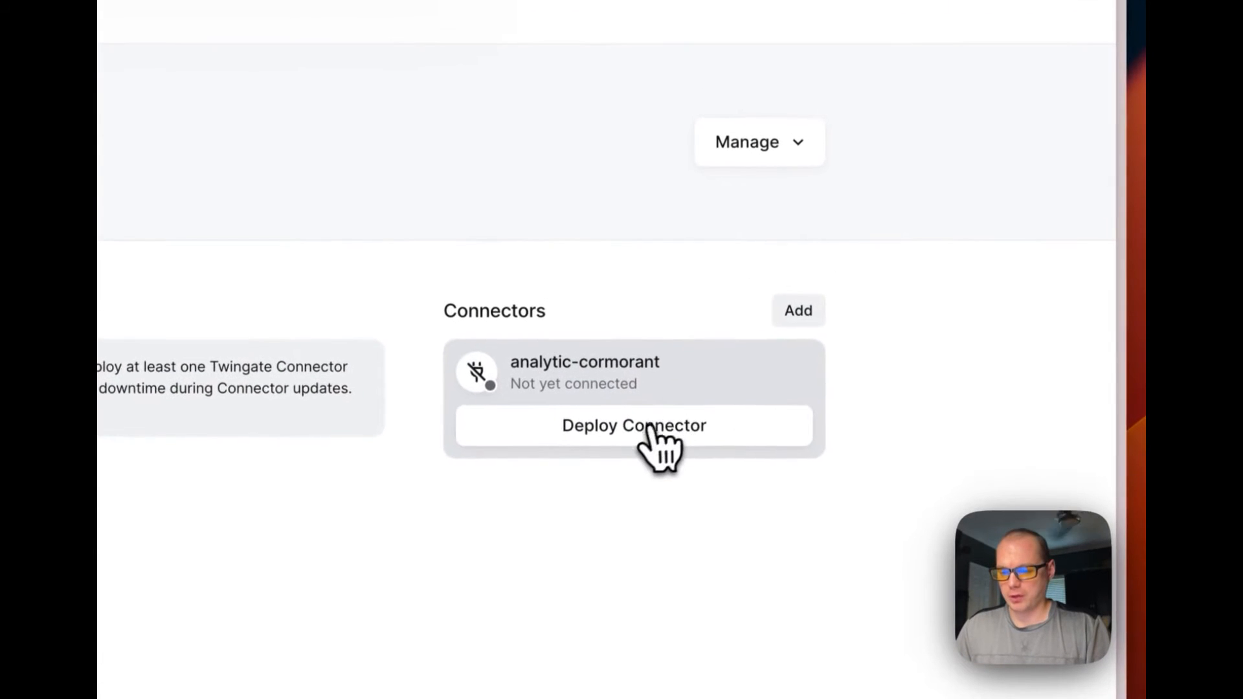
Step: Start deploying analytic-cormorant and select the Linux deployment method
left_click(633, 425)
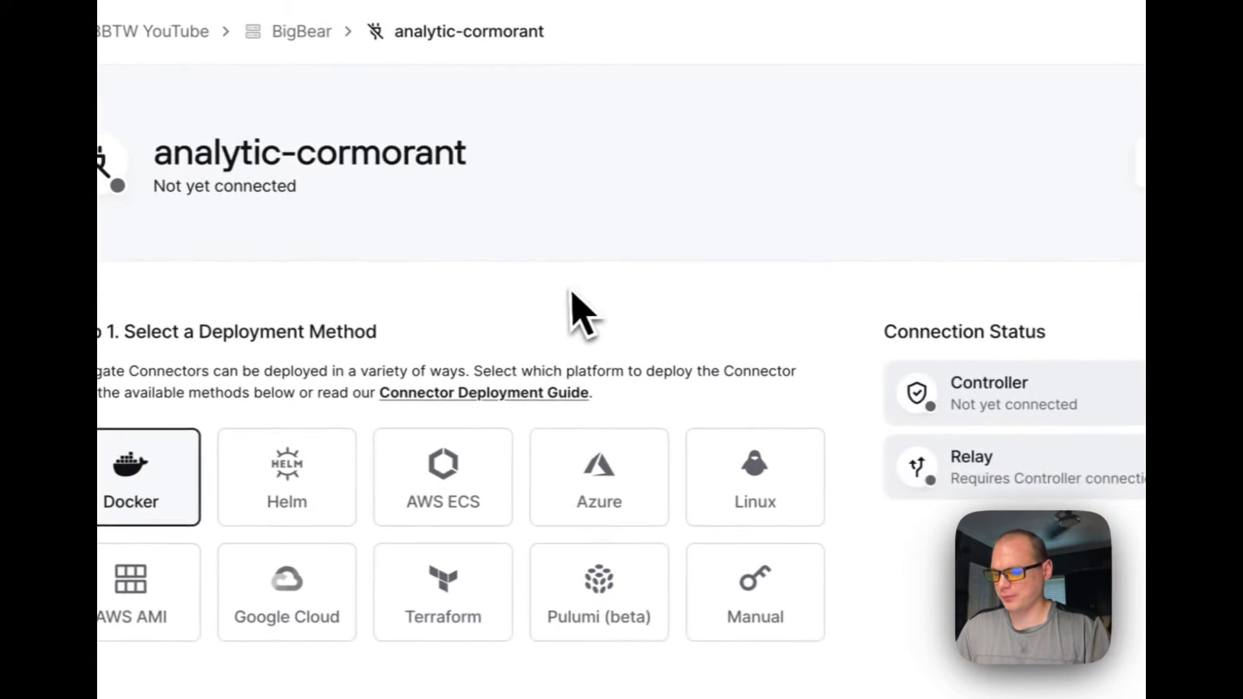
scroll("down", 3)
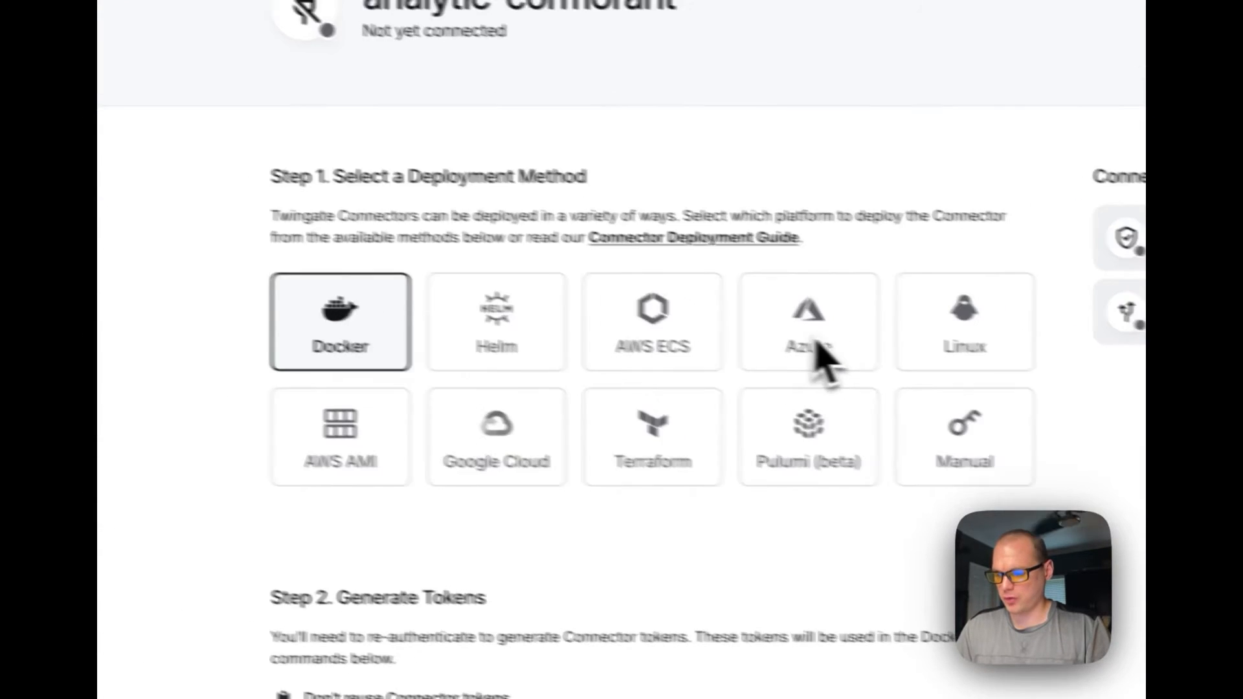
scroll("down", 3)
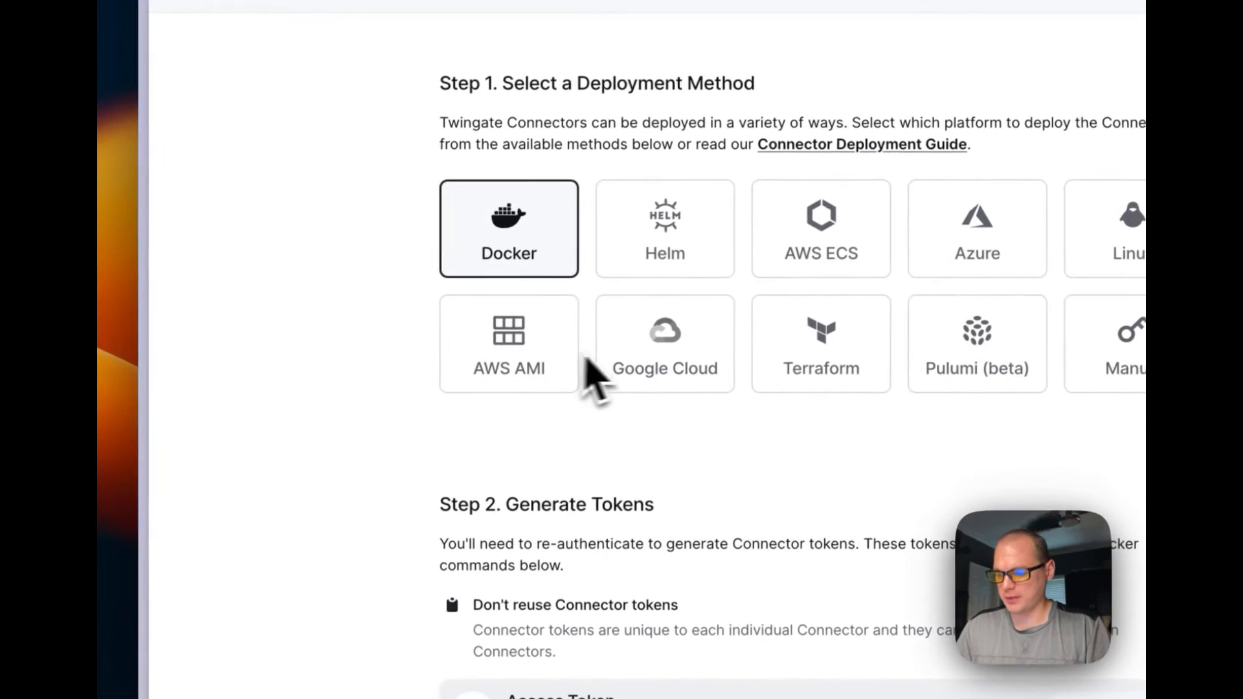
mouse_move(781, 388)
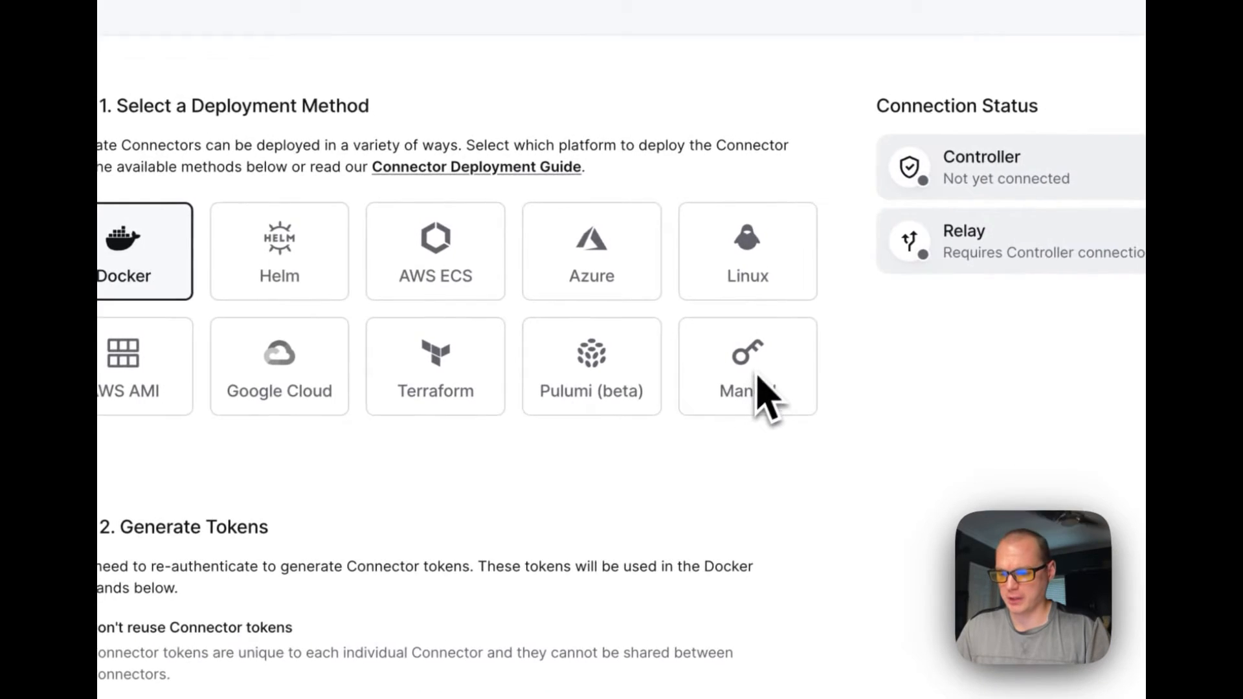
scroll("down", 3)
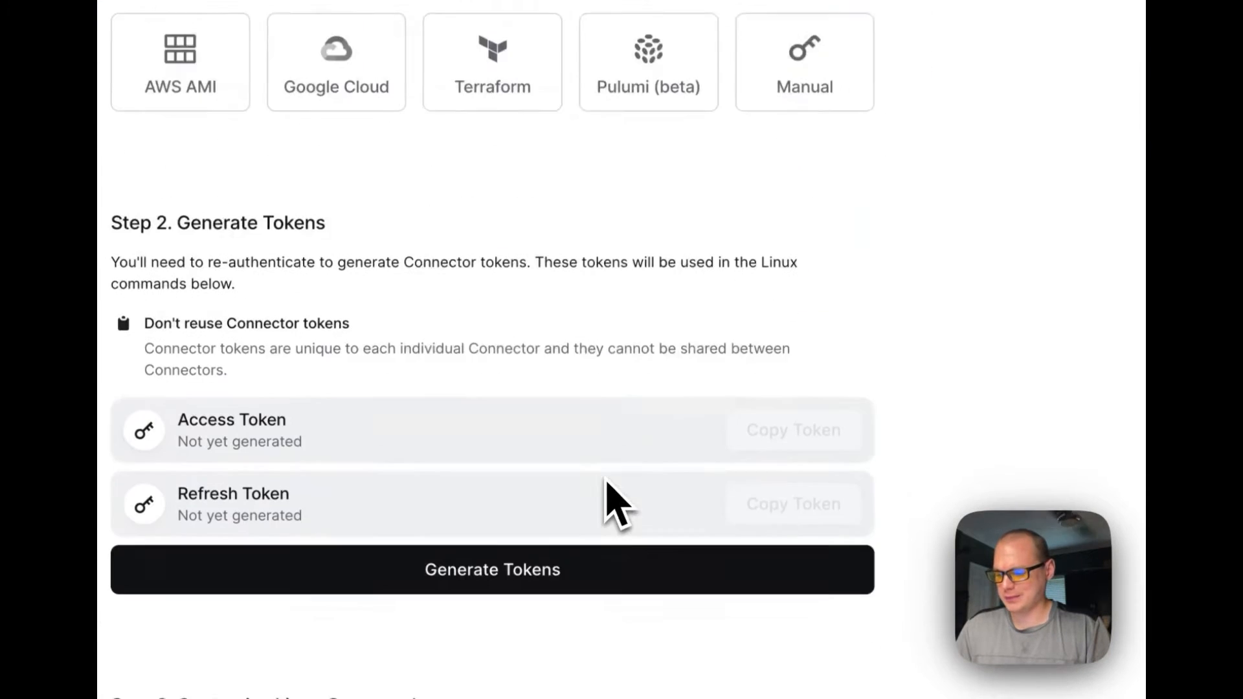
scroll("down", 3)
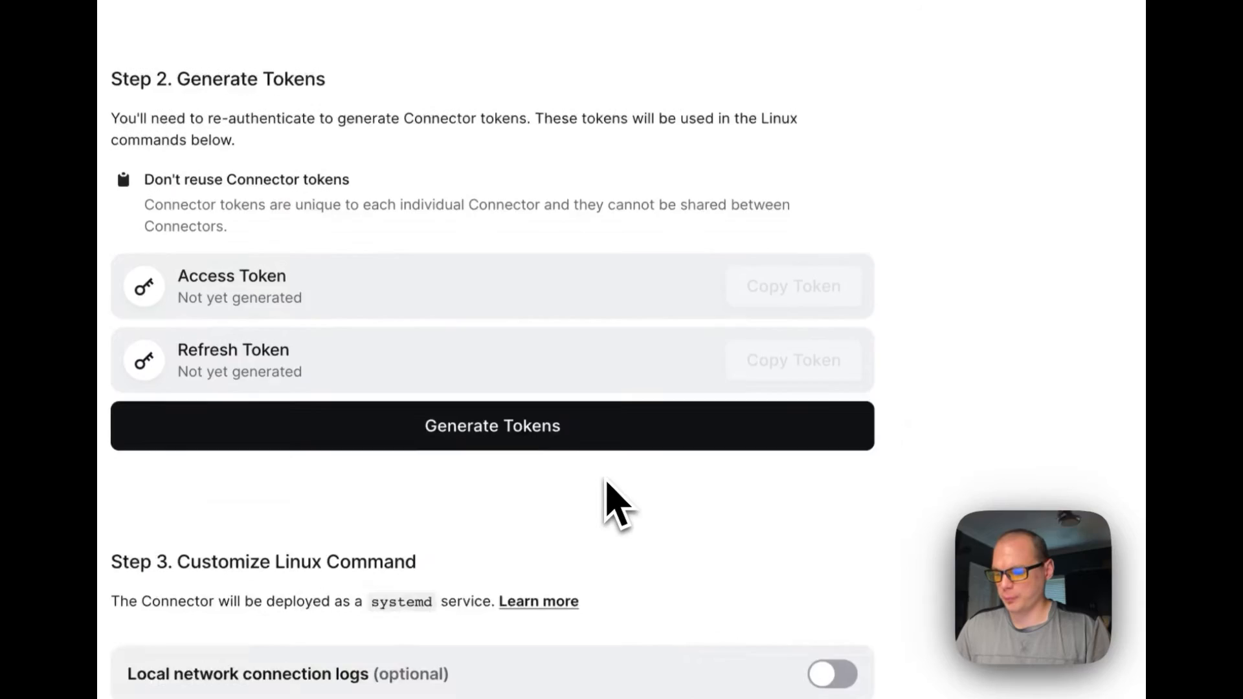
scroll("down", 3)
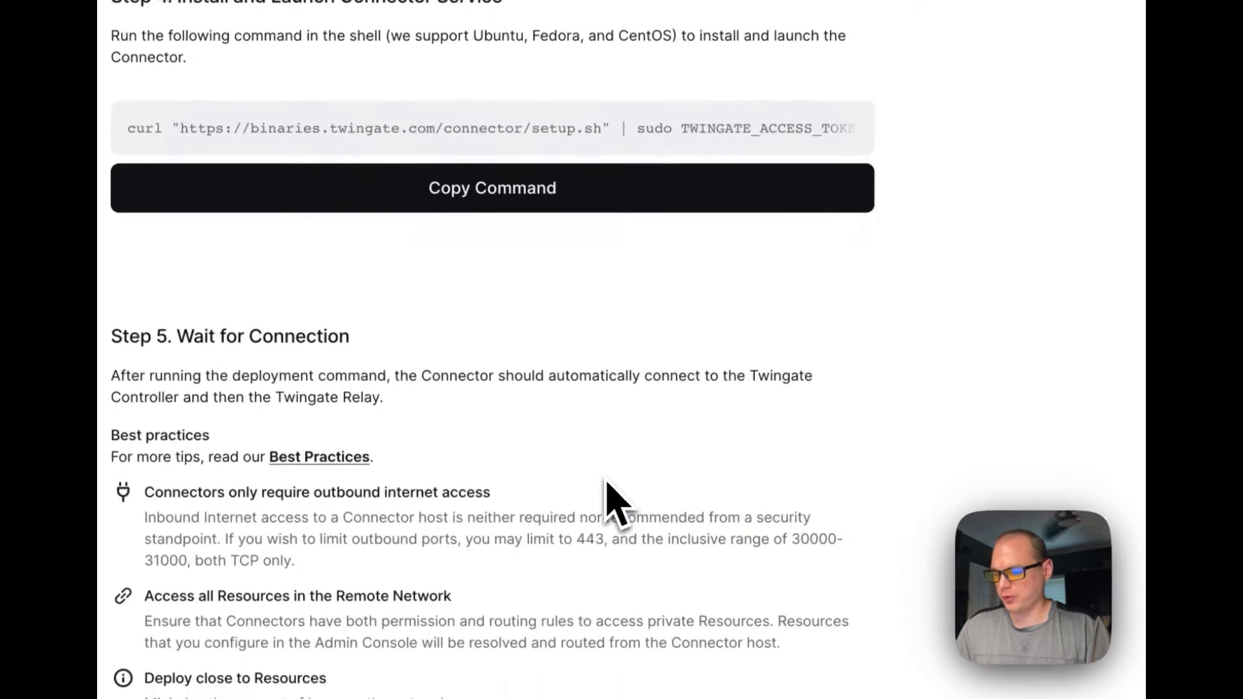
scroll("up", 3)
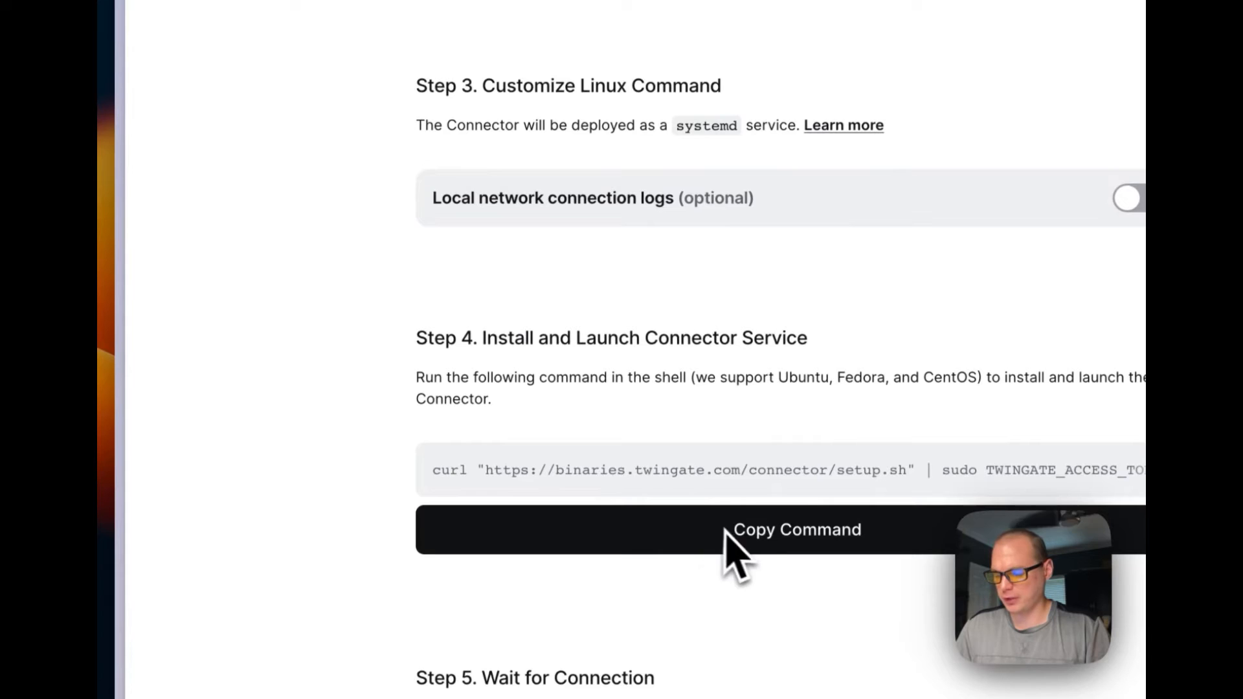
scroll("up", 3)
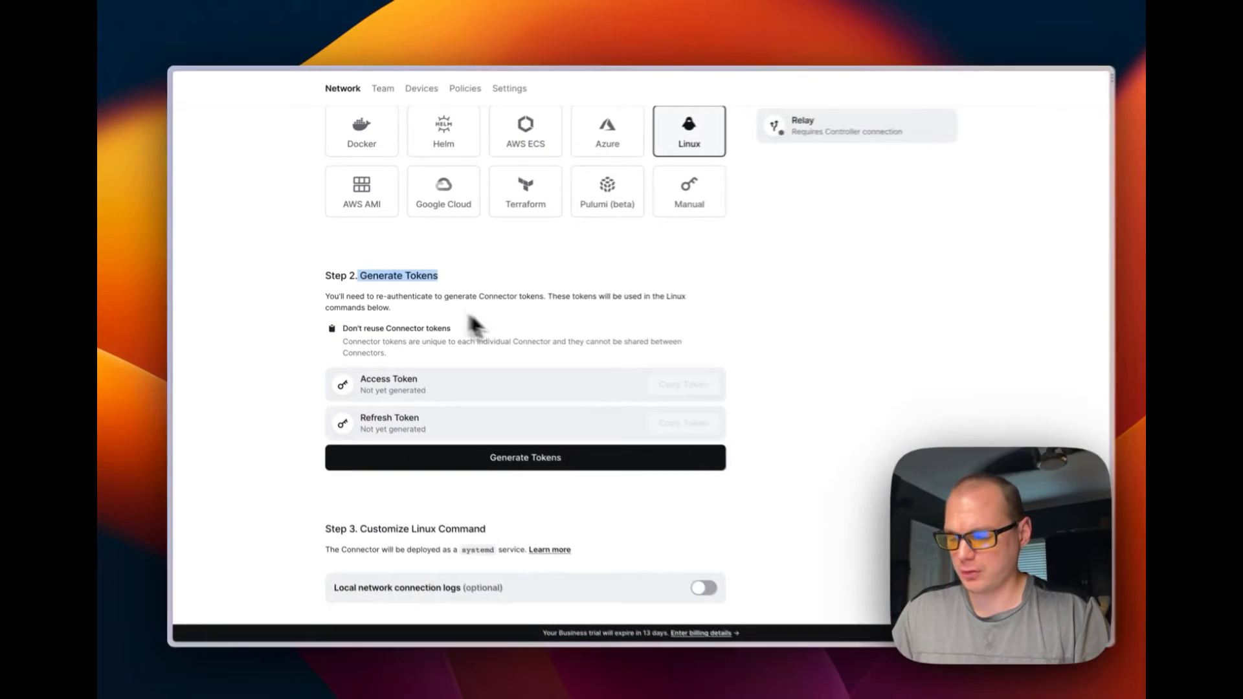
scroll("down", 3)
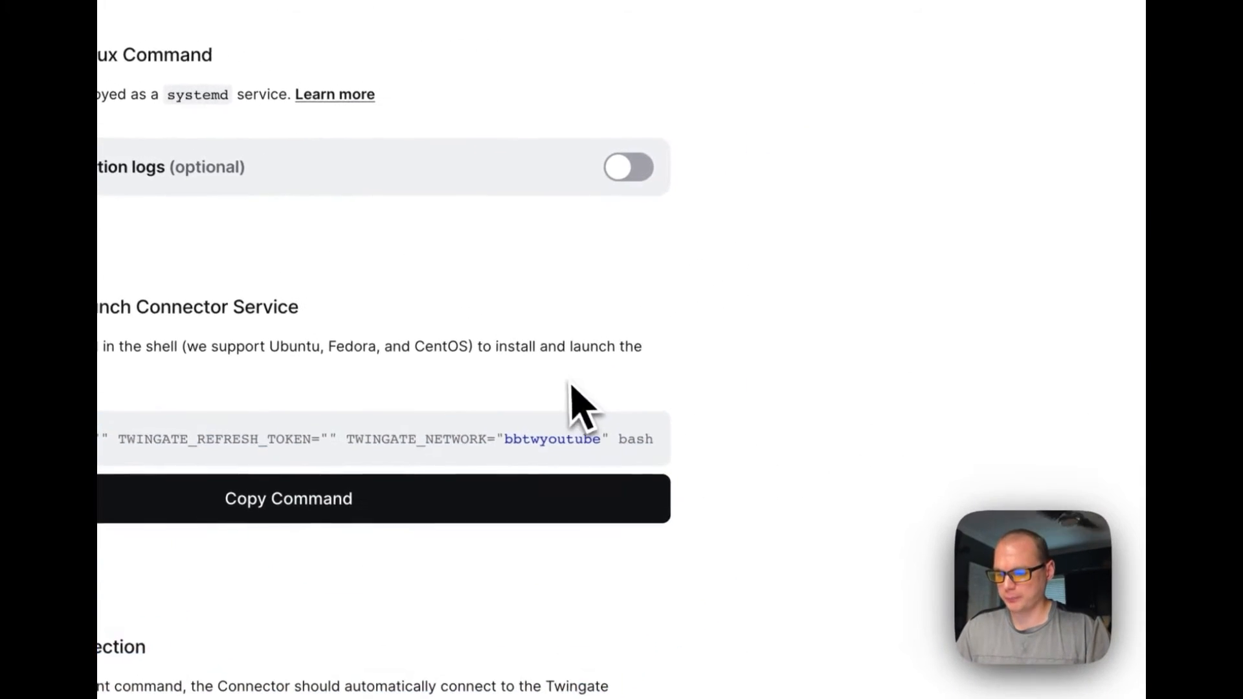
scroll("up", 3)
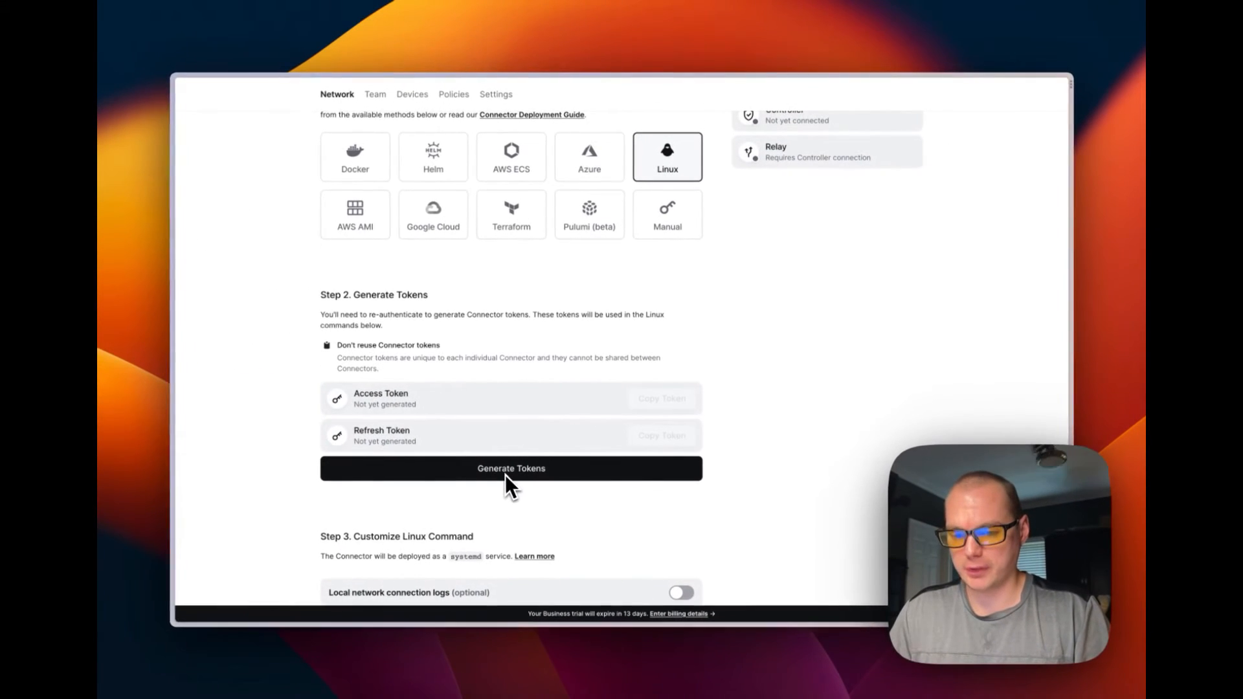
Step: Generate access and refresh tokens and enable local network connection logs
scroll("up", 3)
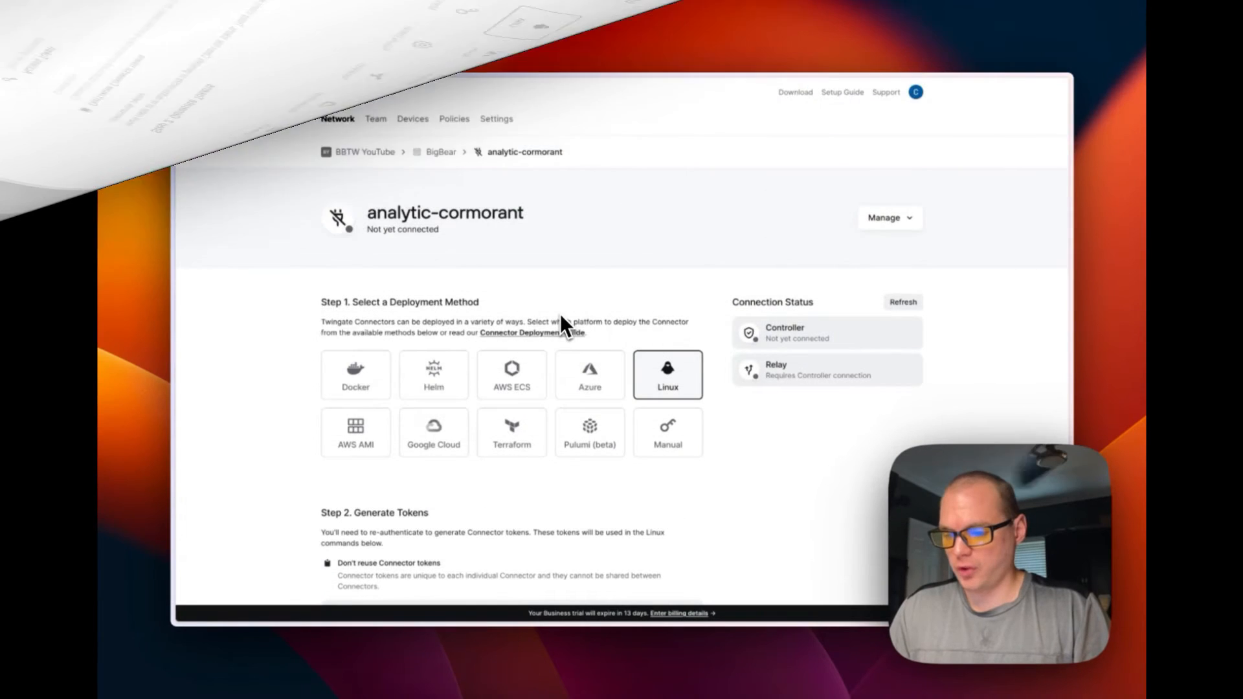
scroll("down", 3)
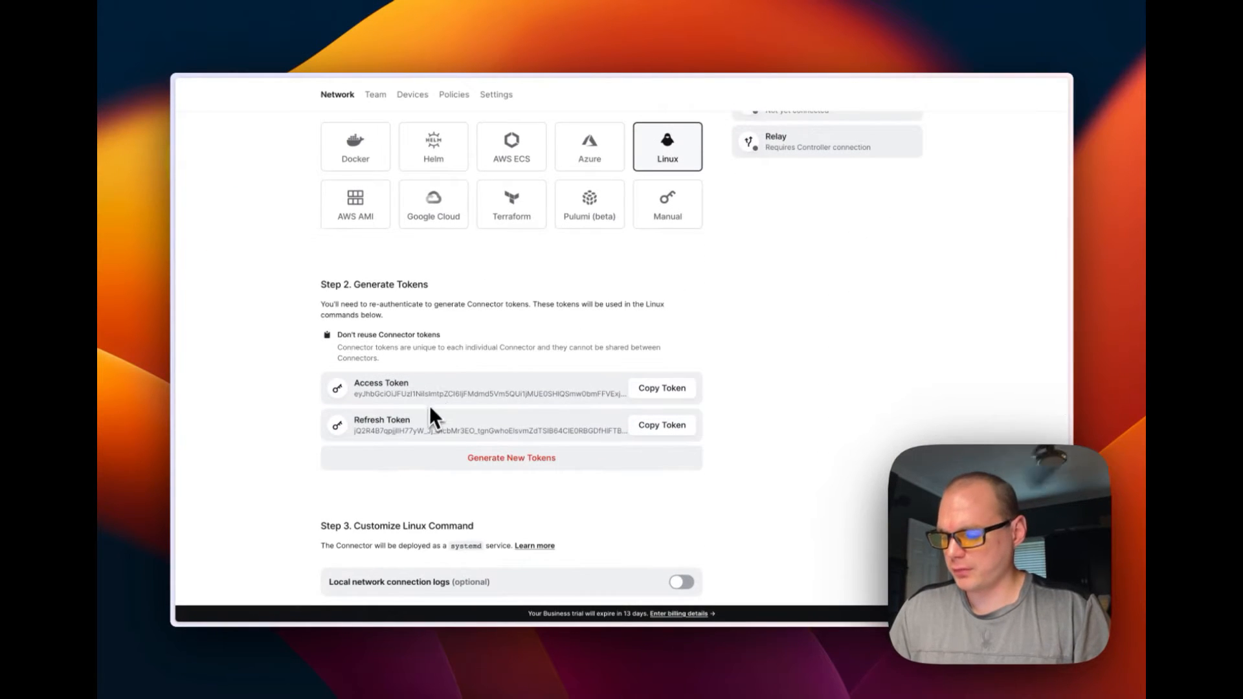
scroll("down", 3)
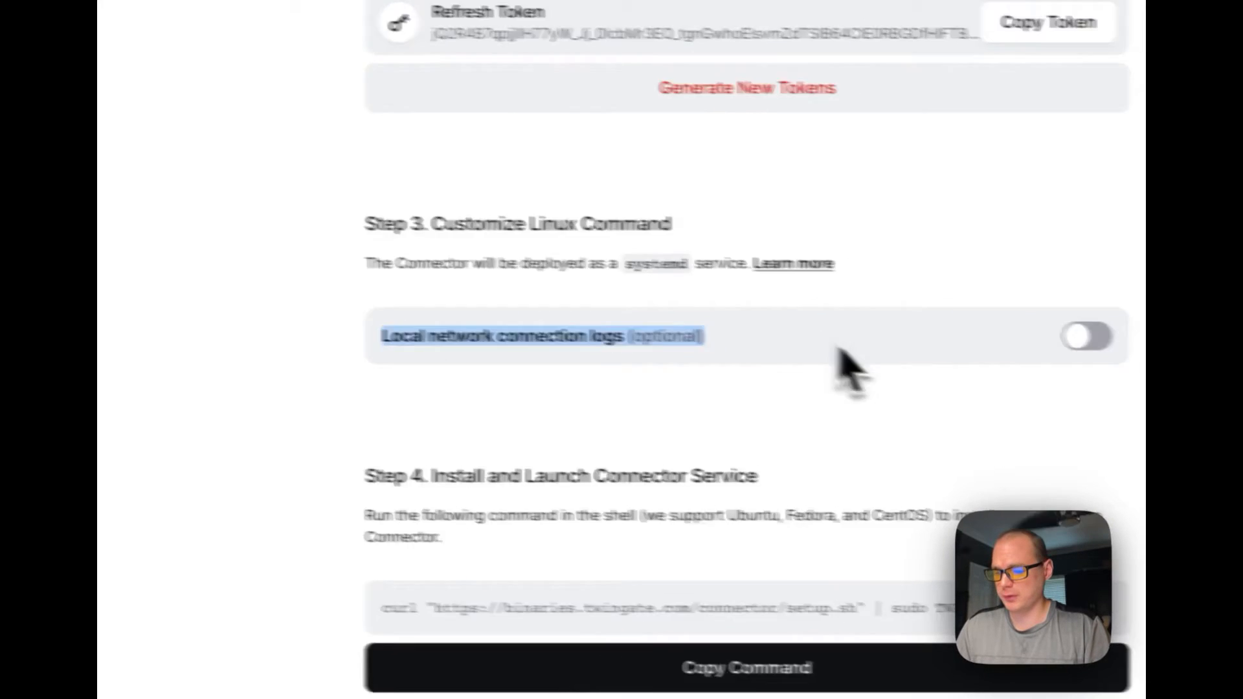
left_click(1088, 336)
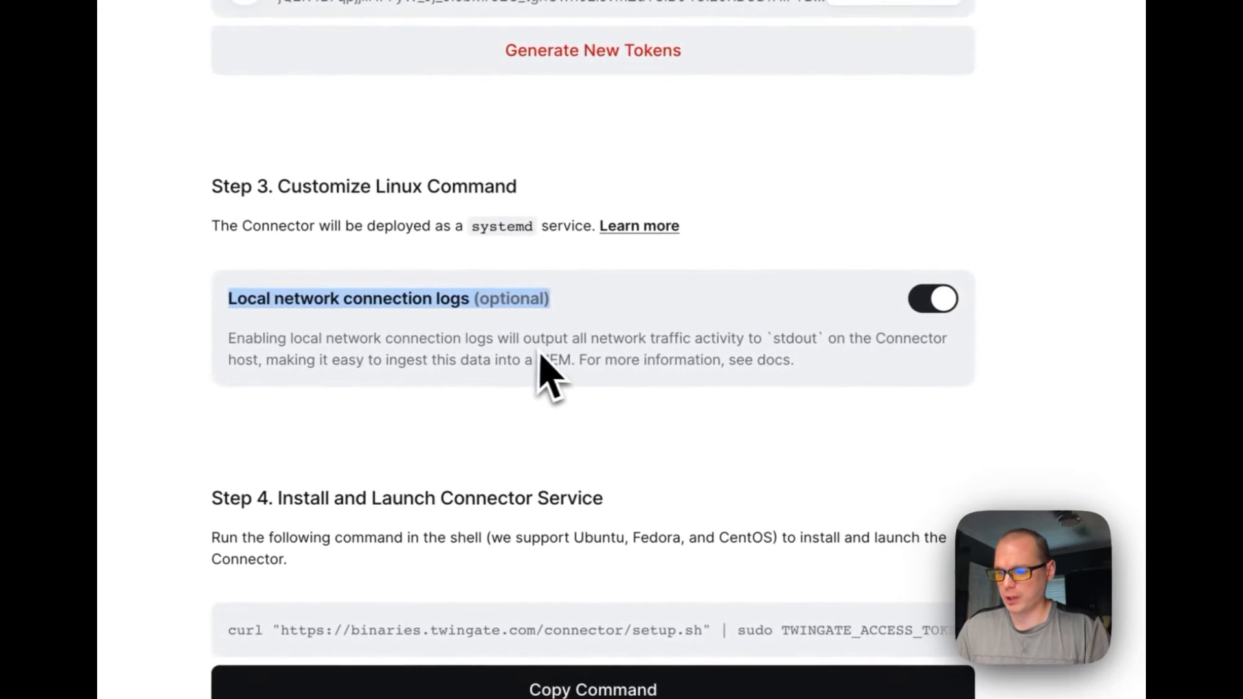
mouse_move(725, 373)
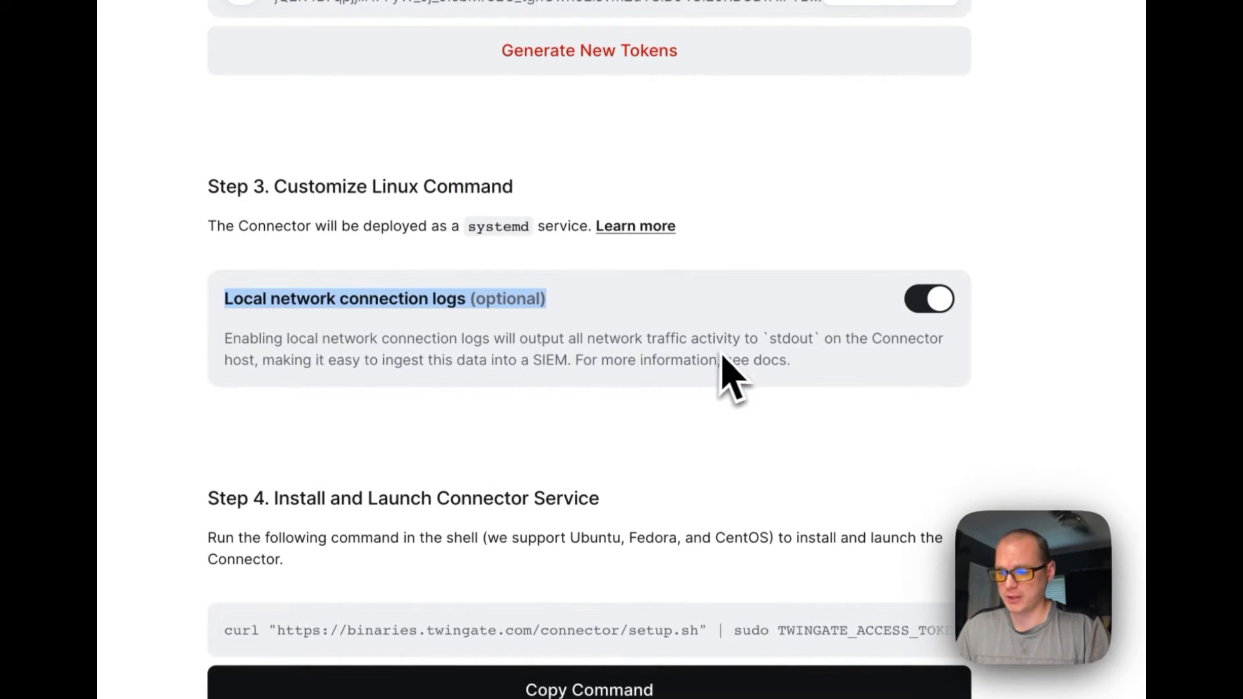
mouse_move(825, 381)
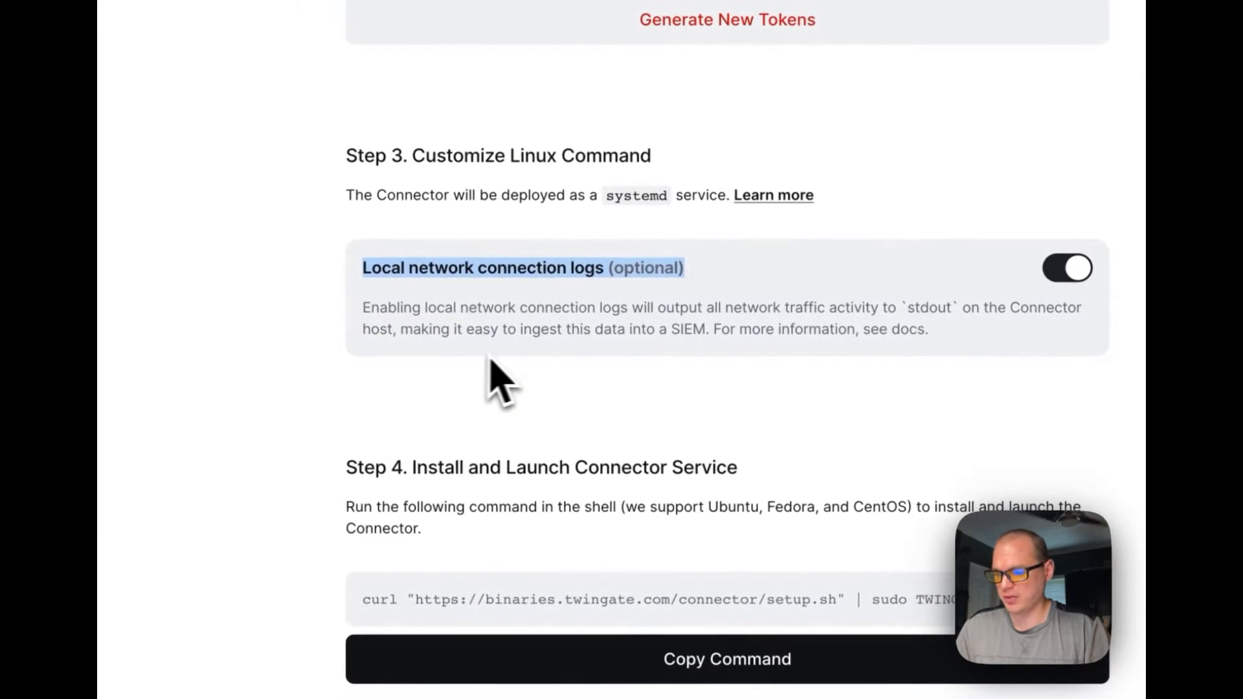
mouse_move(693, 373)
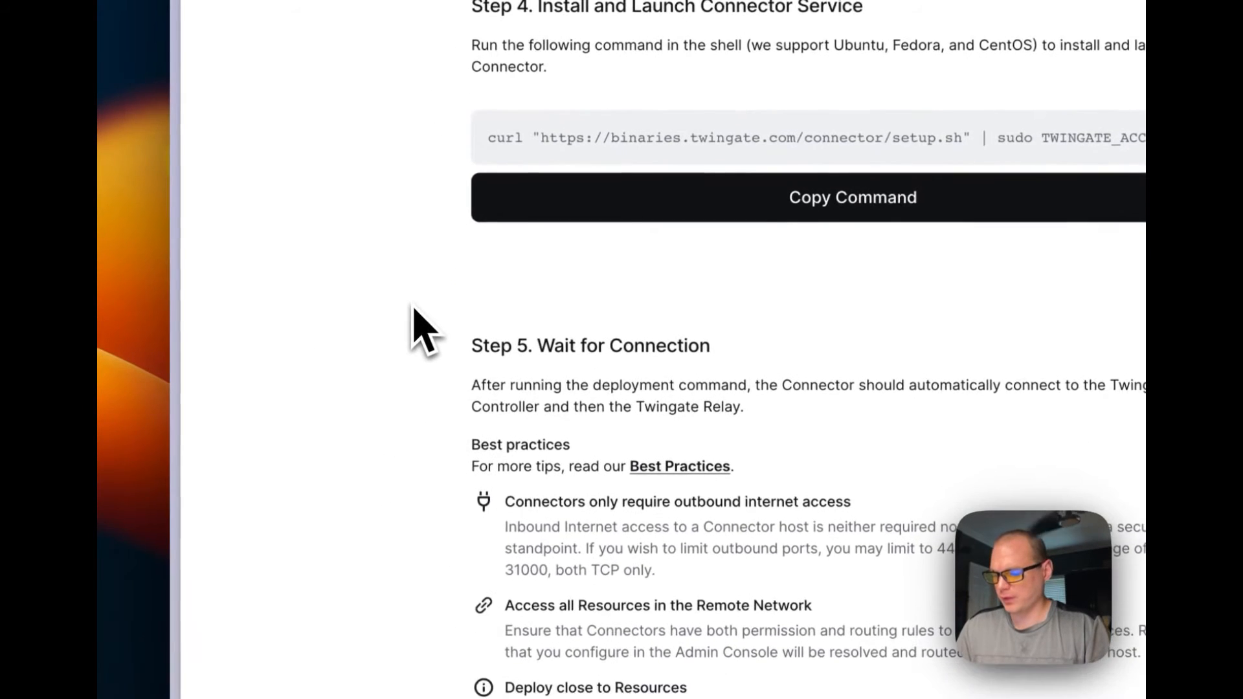
Step: Copy the Linux curl install command from Step 4
left_click(852, 198)
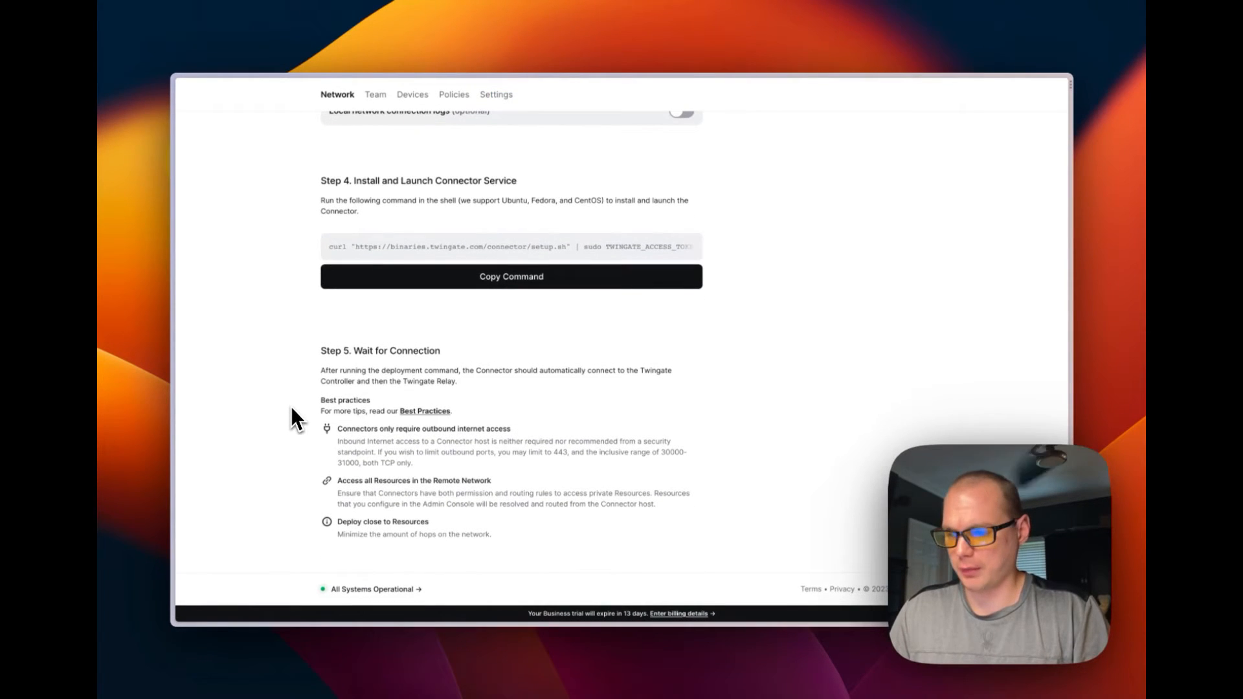
mouse_move(440, 389)
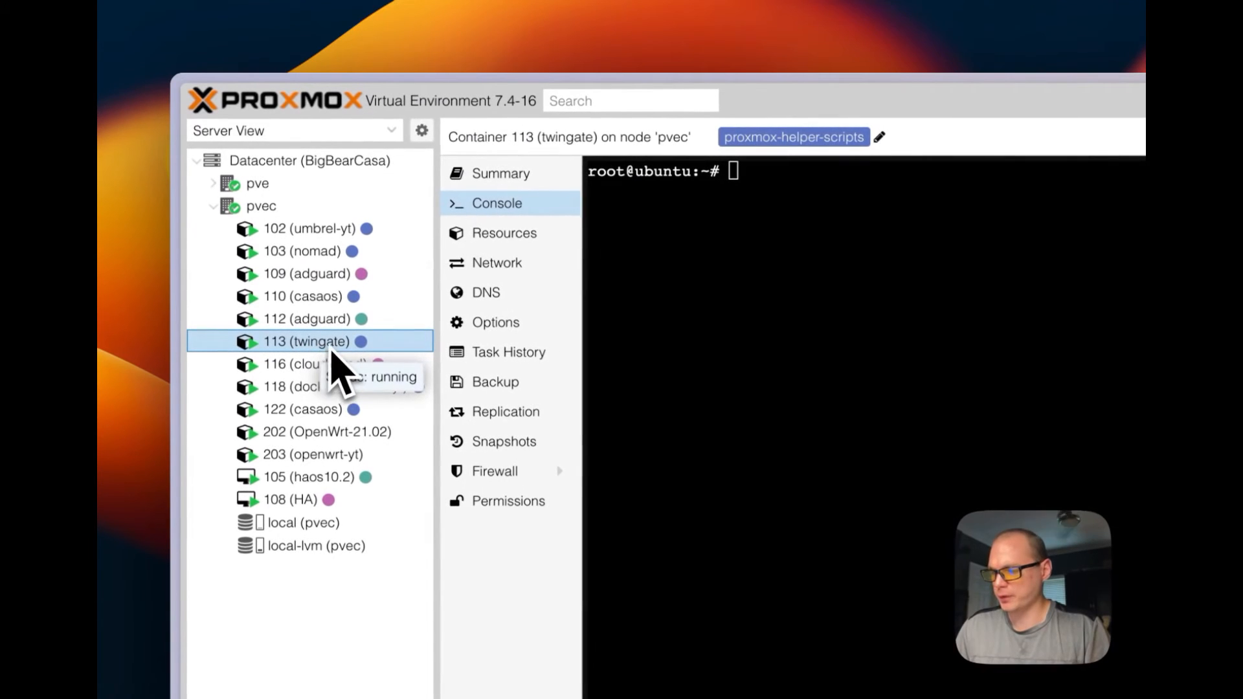
mouse_move(476, 230)
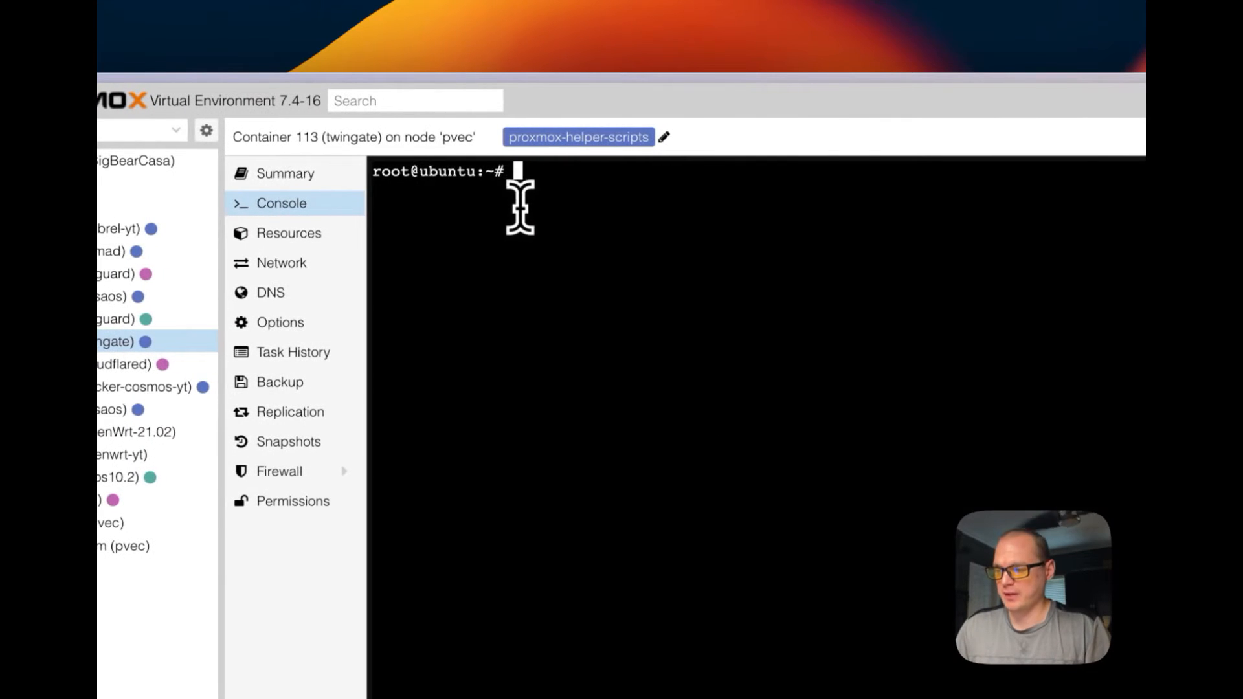
Step: Paste and run the connector install command in container 113's console
key("cmd+v")
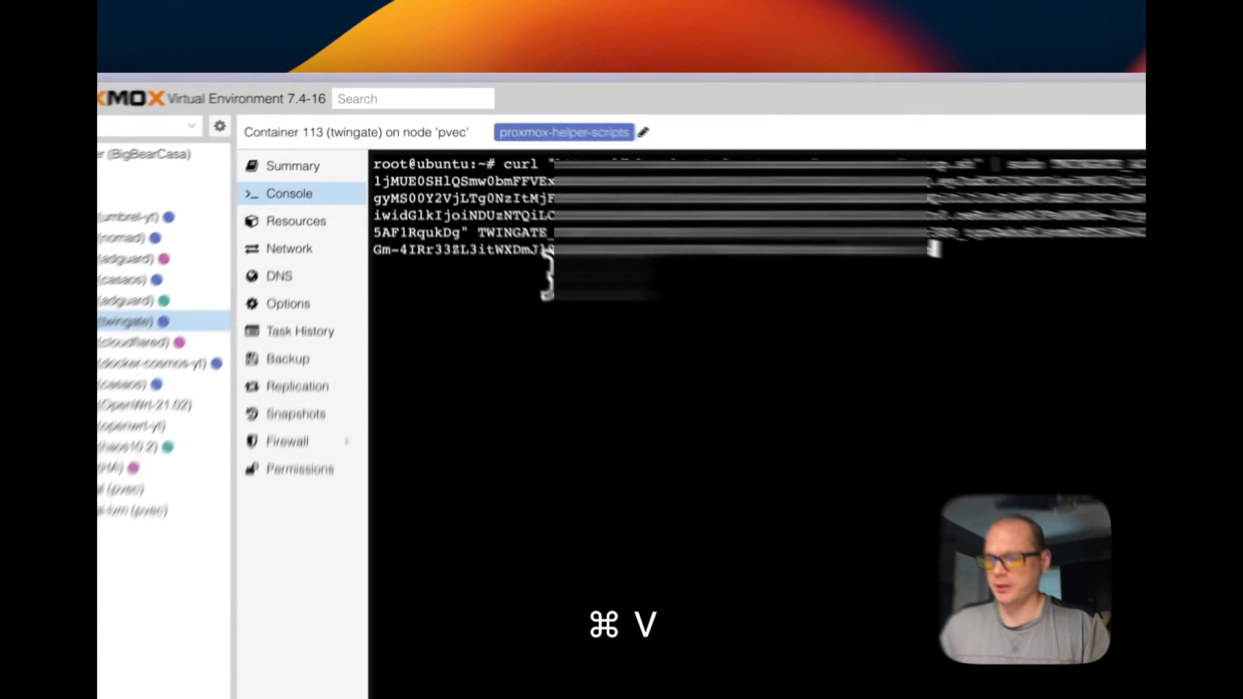
key("cmd+v")
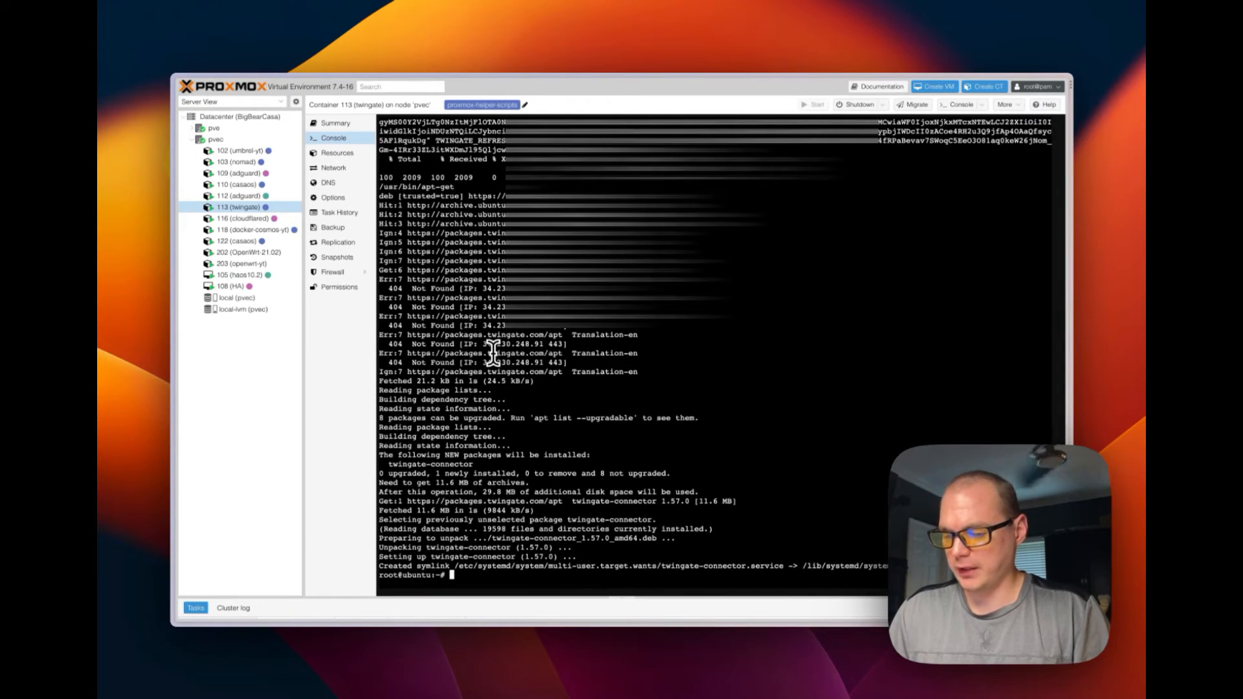
mouse_move(424, 571)
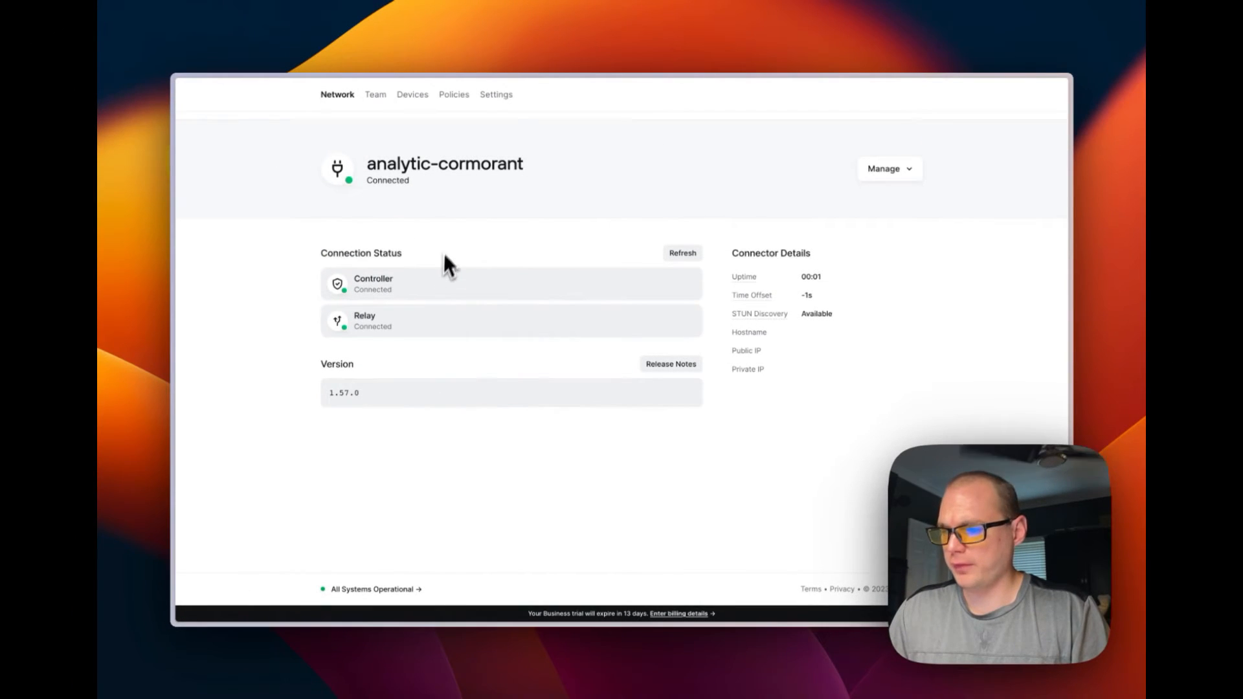
mouse_move(377, 174)
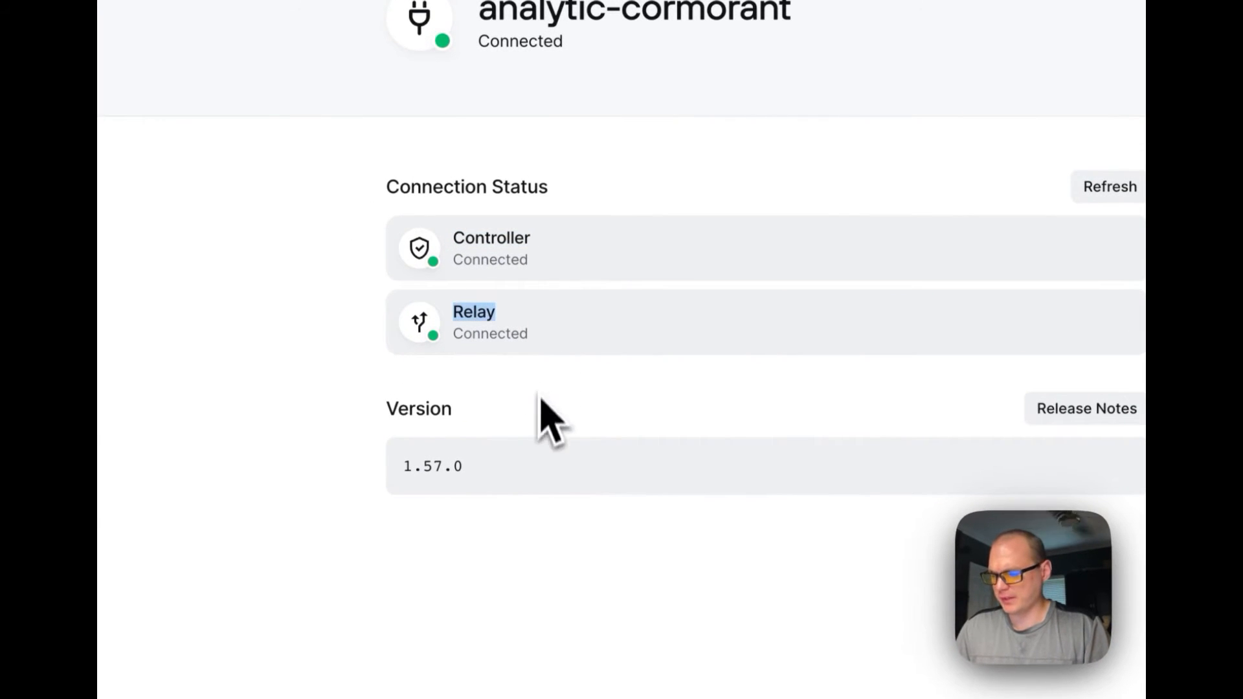
Step: Check analytic-cormorant's status: Controller and Relay both connected, version 1.57.0
double_click(433, 465)
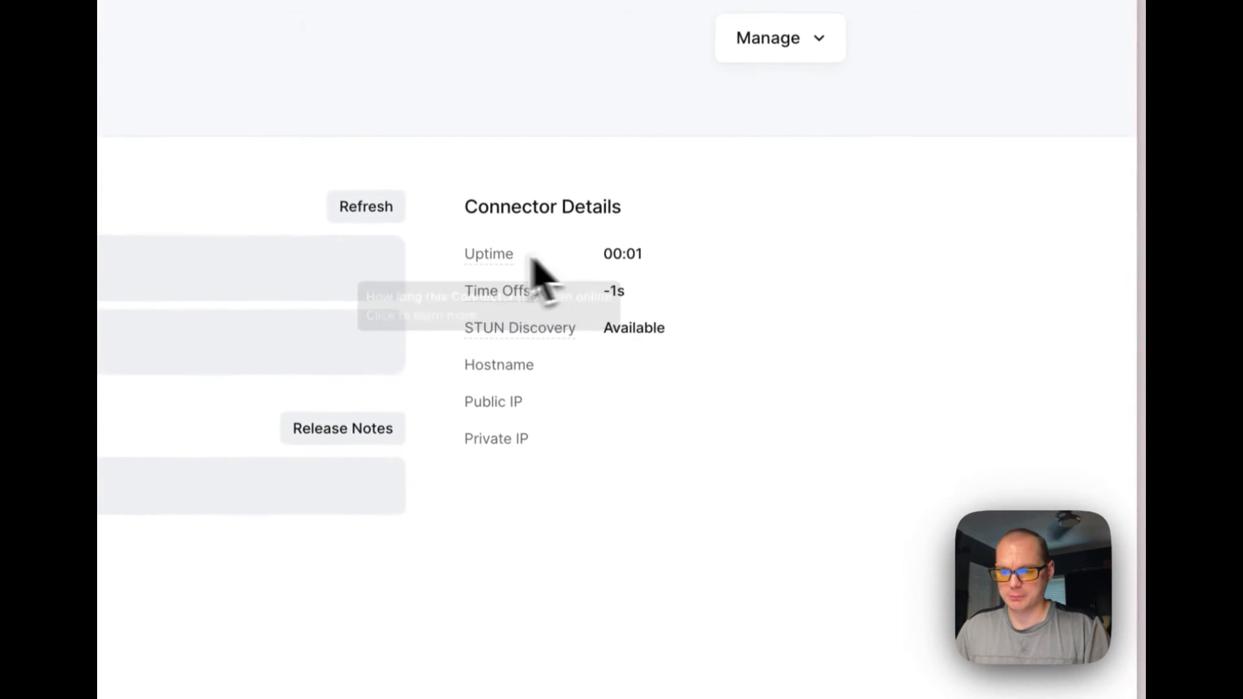
mouse_move(571, 349)
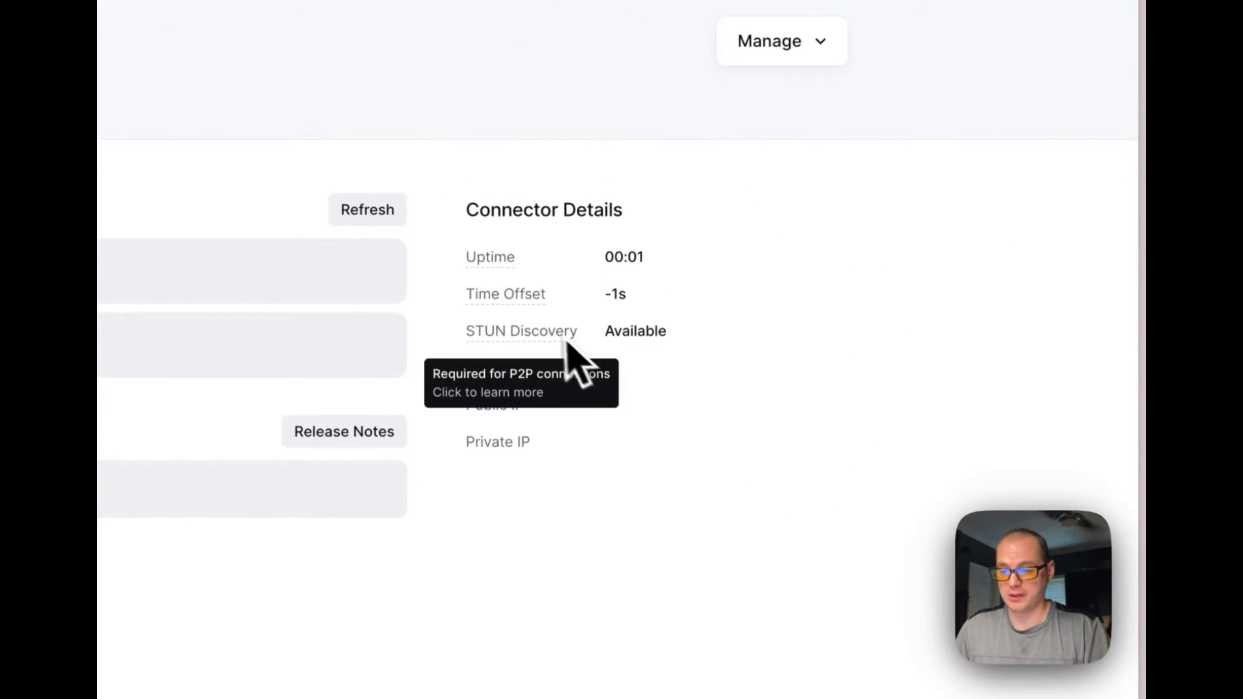
mouse_move(563, 389)
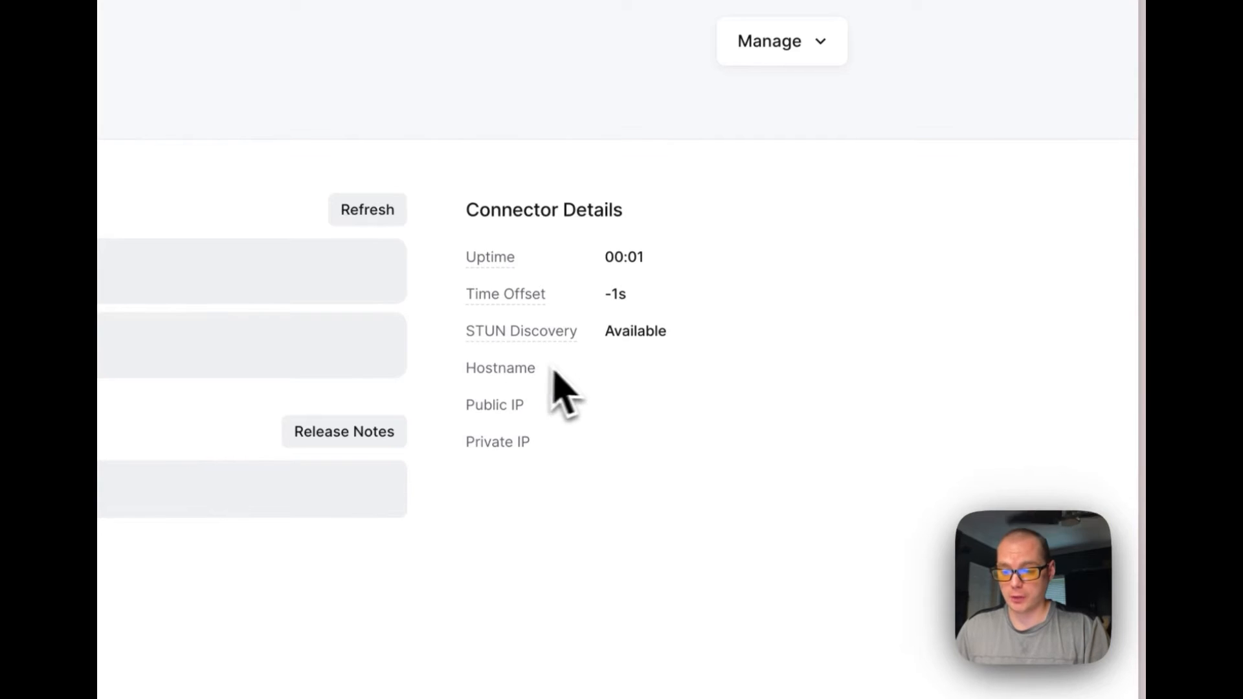
mouse_move(495, 441)
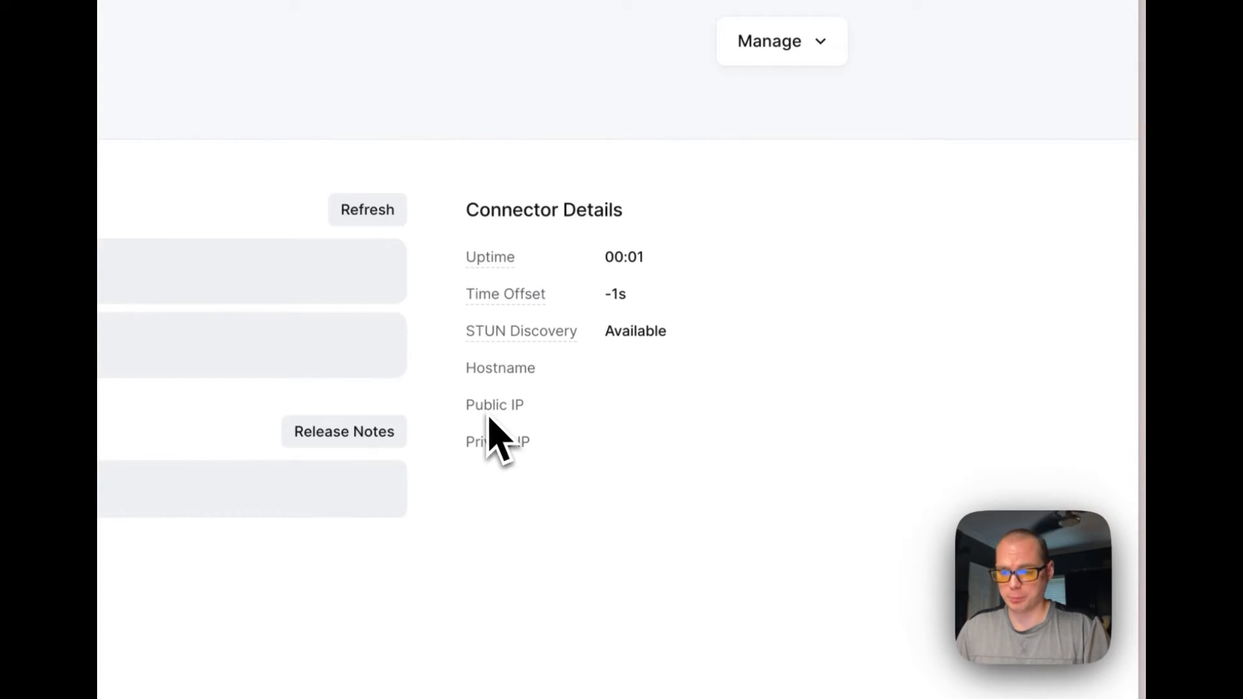
mouse_move(536, 440)
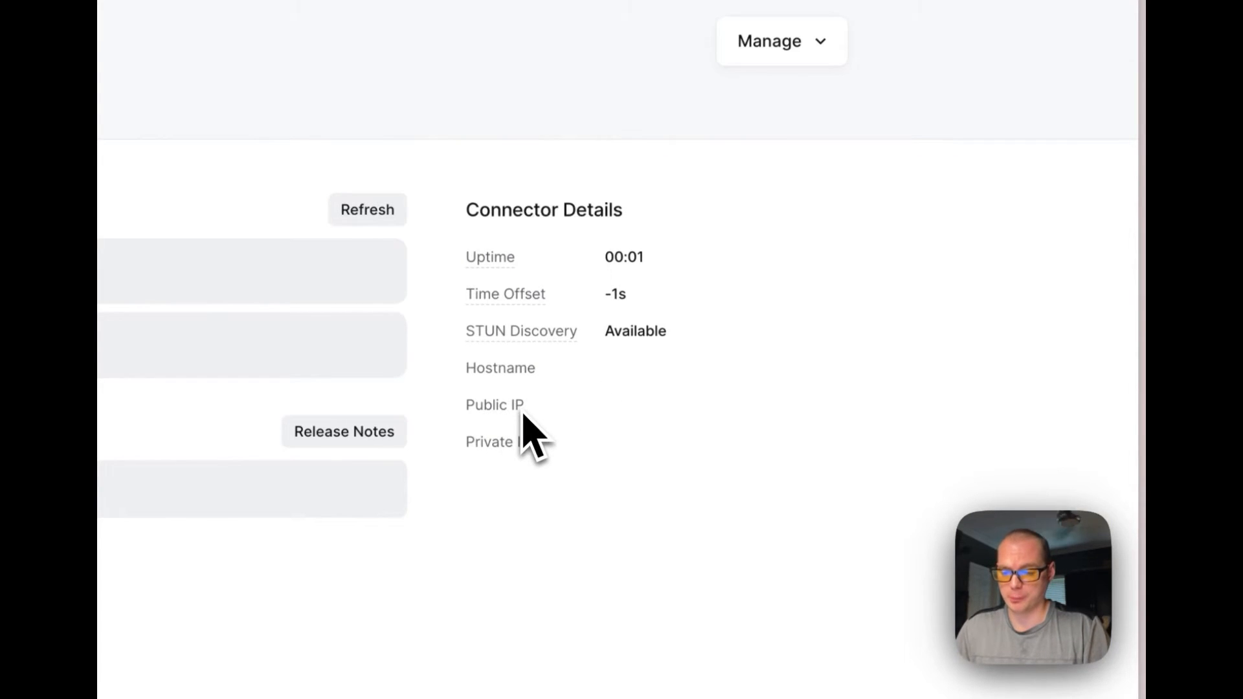
mouse_move(495, 476)
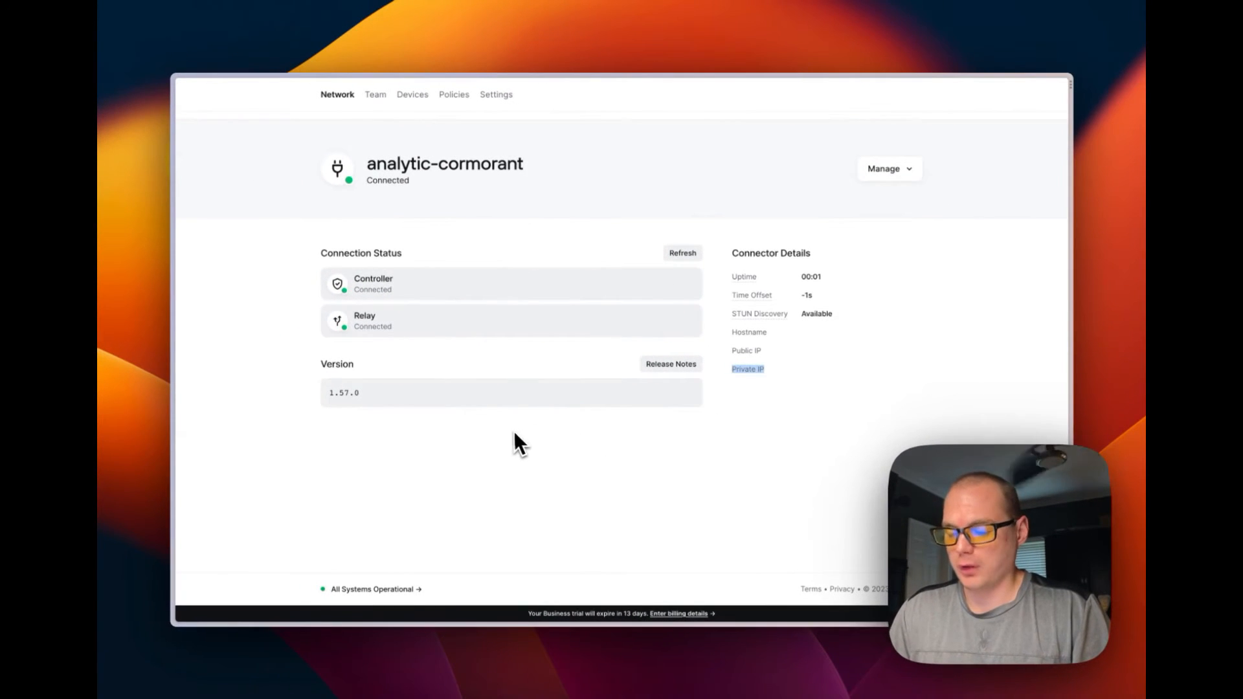
mouse_move(515, 329)
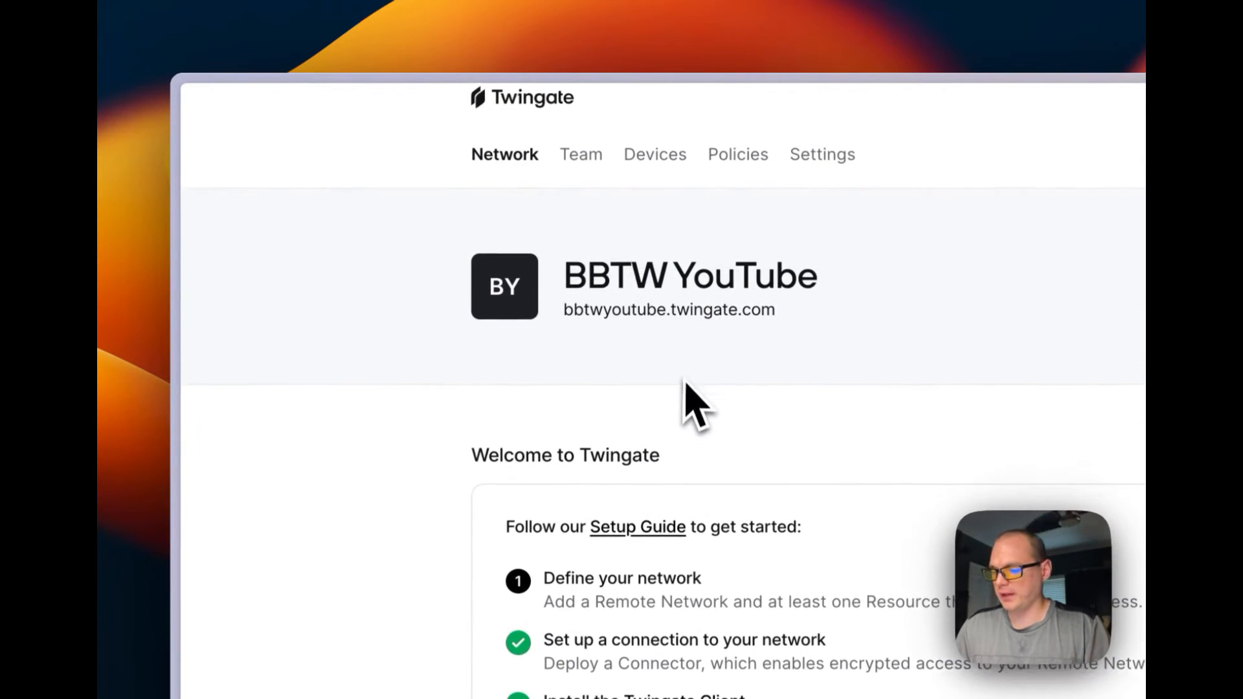
Step: Place the new resource on the BigBear network and label it AdguardHome
scroll("down", 3)
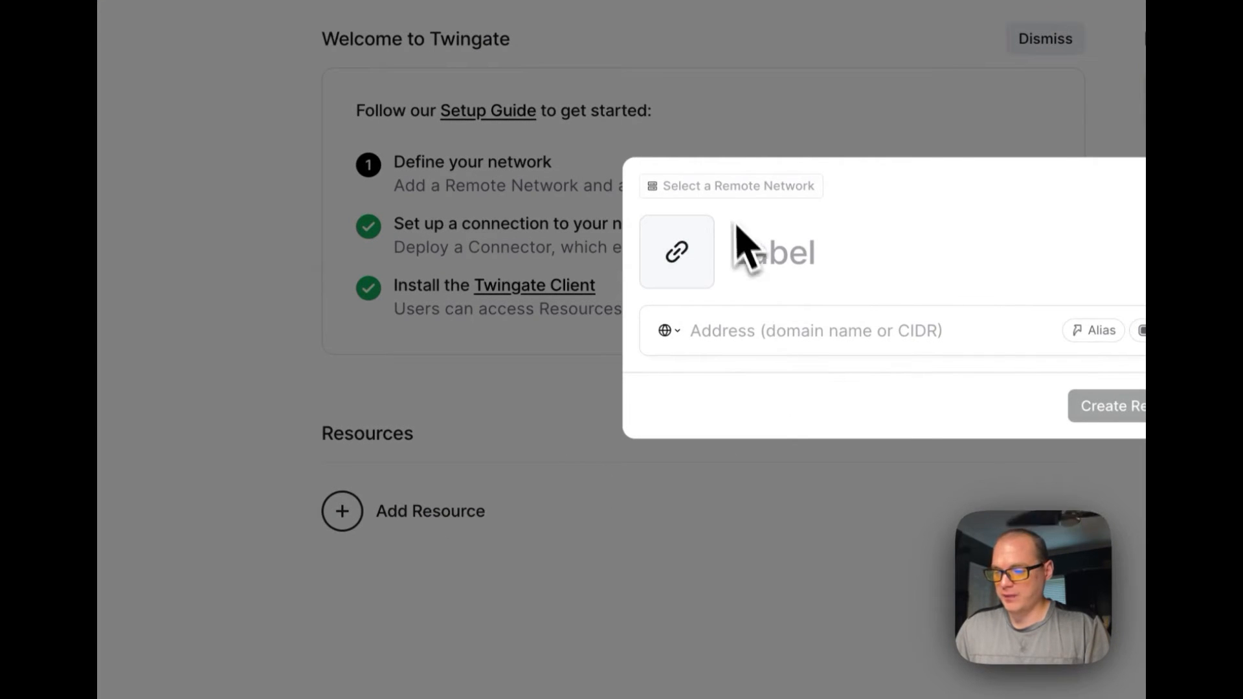
left_click(730, 186)
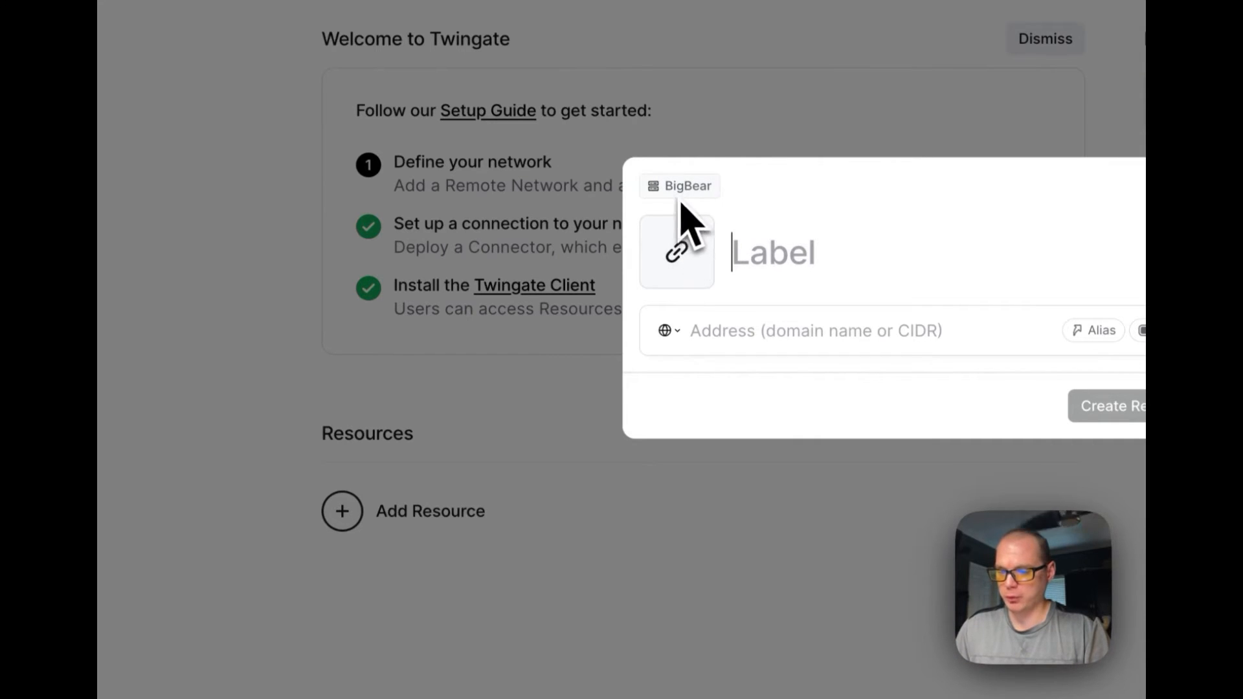
mouse_move(763, 252)
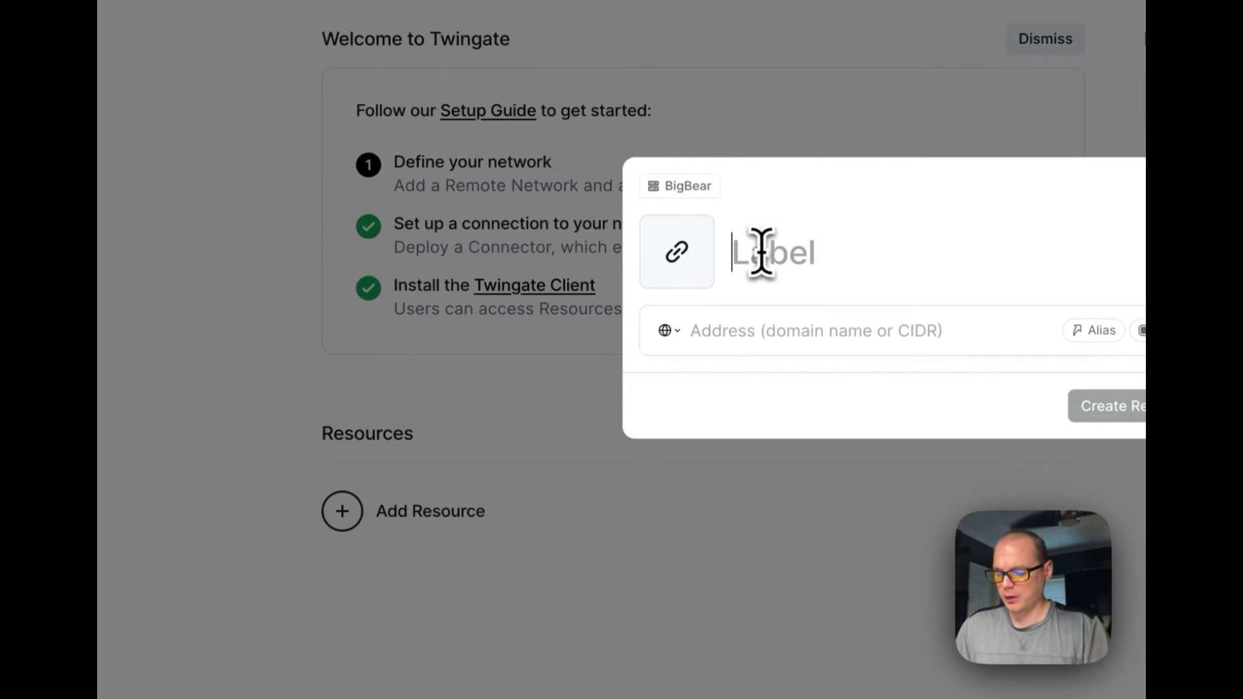
type("Algu")
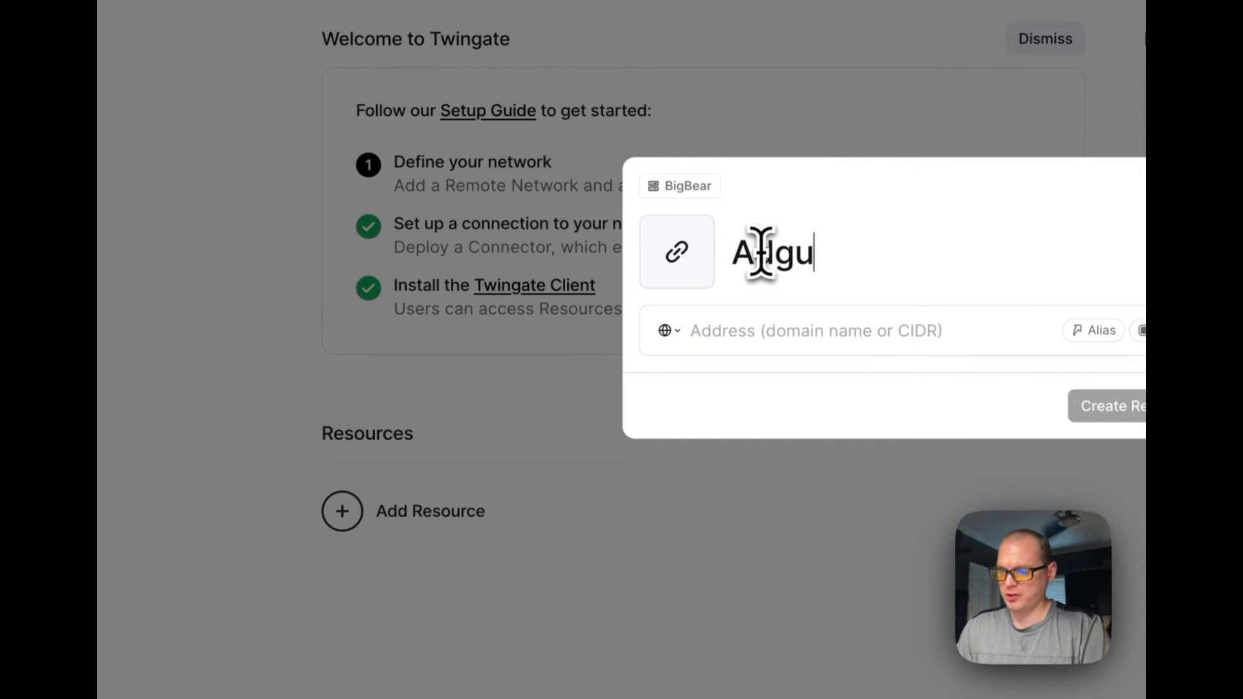
type("ardHome")
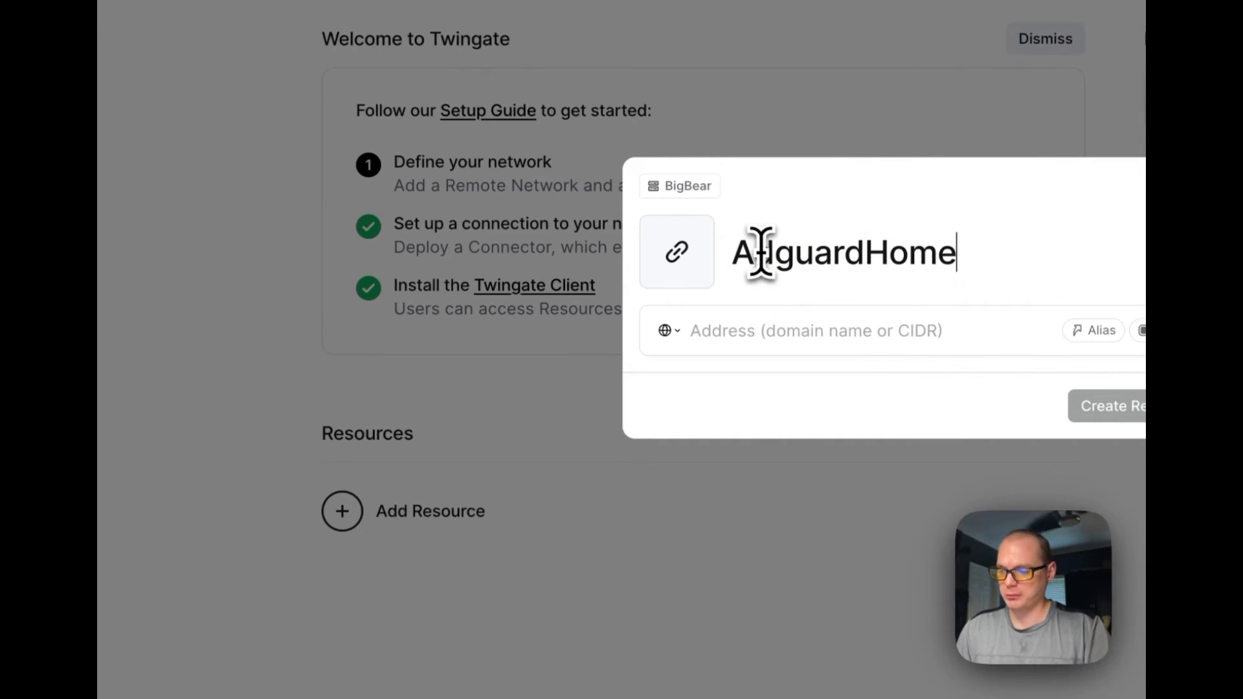
Step: Enter address 192.168.1.136 and keep Standard Address as the address type
type("192")
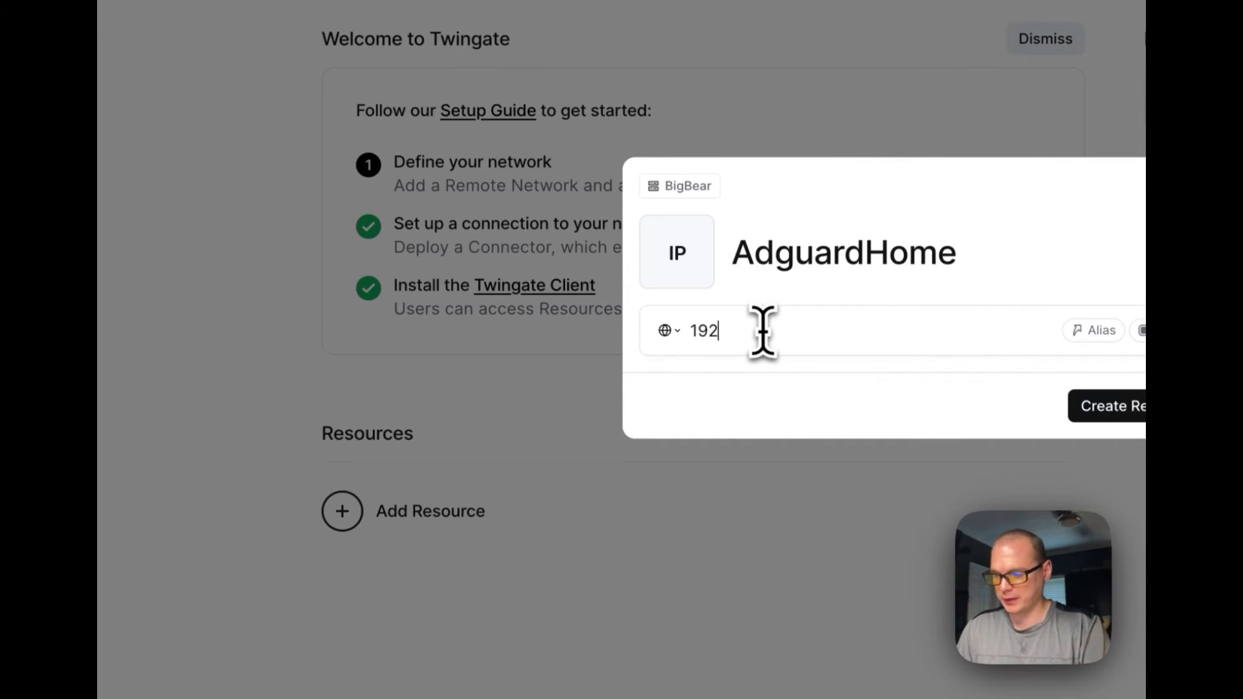
type(".168.1.136")
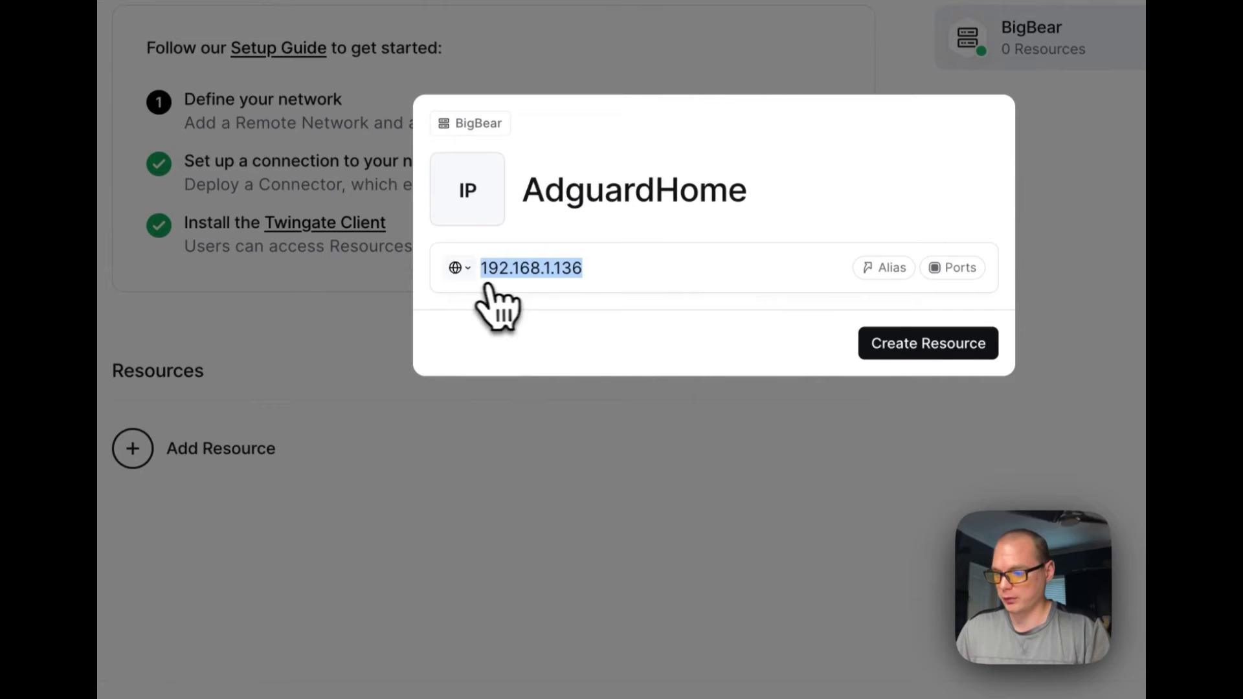
left_click(459, 268)
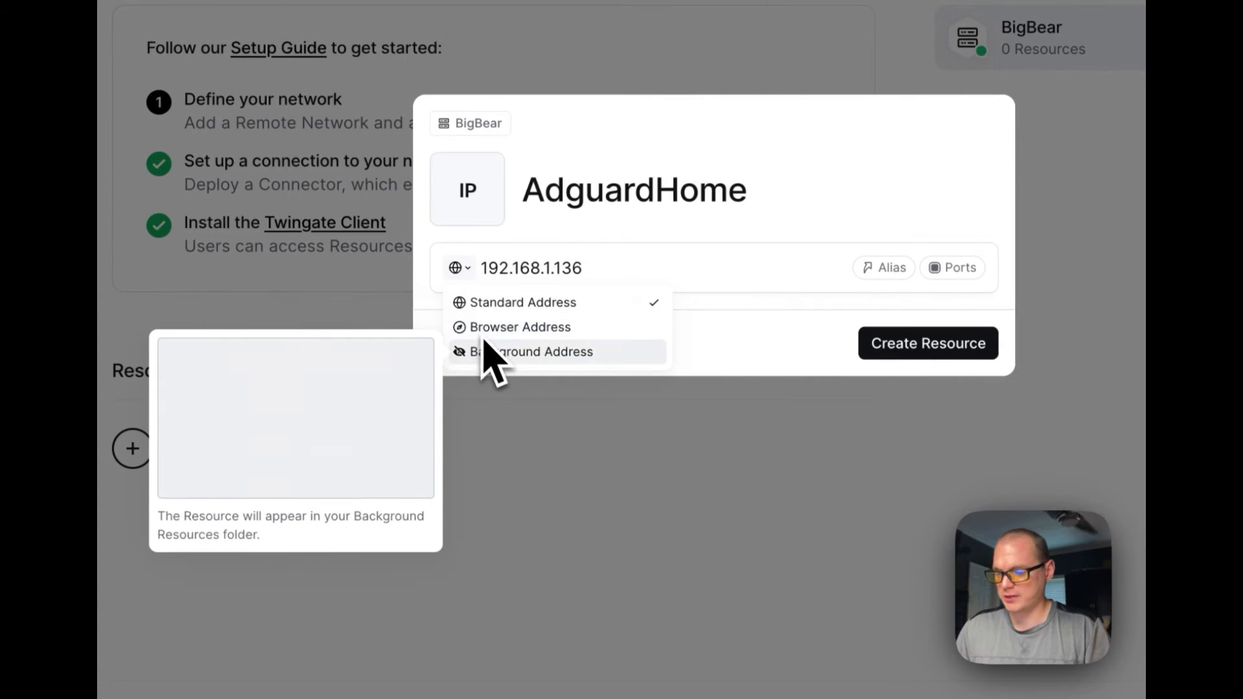
left_click(523, 302)
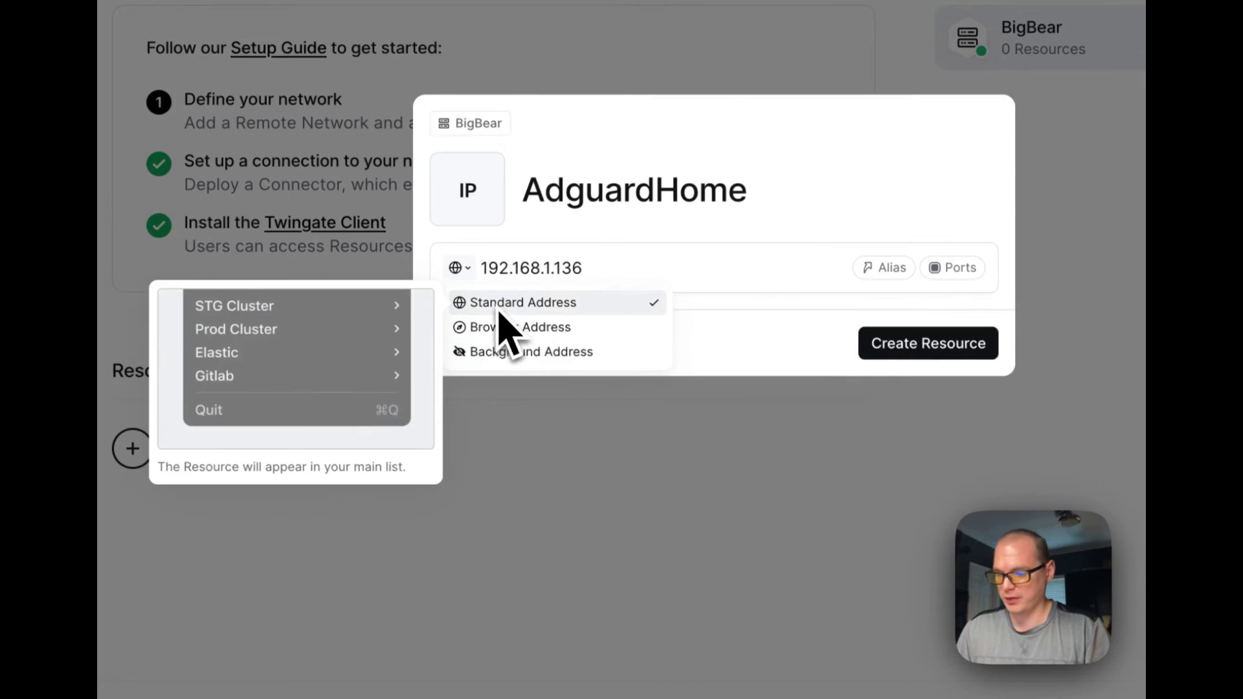
Step: Add the alias ah.local to the AdguardHome resource
left_click(883, 268)
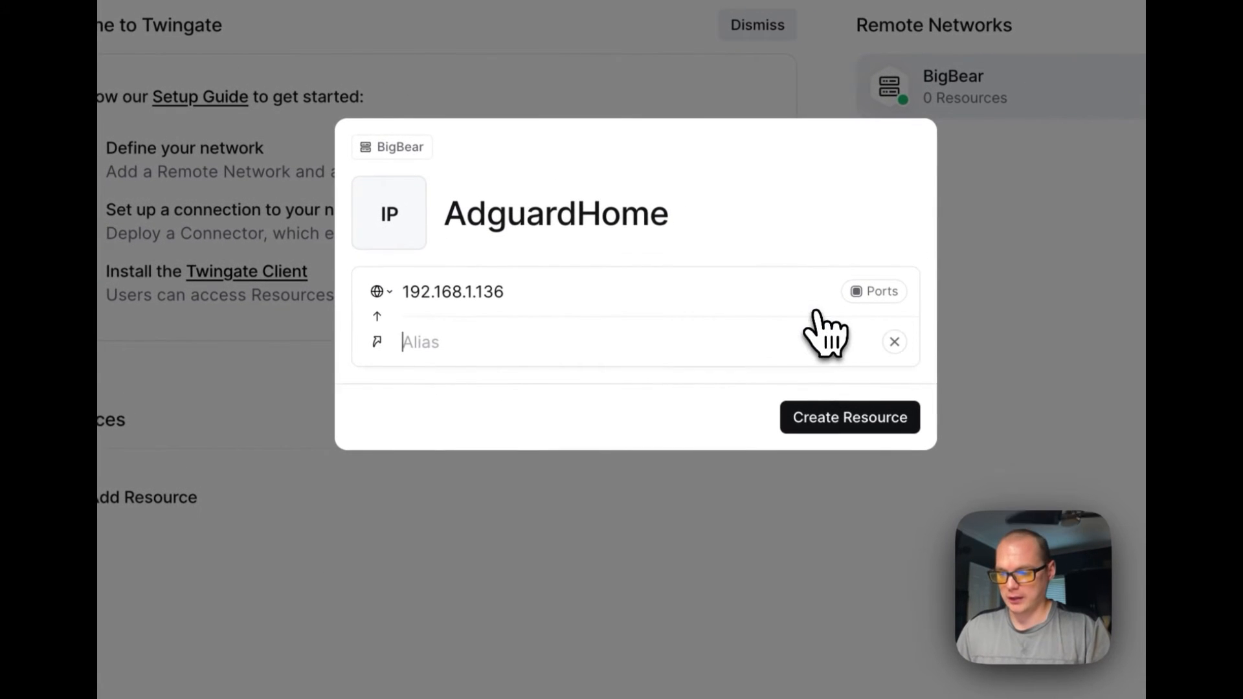
type("adg")
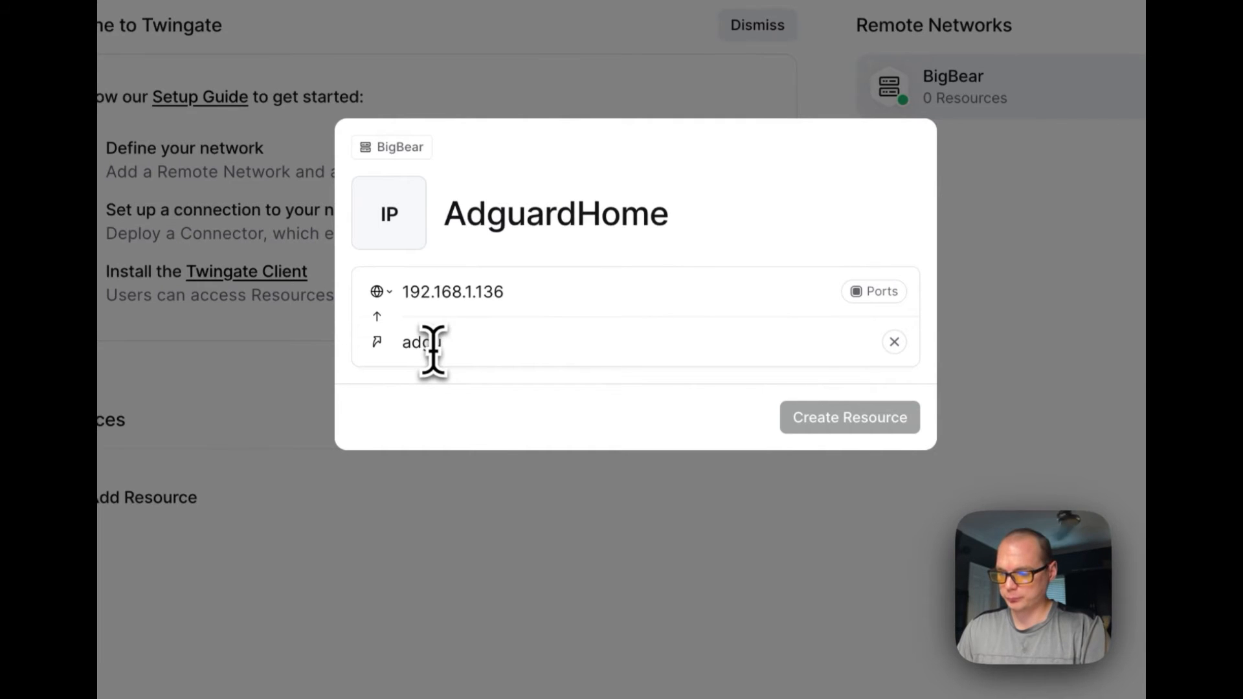
key("Backspace")
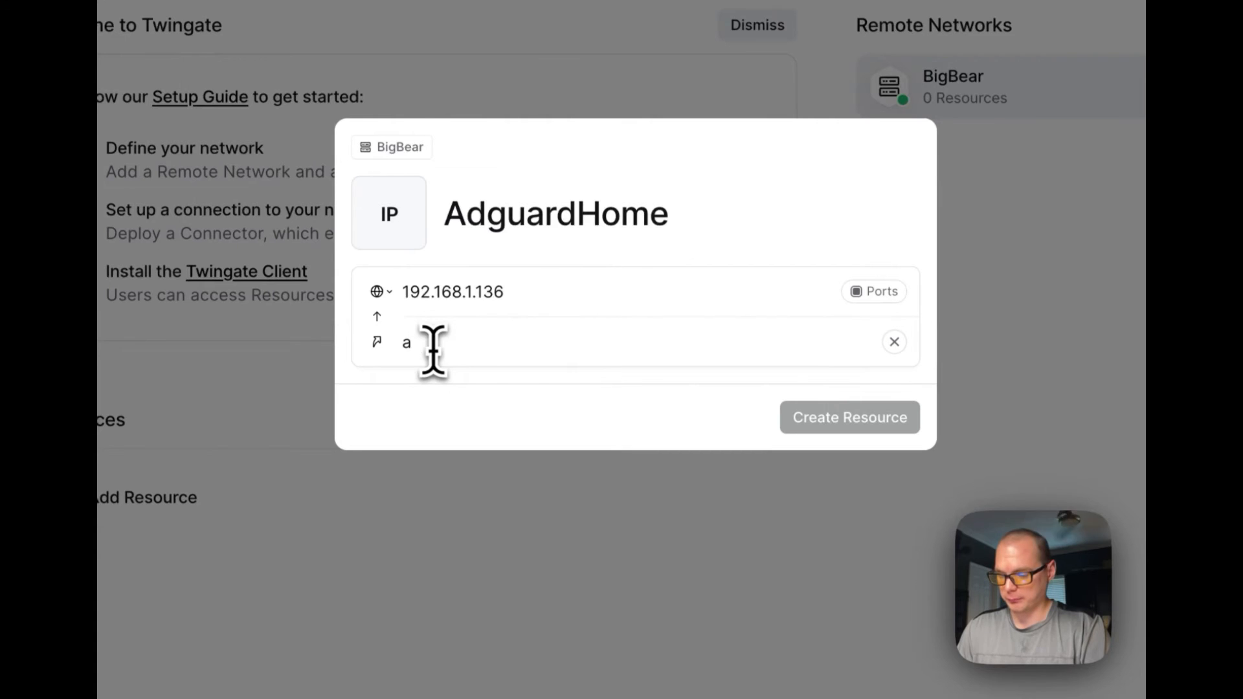
type("h.local")
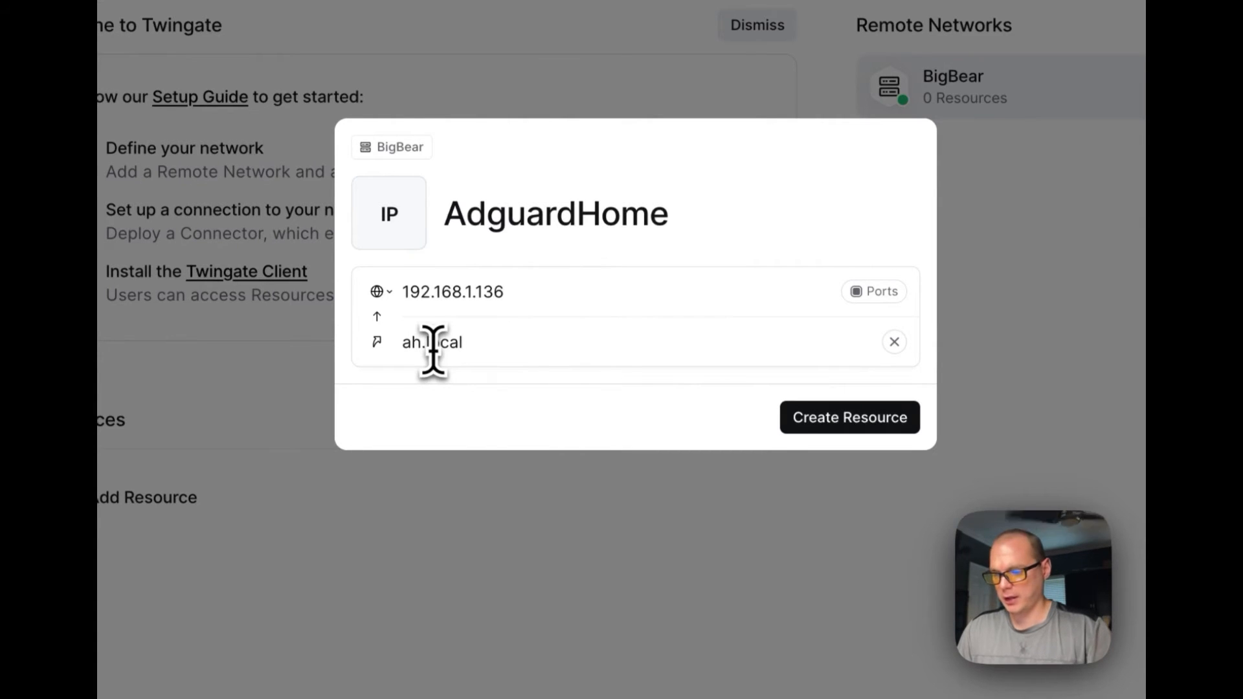
mouse_move(824, 388)
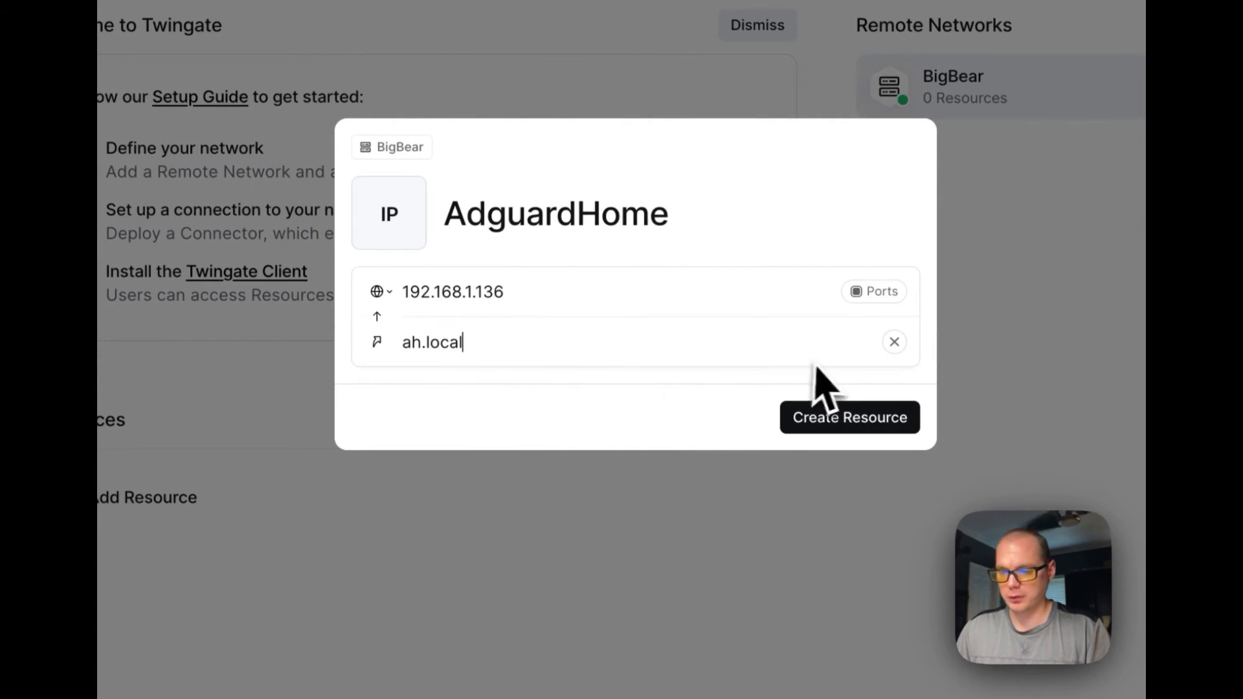
left_click(873, 290)
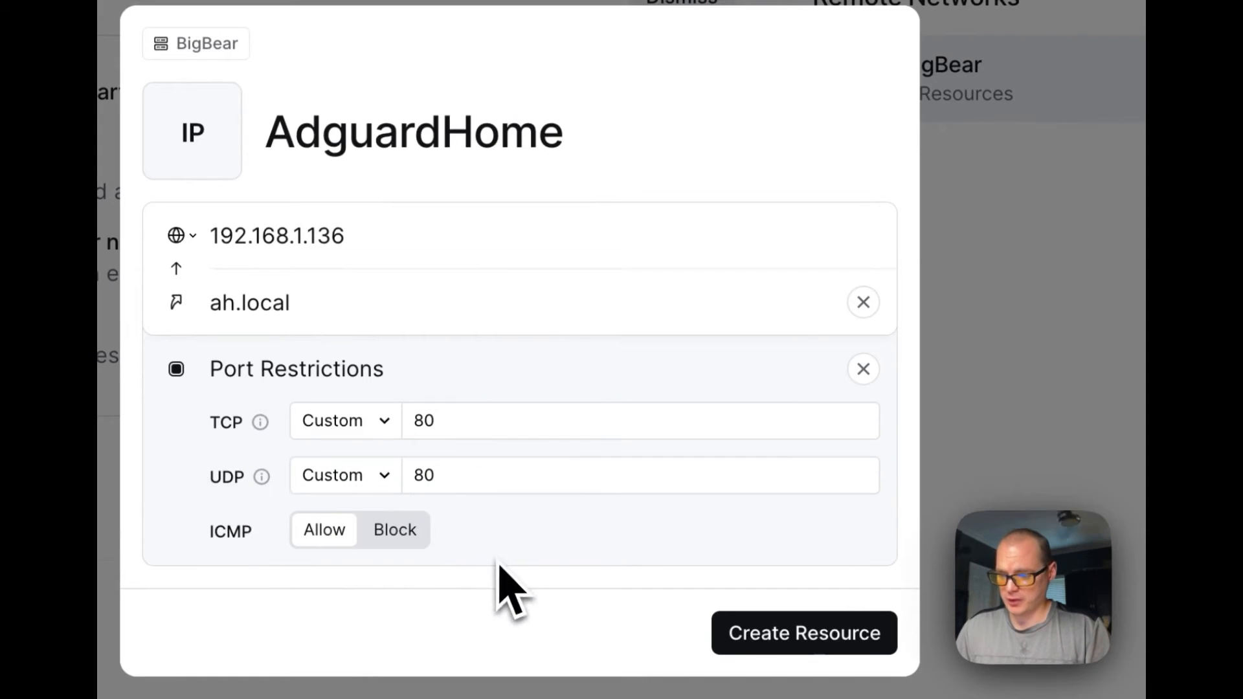
Step: Enter ports 80,7200 in the TCP and UDP port restrictions
type(",")
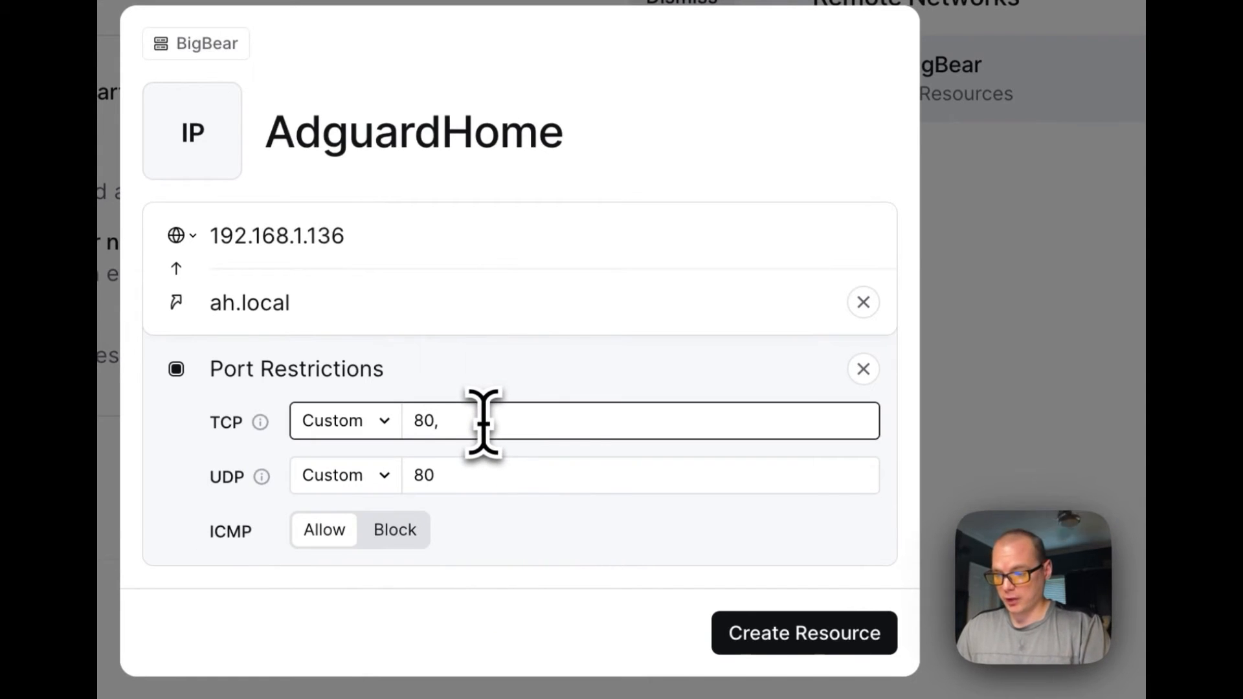
type("7200")
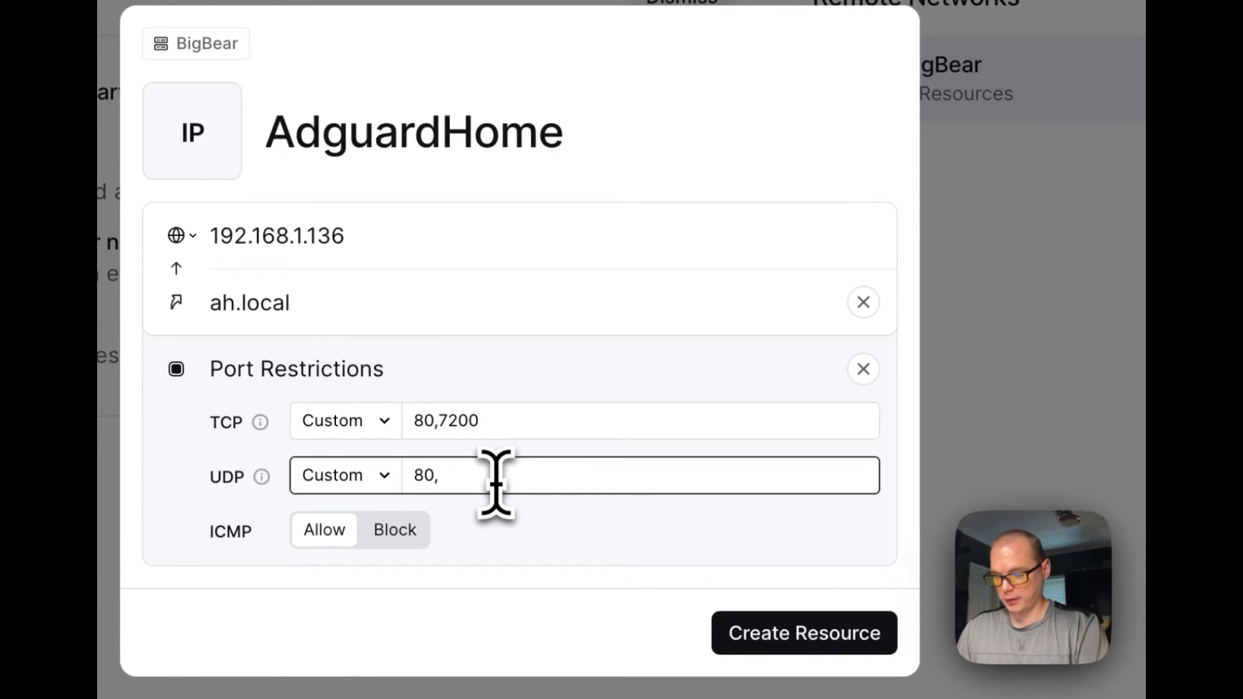
type("7")
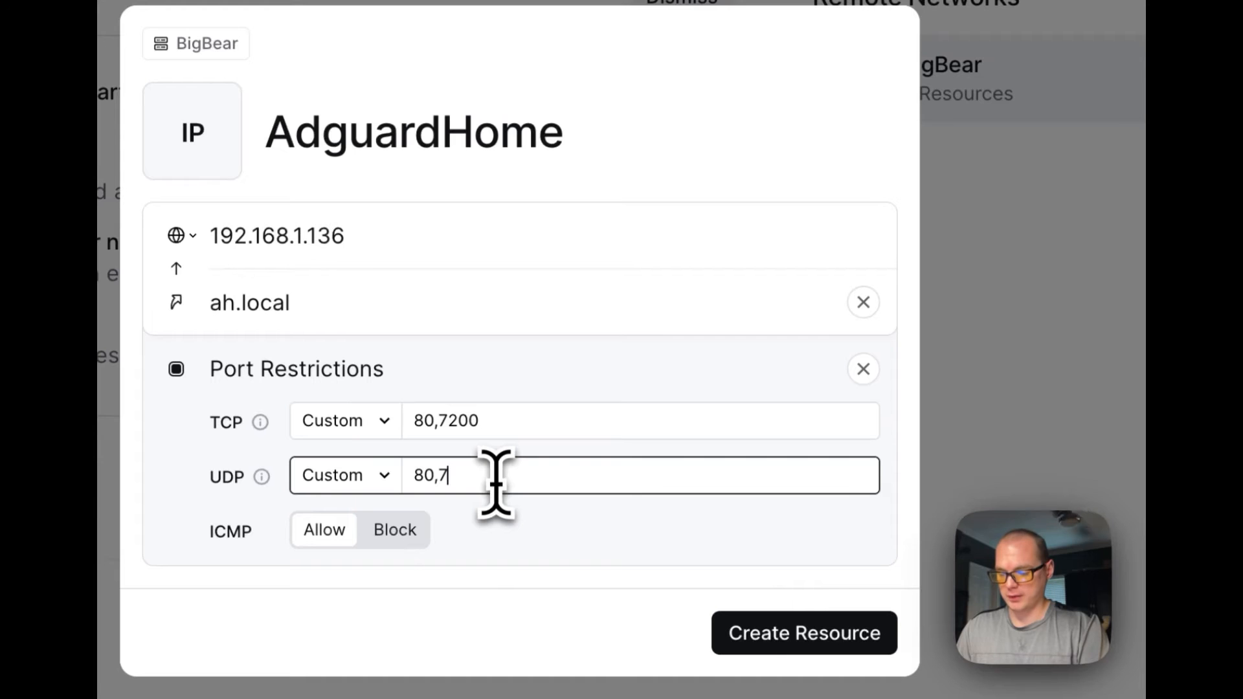
type("20")
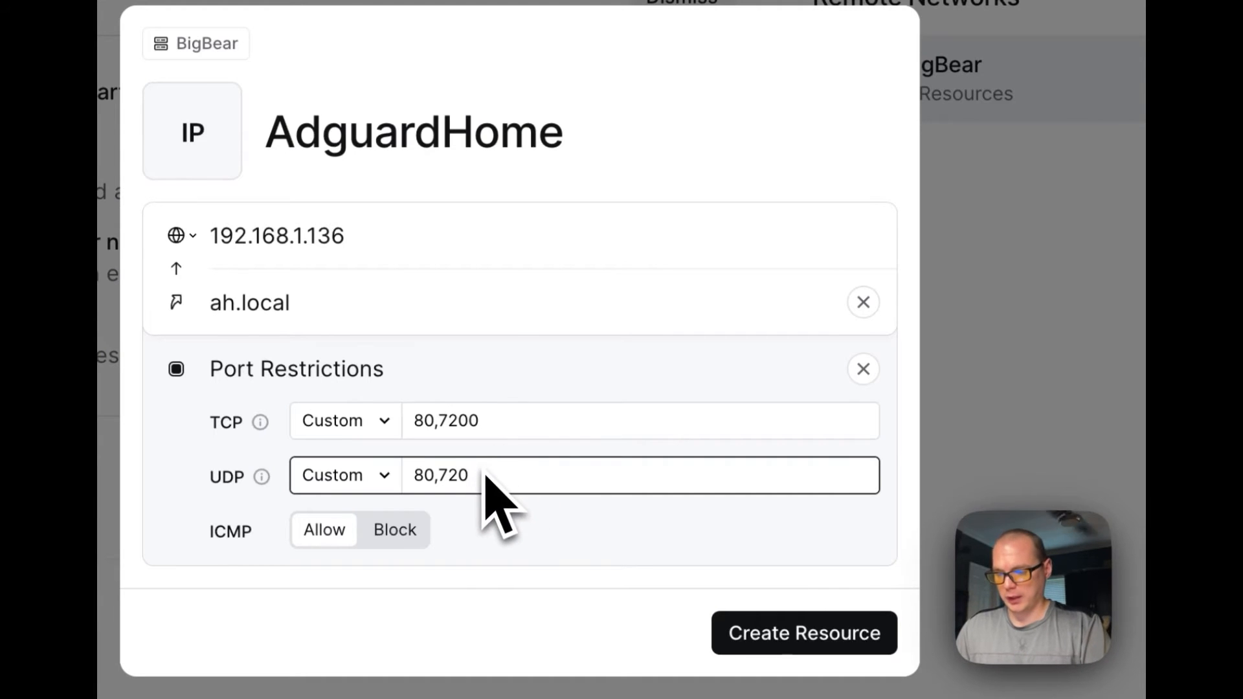
mouse_move(476, 456)
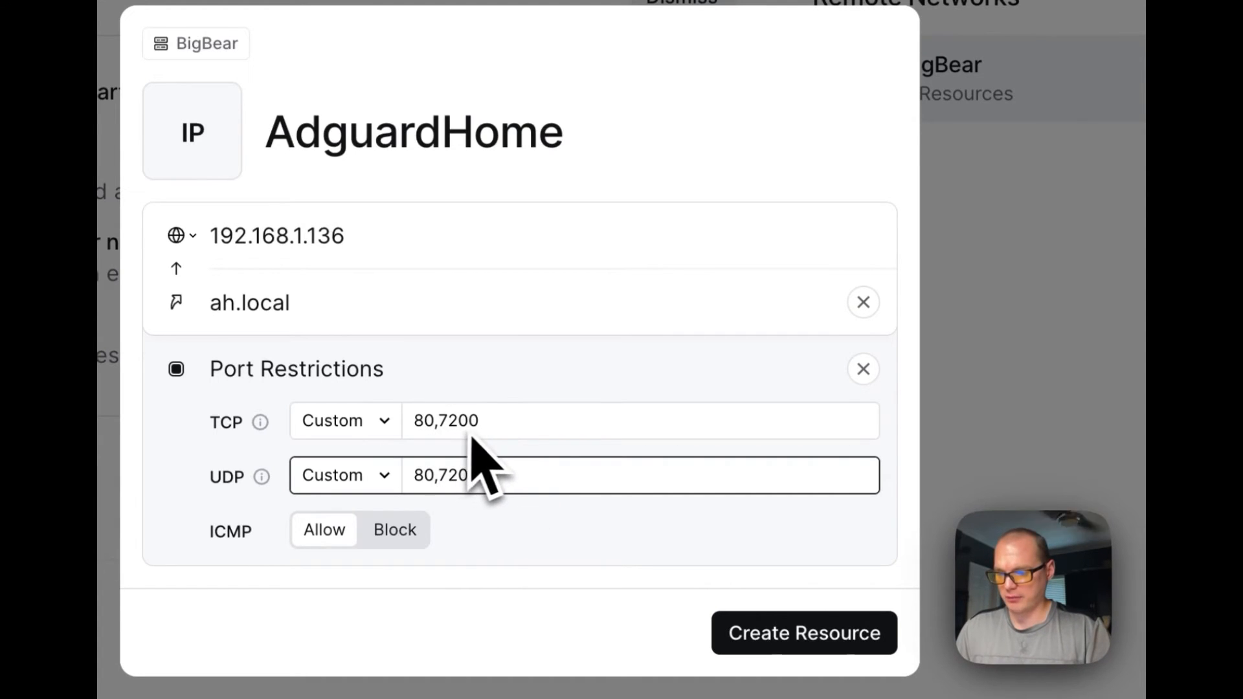
mouse_move(440, 531)
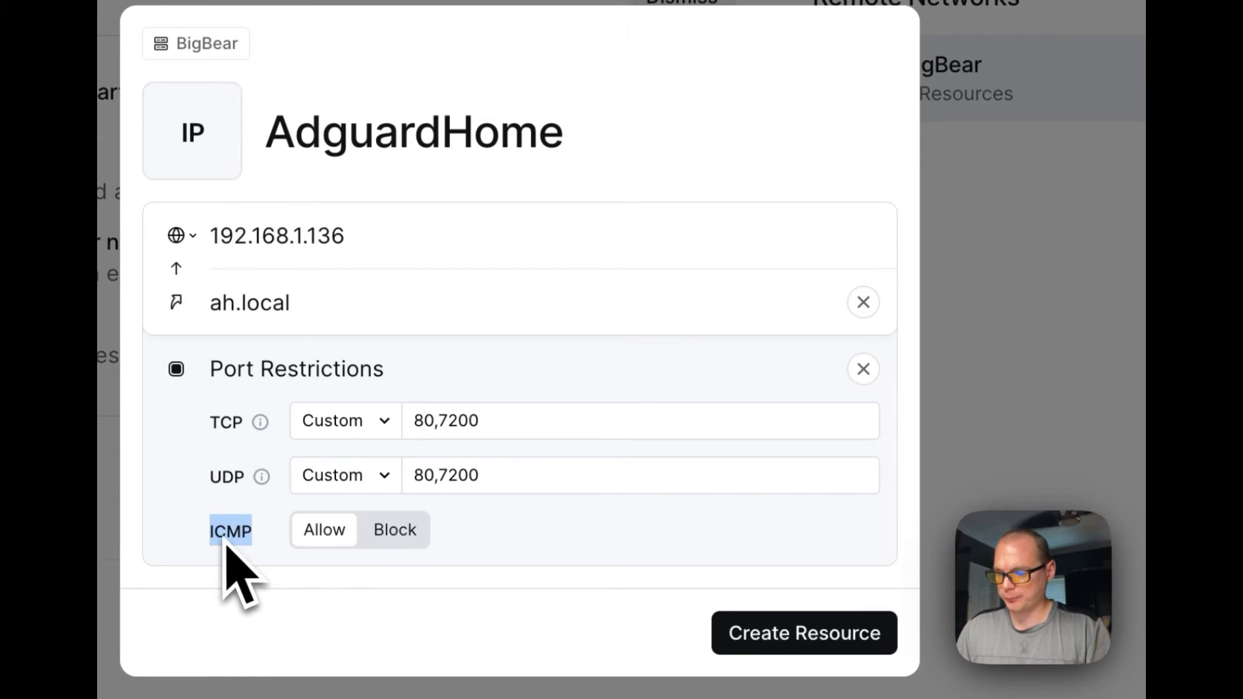
mouse_move(333, 571)
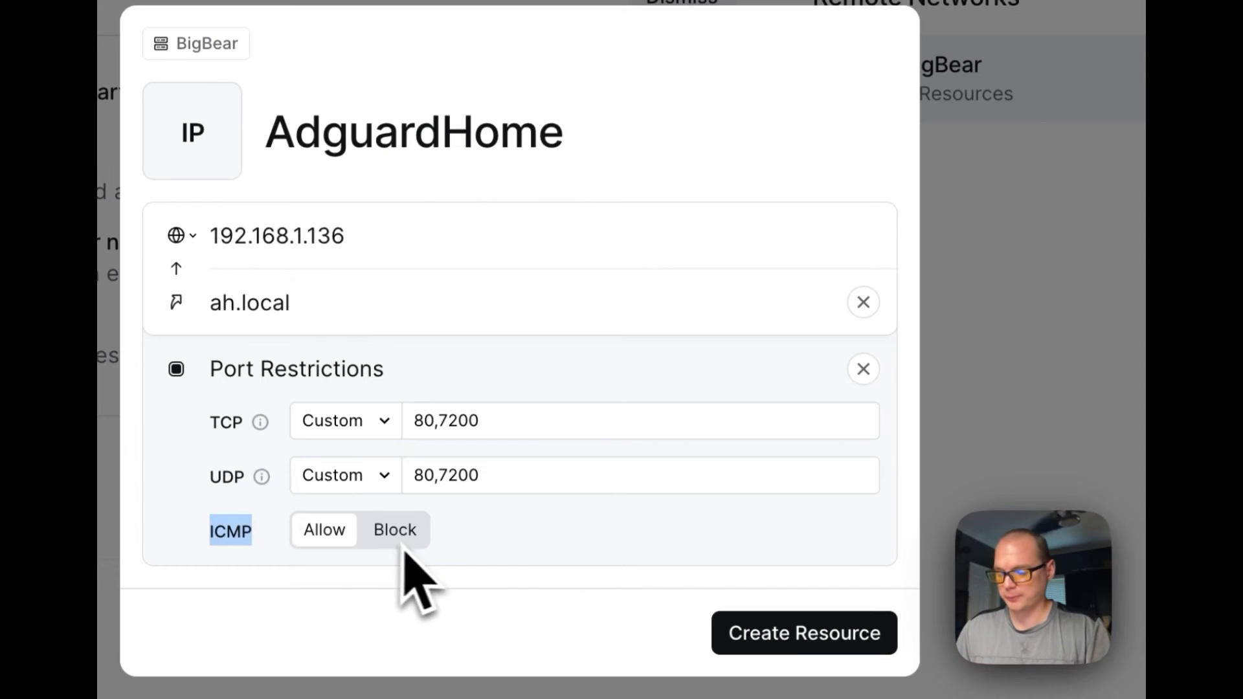
mouse_move(259, 421)
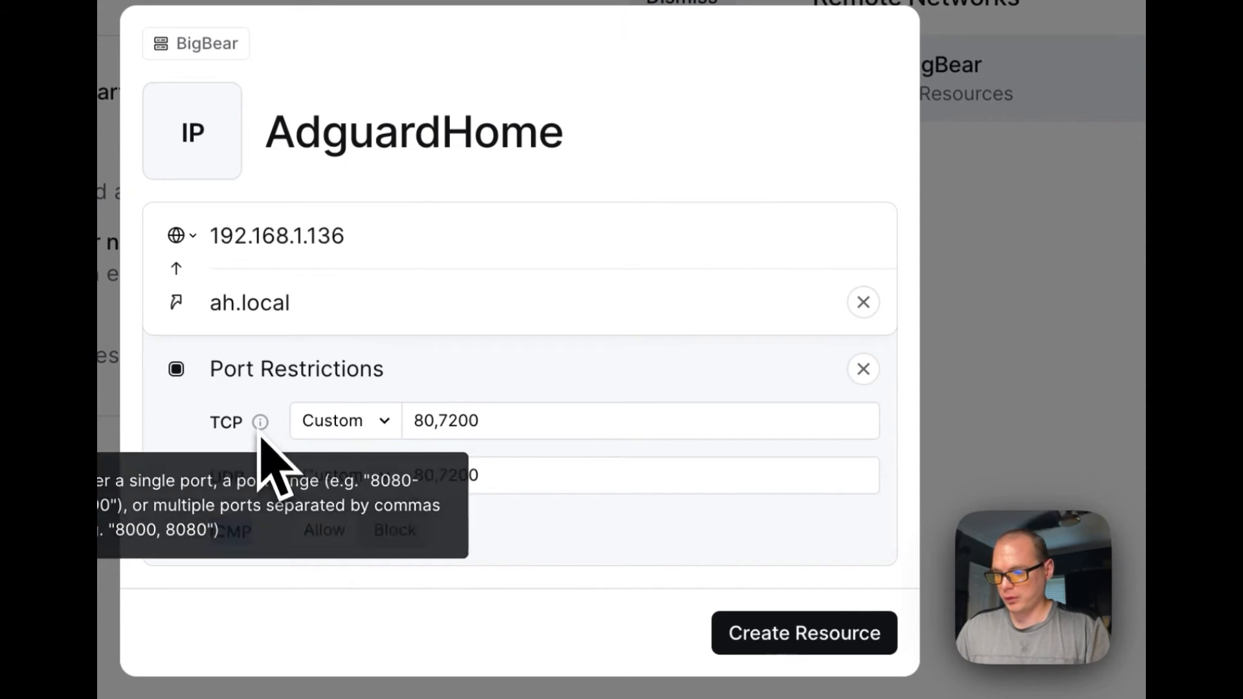
mouse_move(264, 492)
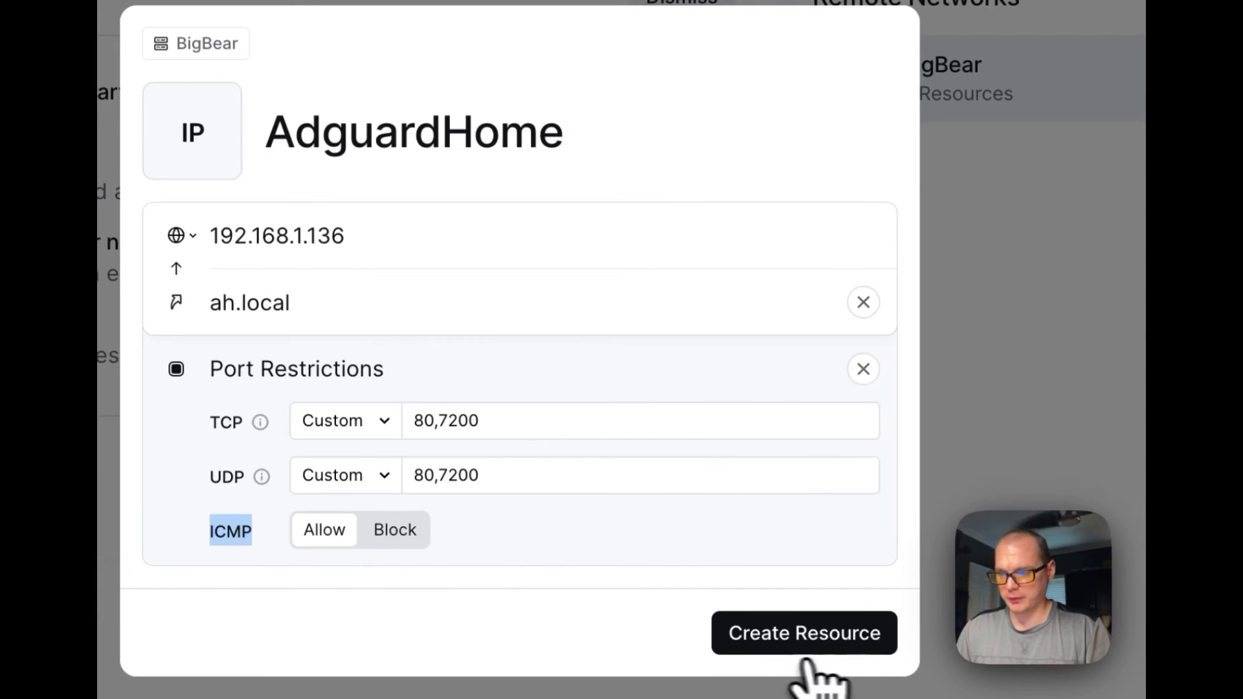
Step: Create AdguardHome with Everyone access and open its details in the Resources list
left_click(803, 633)
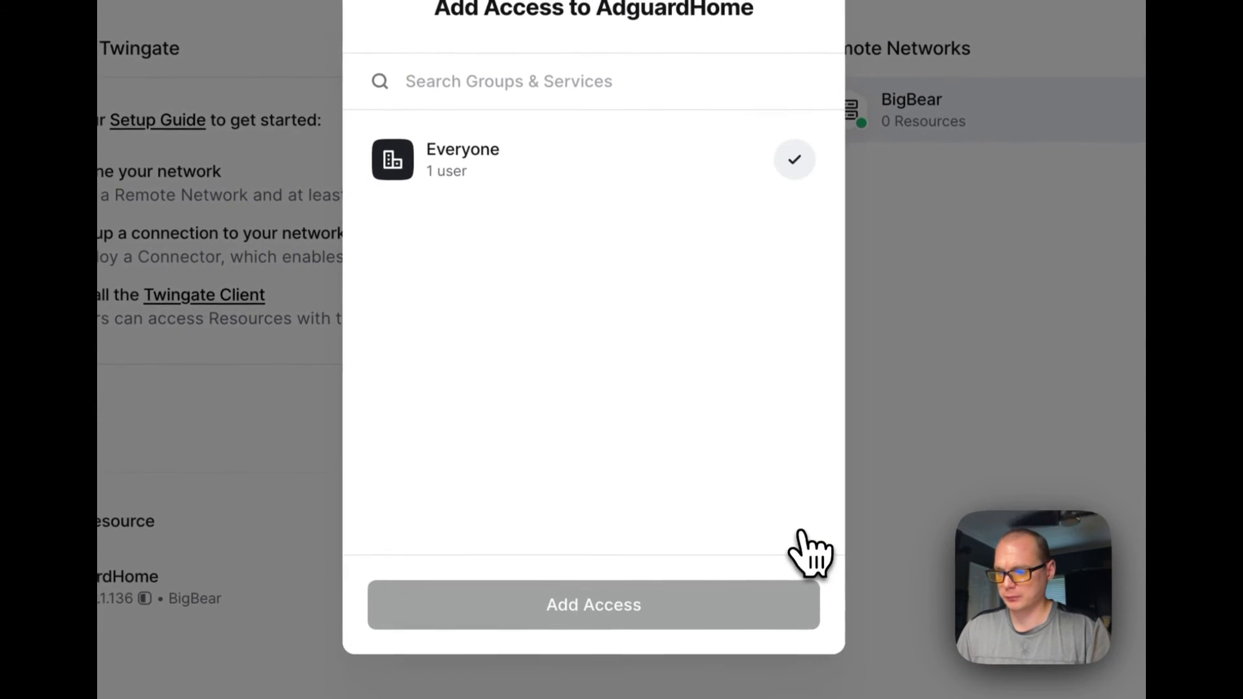
mouse_move(476, 167)
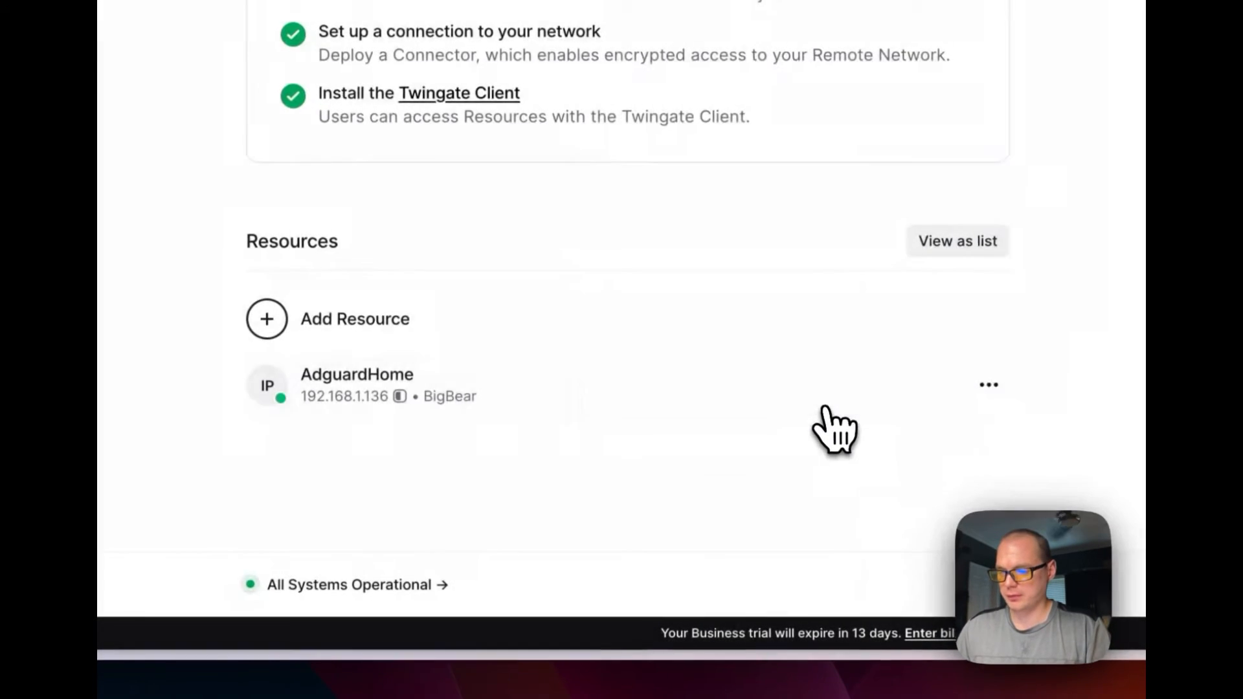
mouse_move(476, 381)
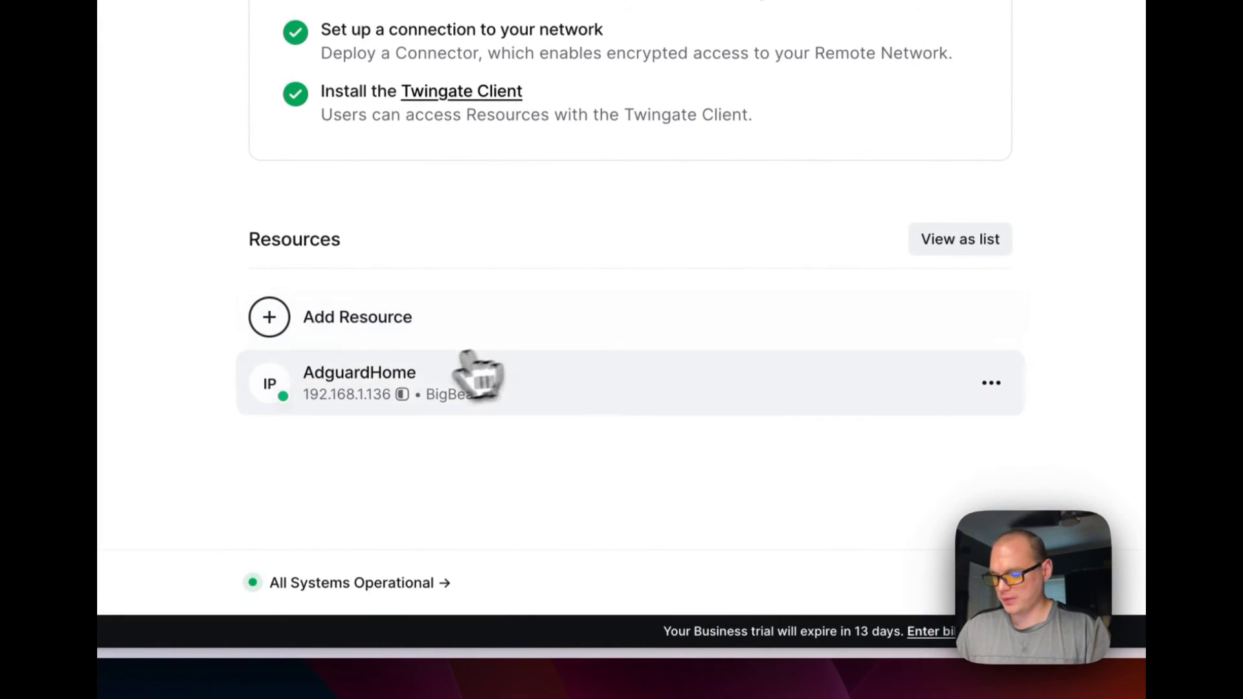
left_click(360, 373)
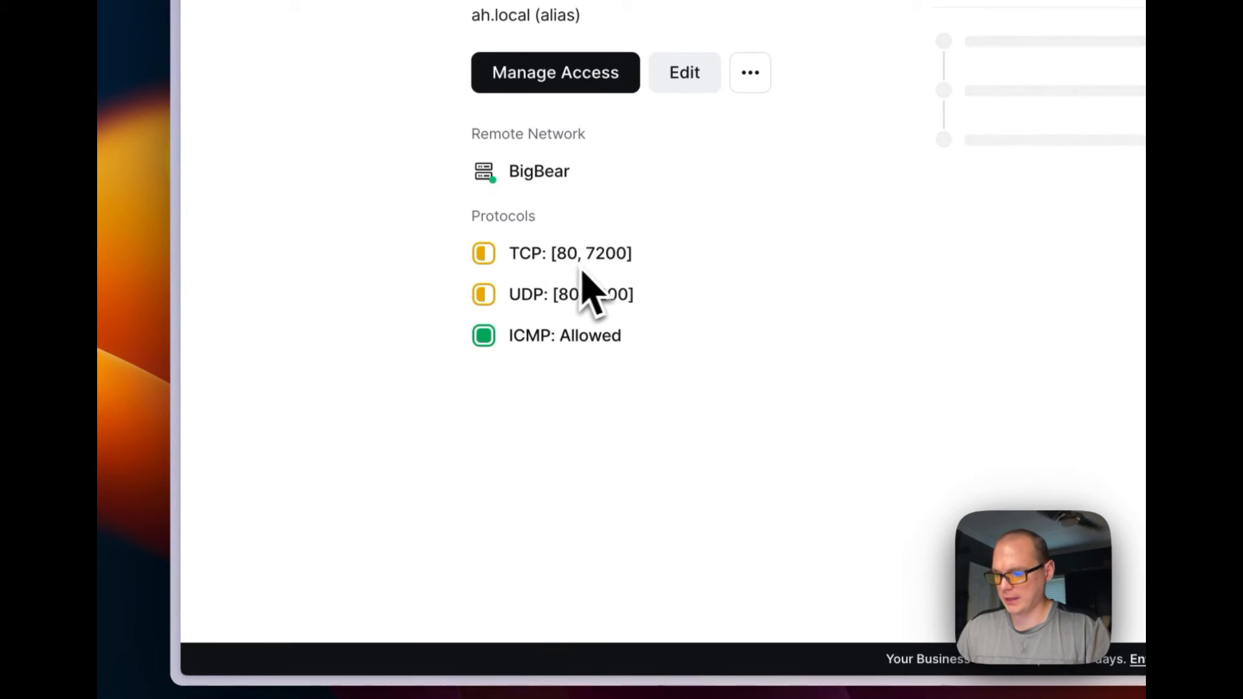
mouse_move(622, 342)
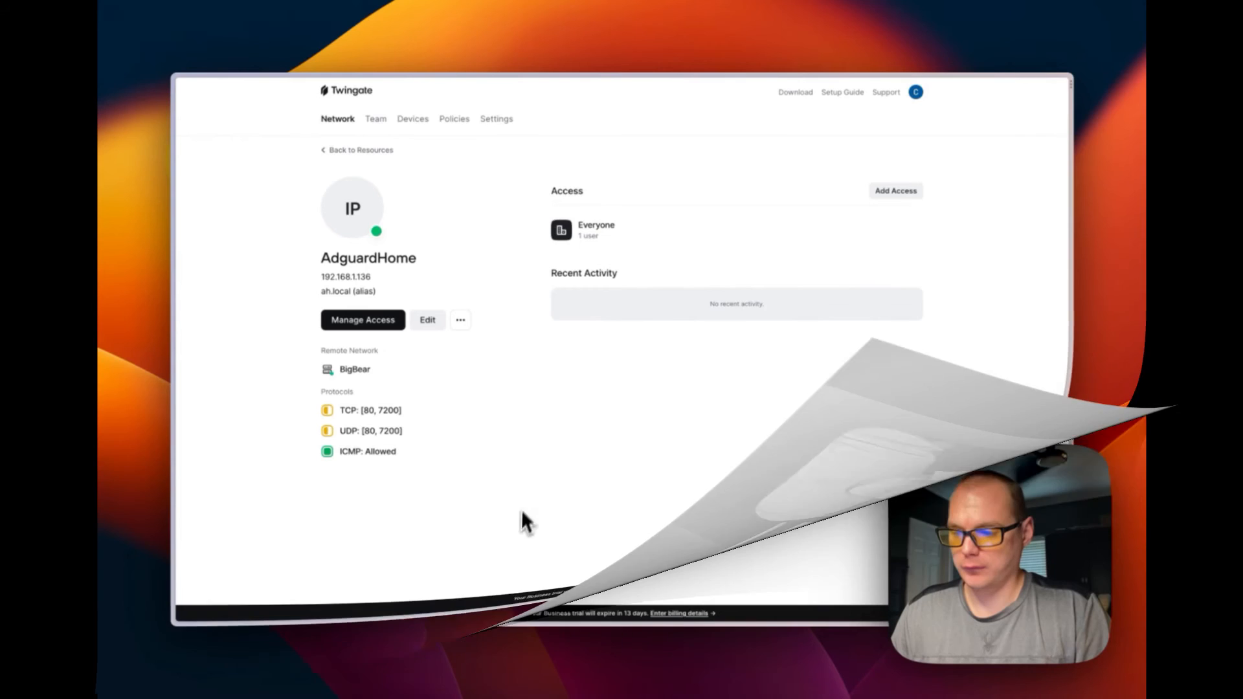
Step: Copy AdguardHome's ah.local alias address from the Twingate menu-bar client
left_click(361, 150)
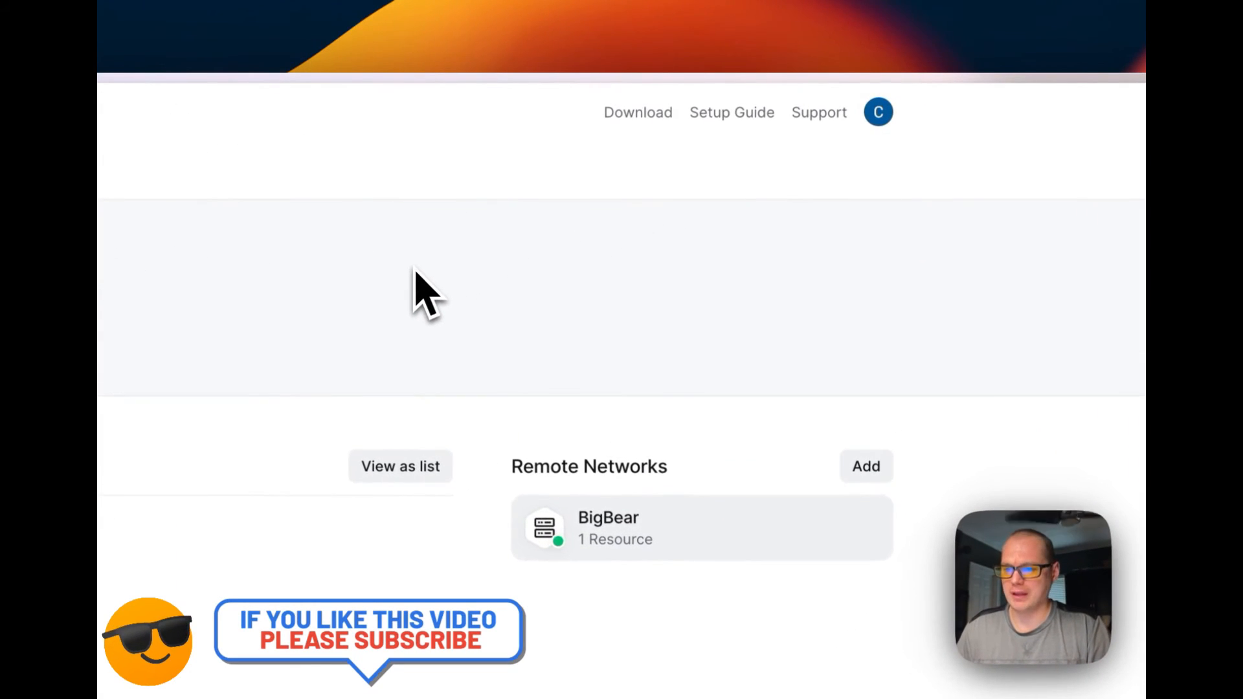
mouse_move(456, 238)
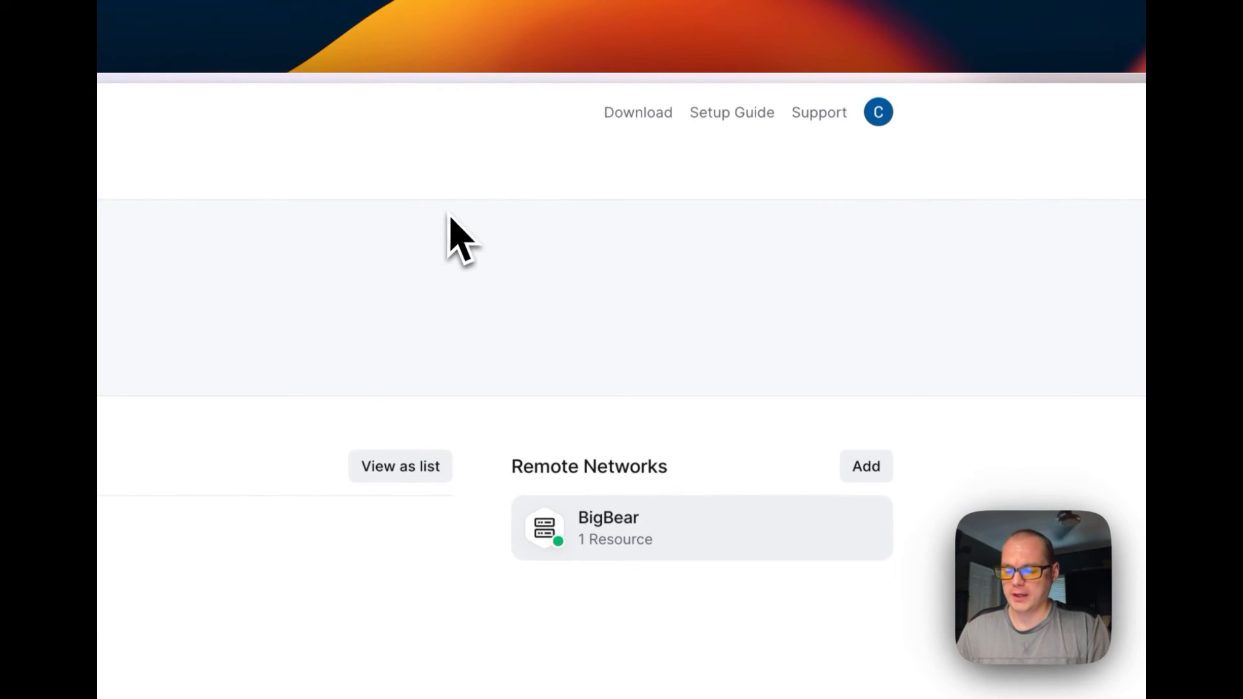
left_click(877, 112)
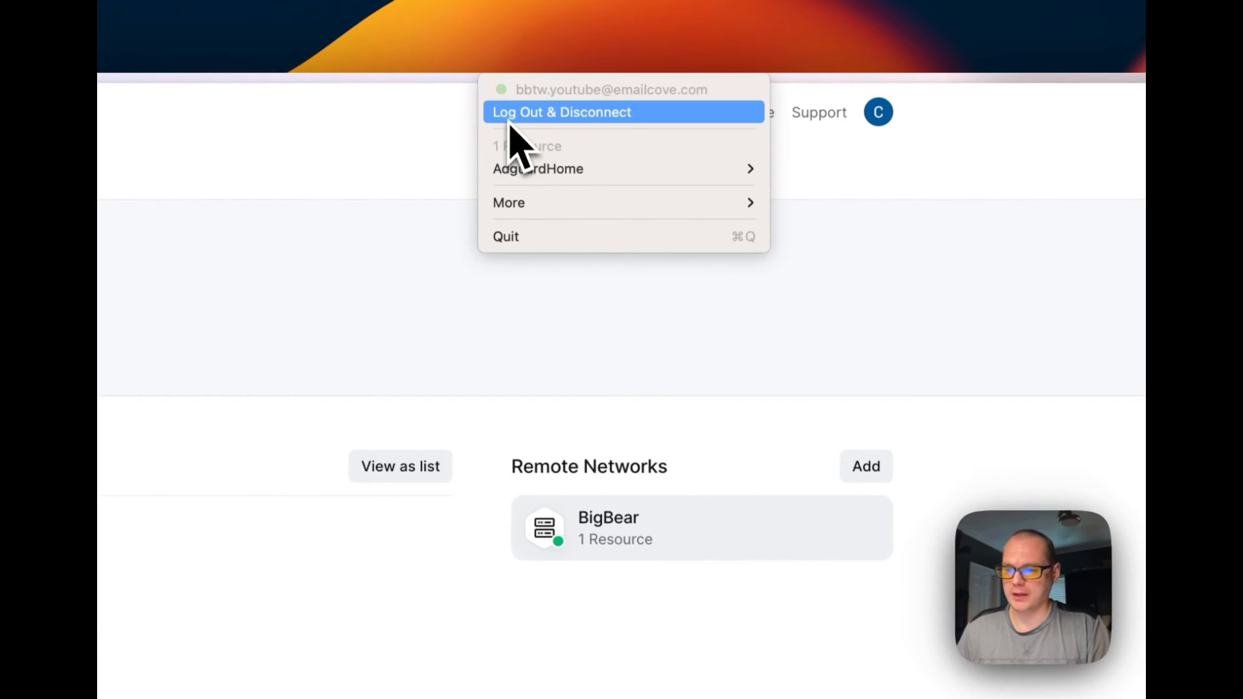
mouse_move(622, 168)
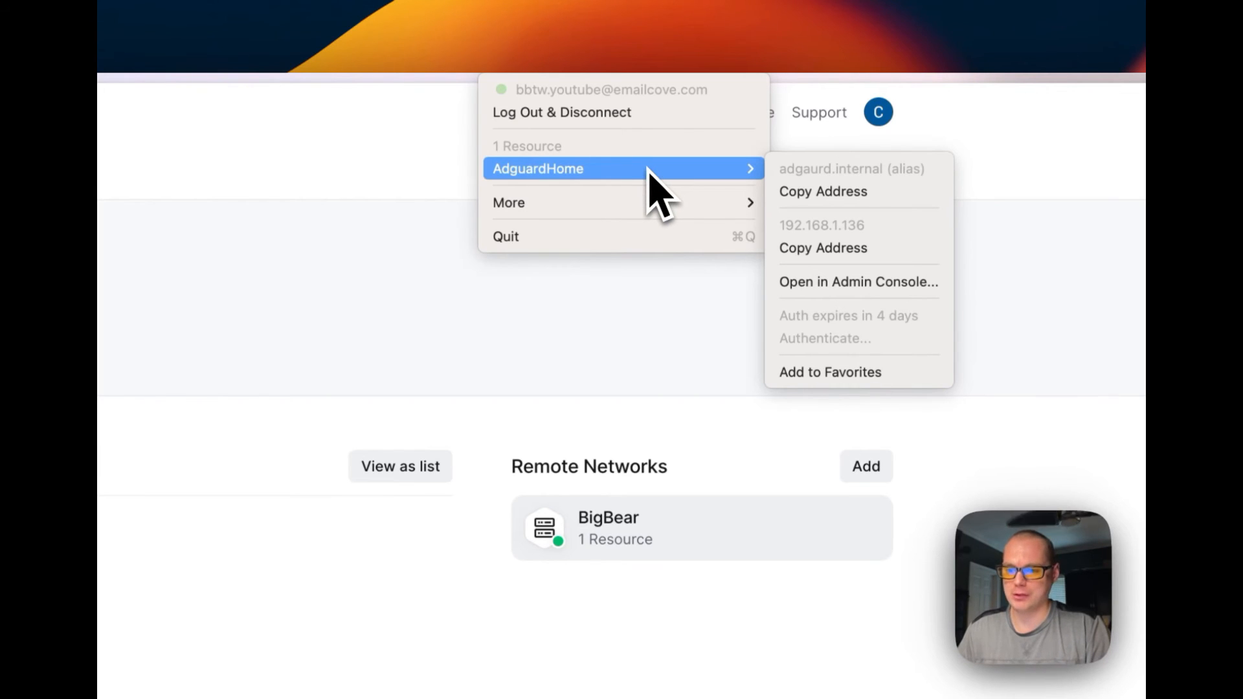
mouse_move(823, 191)
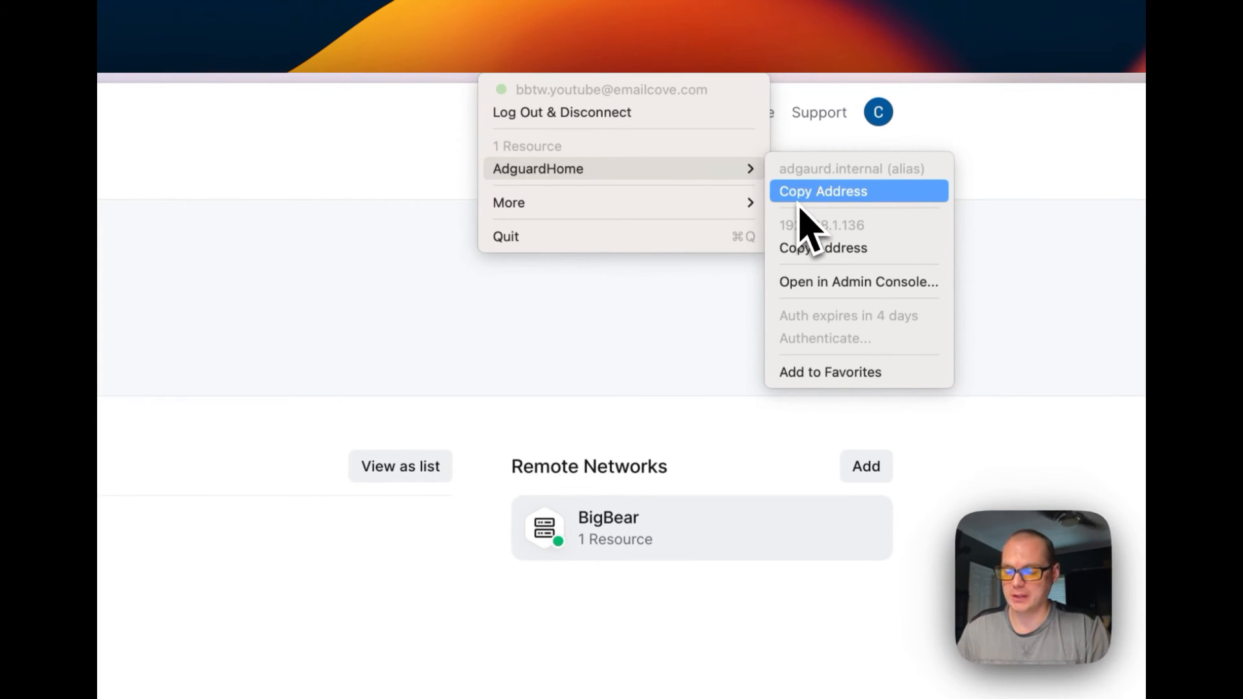
mouse_move(561, 112)
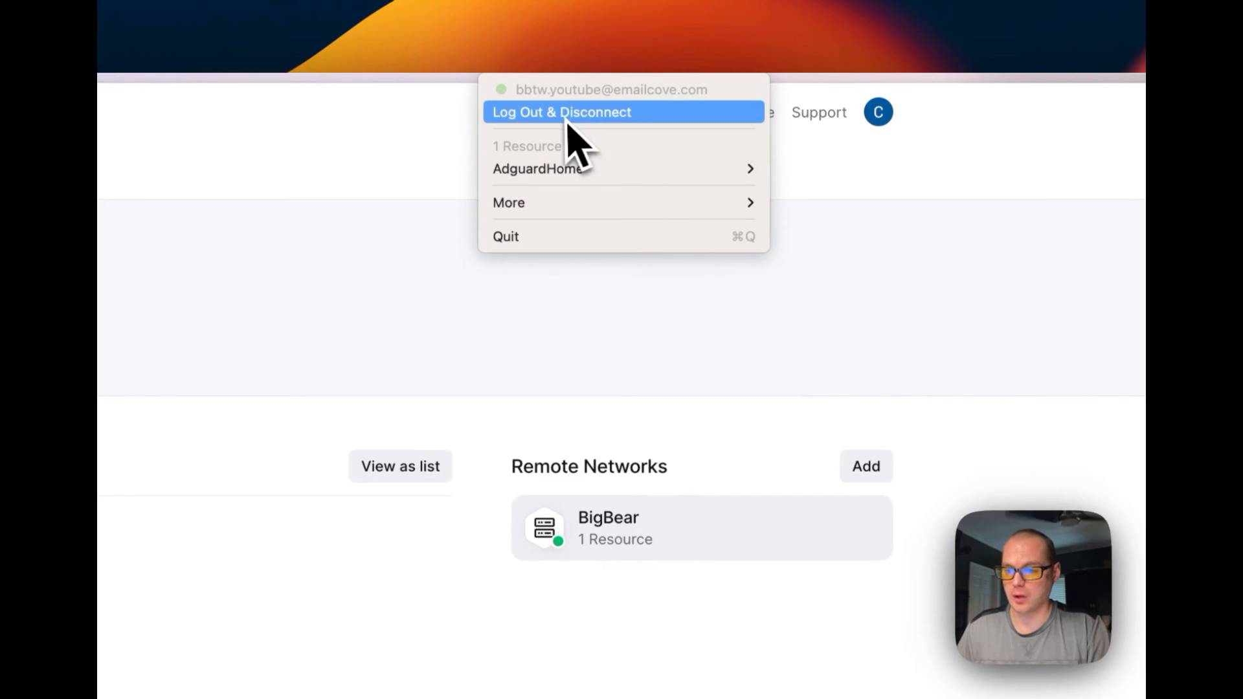
mouse_move(582, 166)
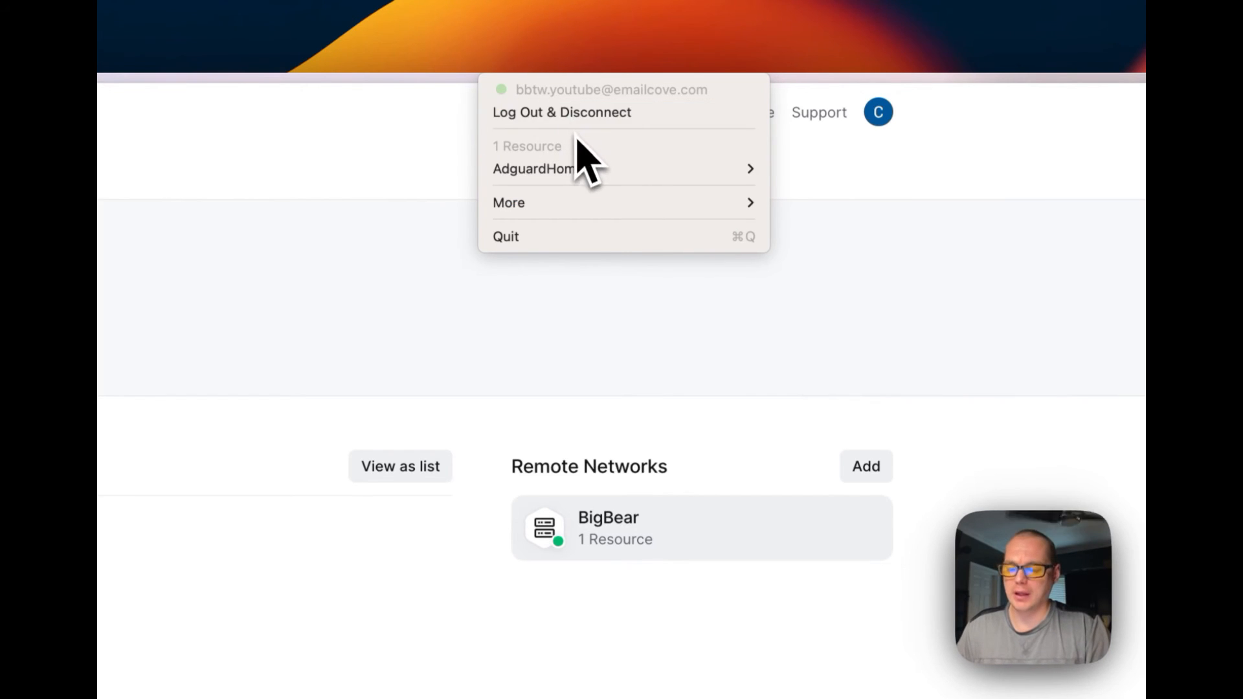
mouse_move(569, 151)
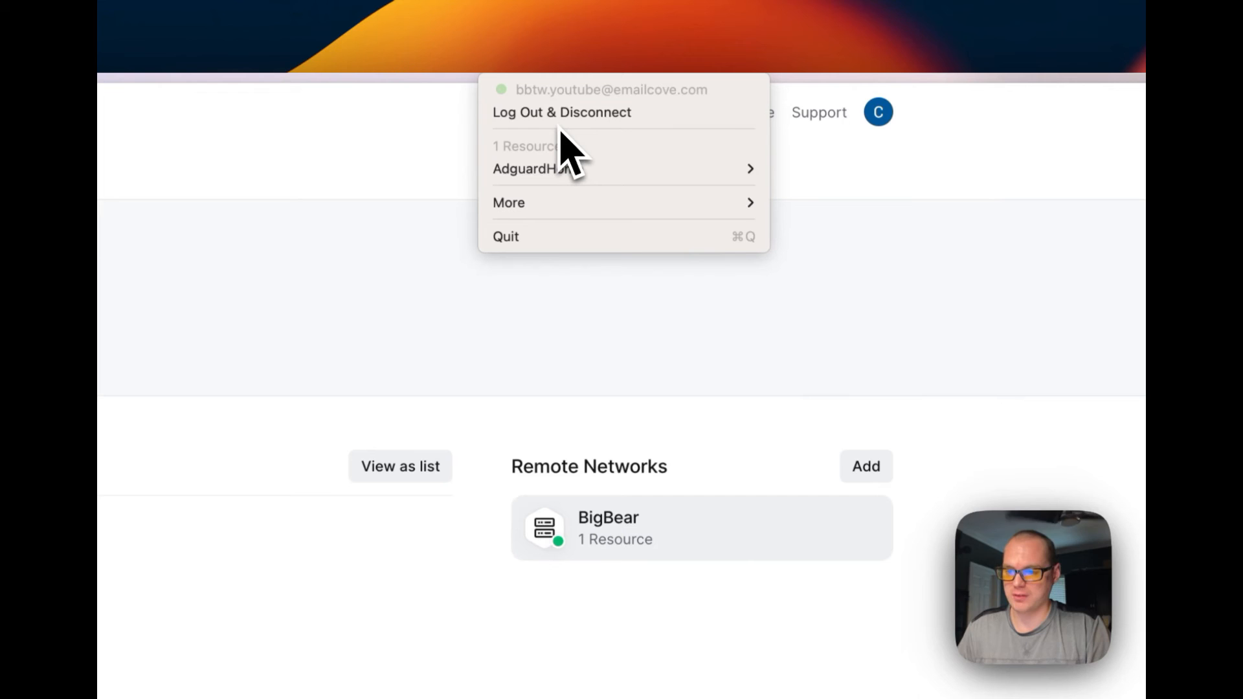
mouse_move(579, 170)
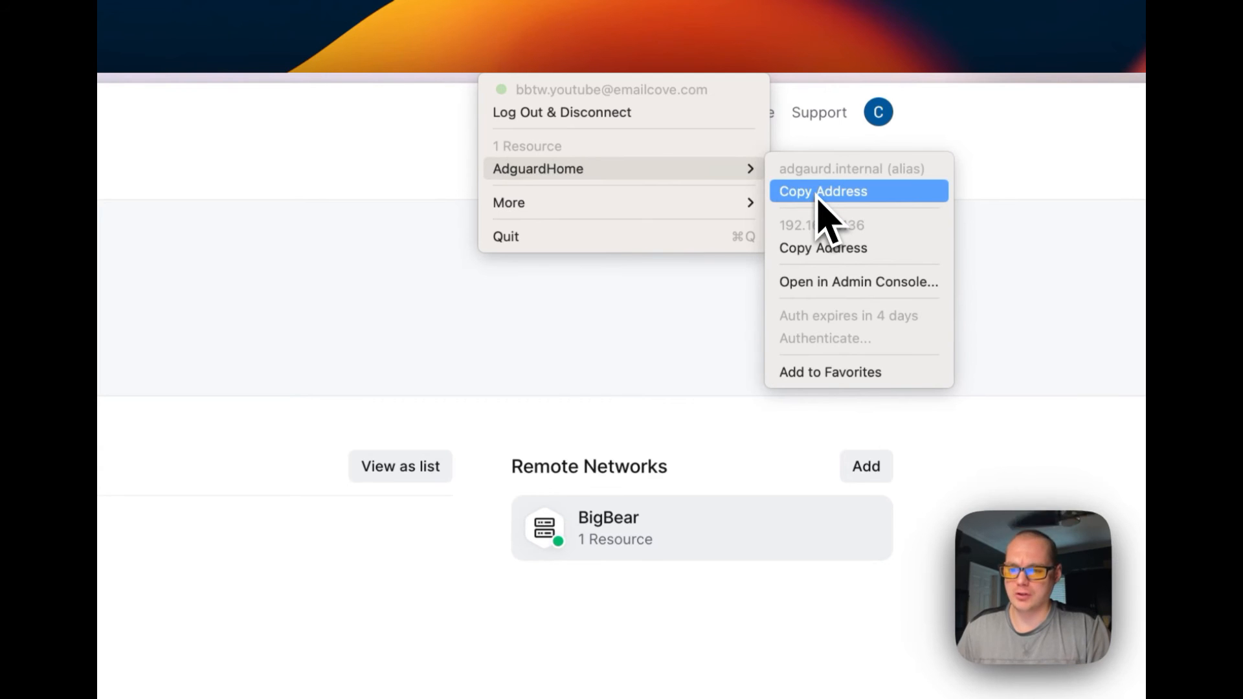
left_click(822, 191)
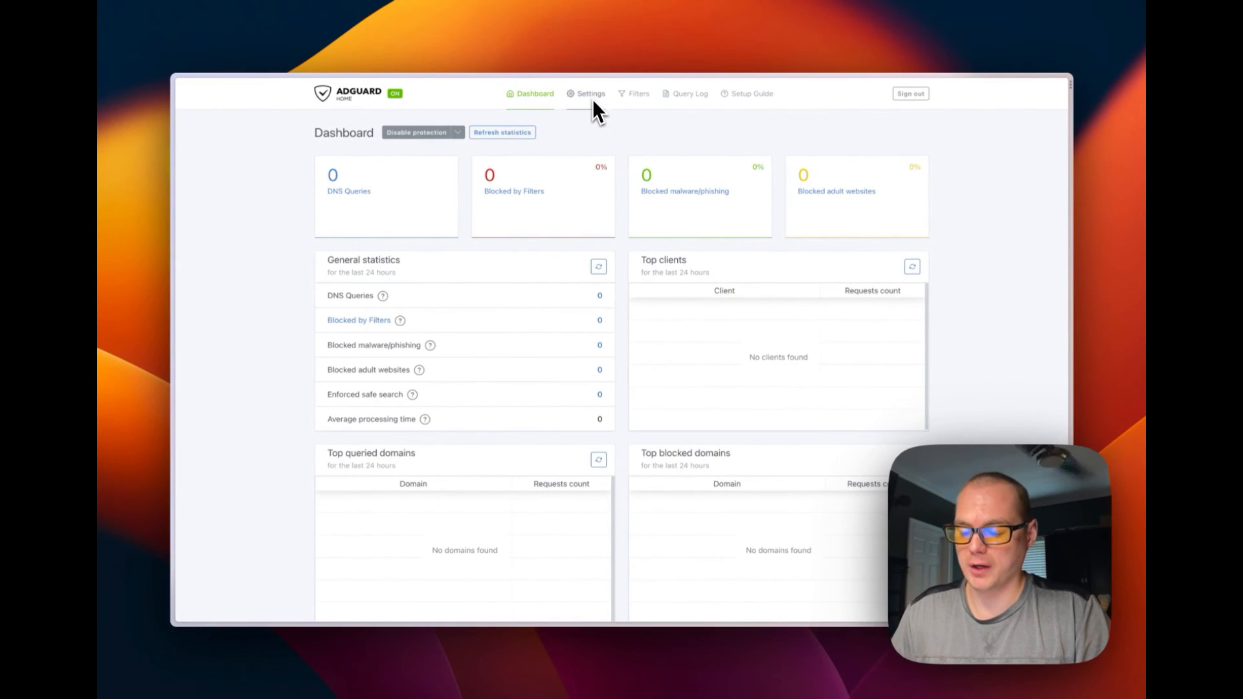
mouse_move(582, 159)
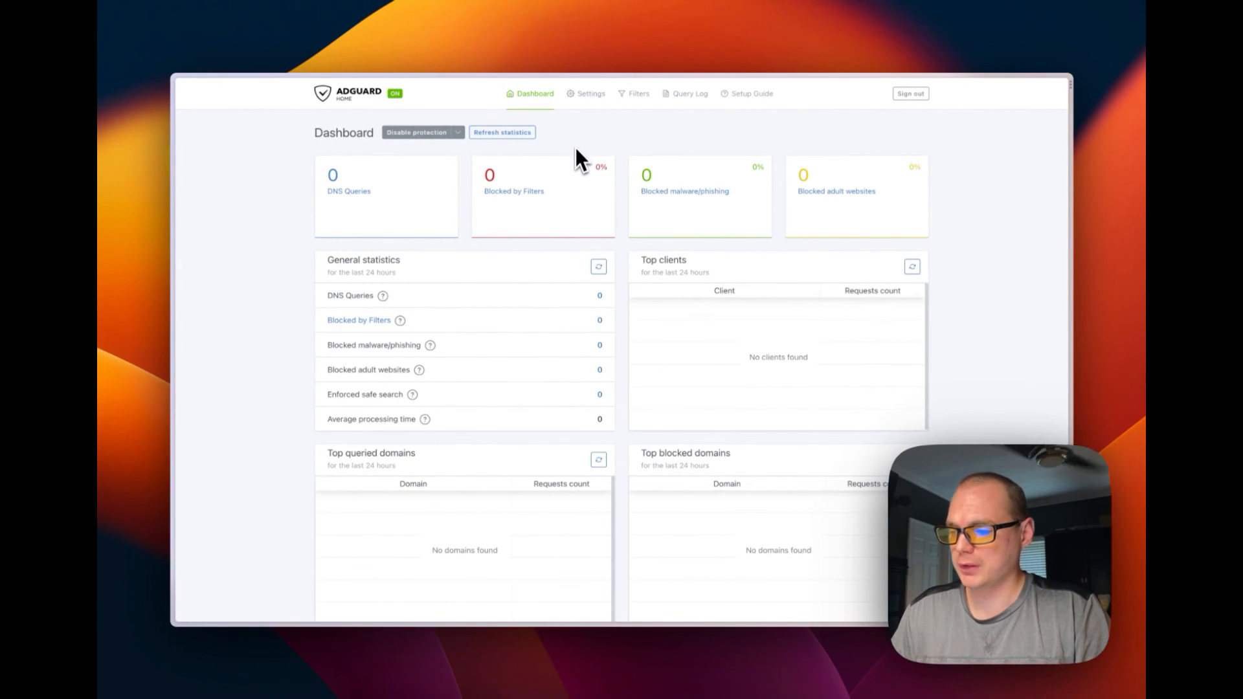
mouse_move(571, 198)
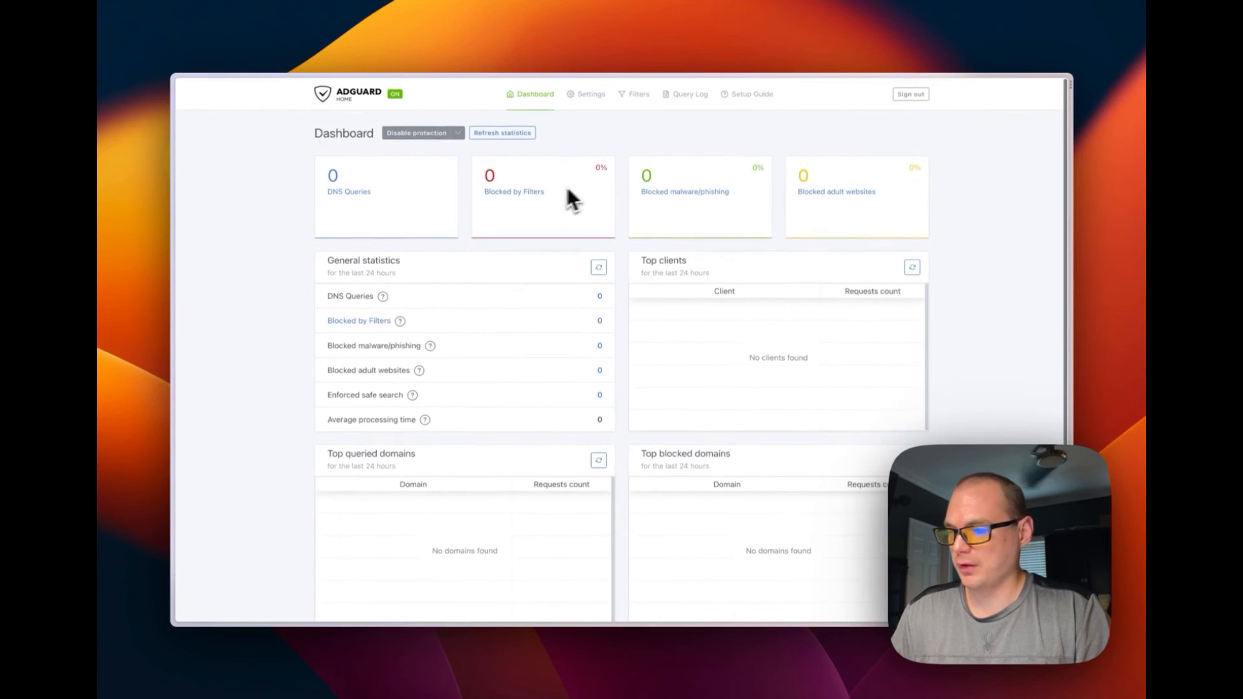
mouse_move(824, 142)
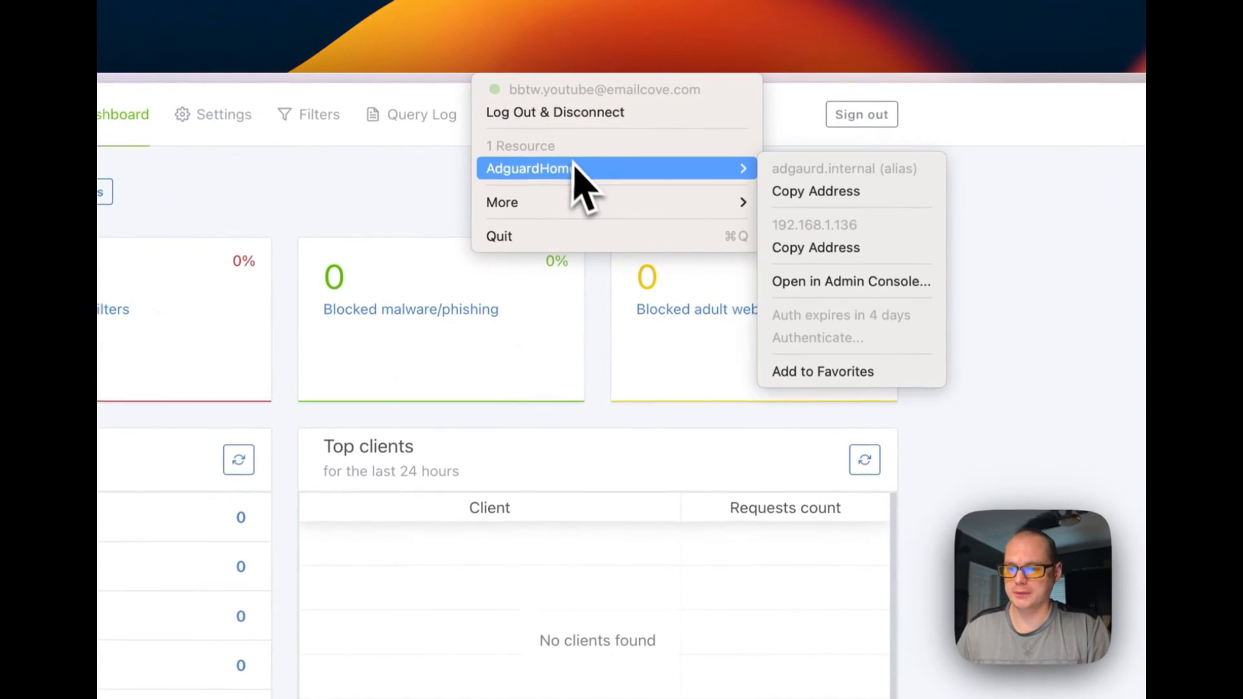
mouse_move(815, 248)
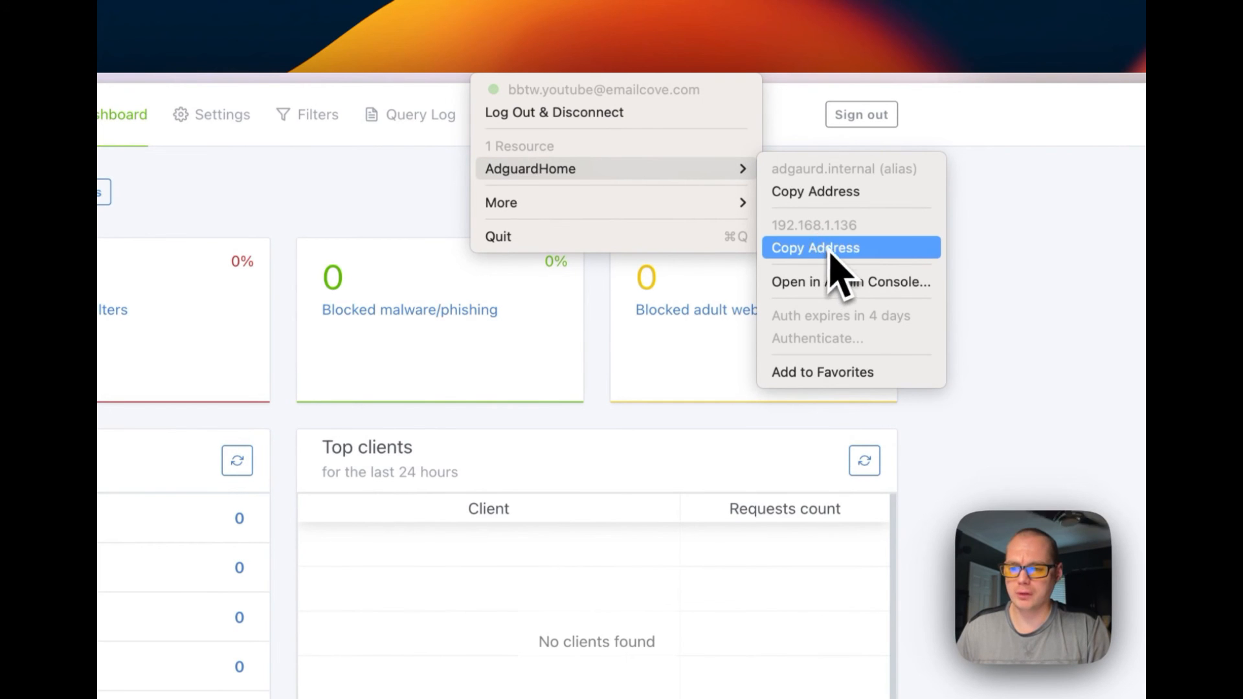
Step: Copy AdguardHome's 192.168.1.136 address from the client and close its menu
left_click(815, 247)
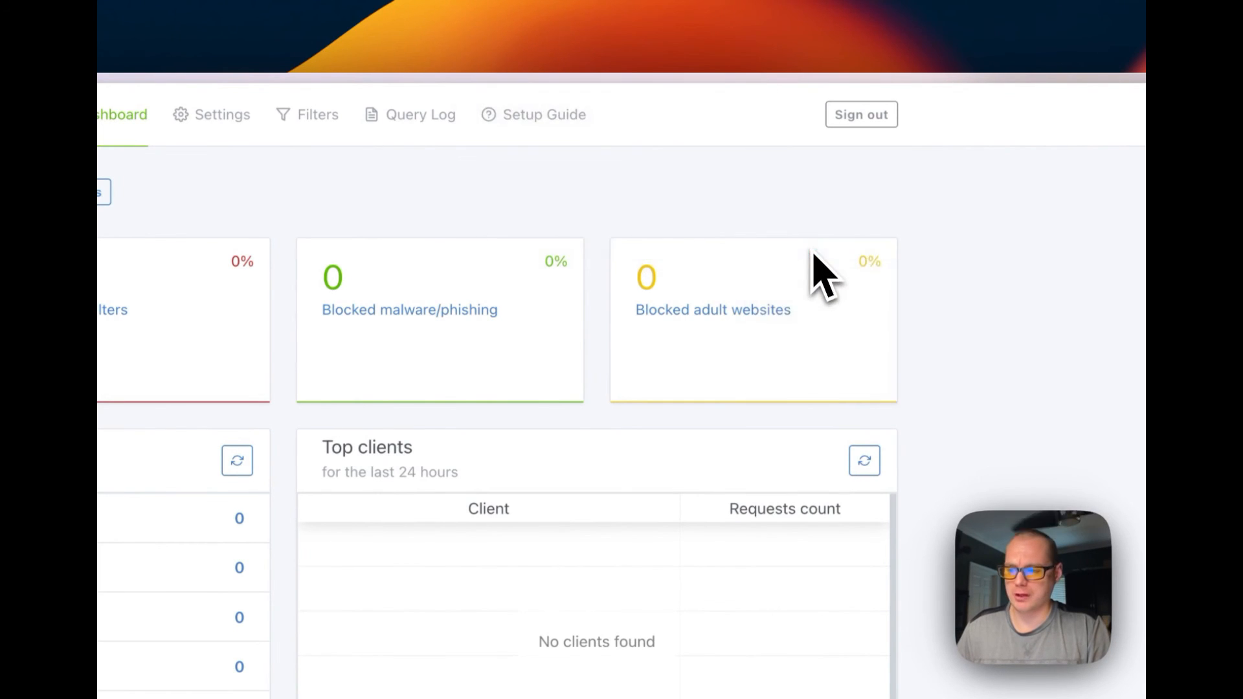
scroll("up", 3)
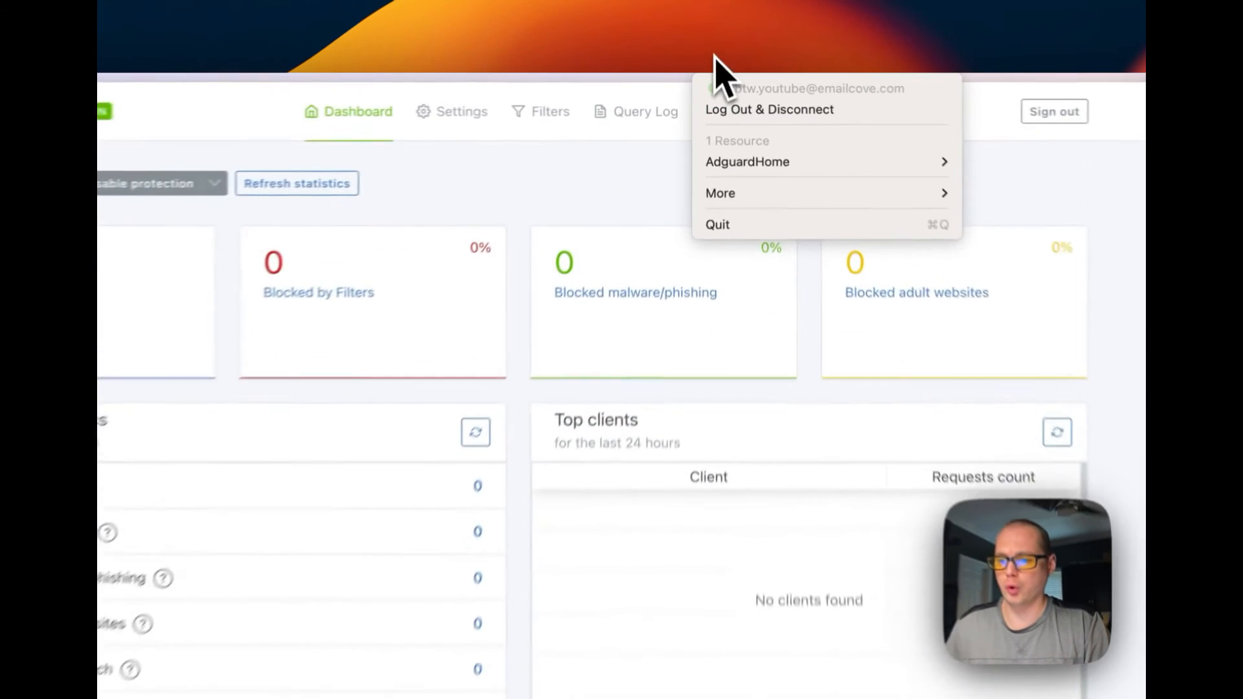
mouse_move(746, 169)
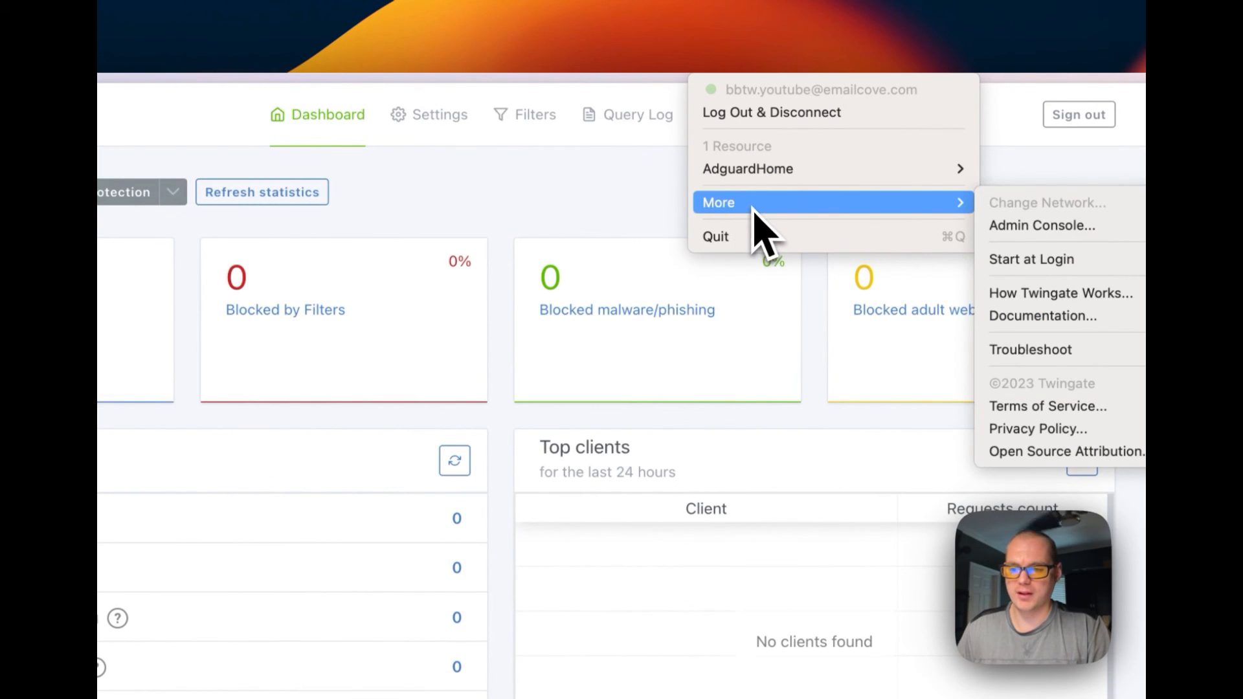
left_click(565, 214)
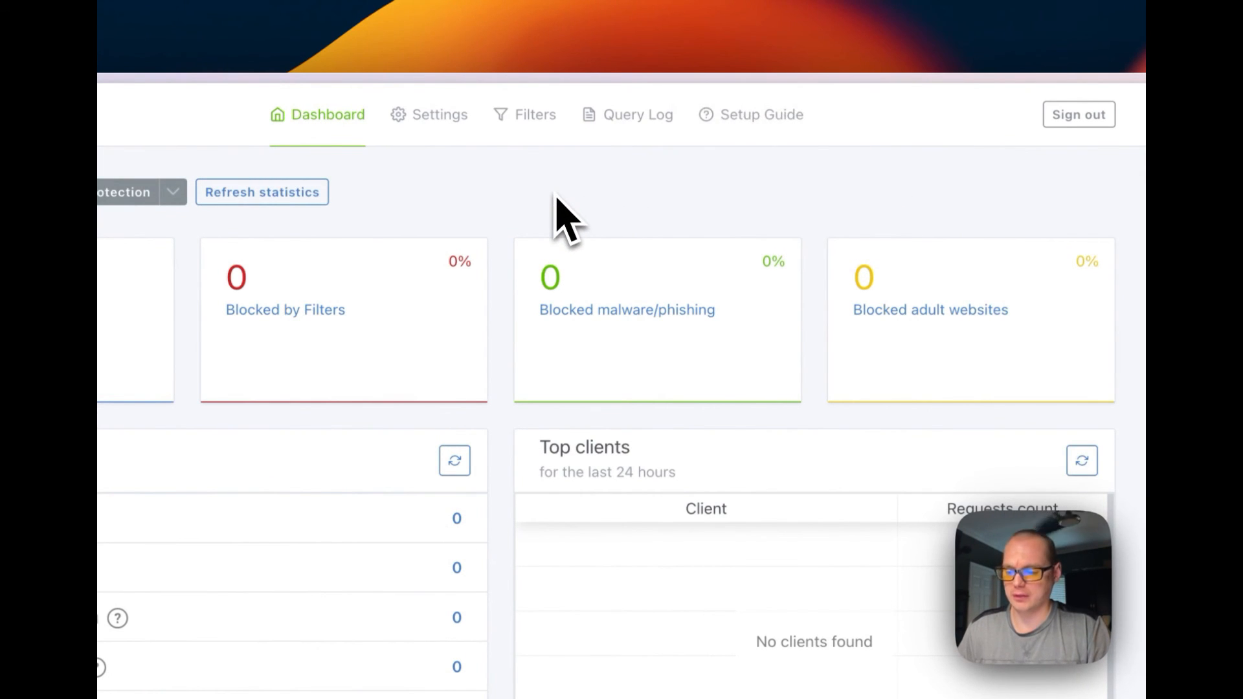